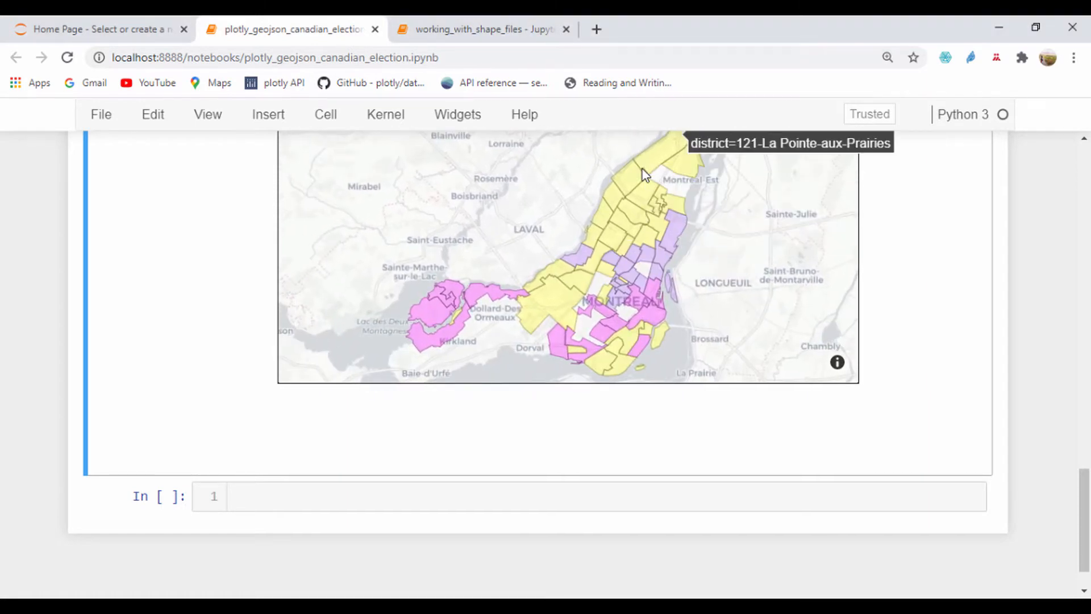
mouse_move(1086, 532)
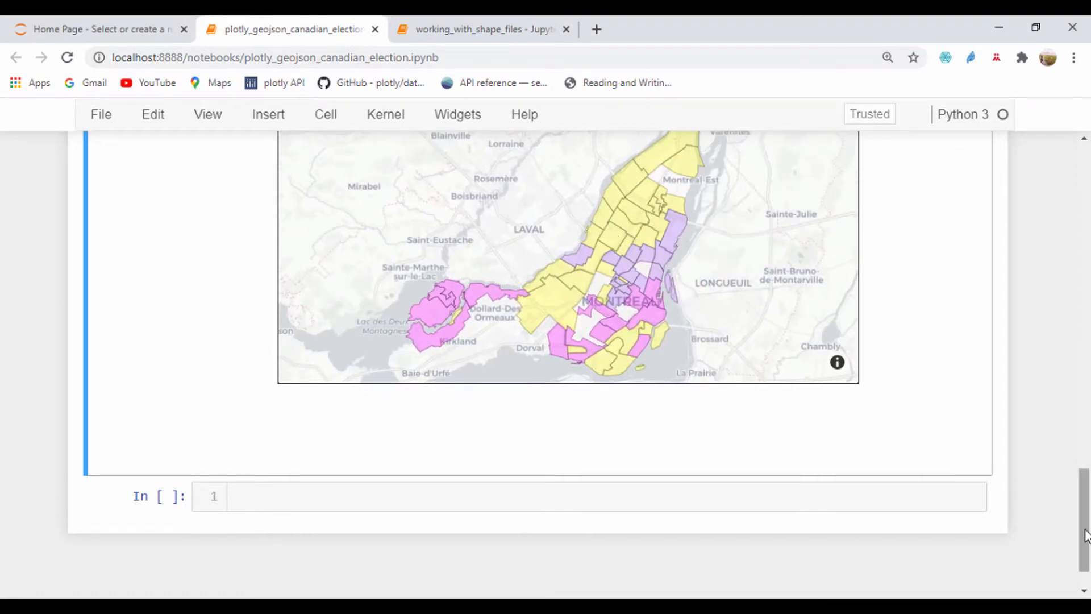
Switch to the Shapefile Wikipedia tab and scroll through the overview and mandatory .shp/.shx/.dbf files
scroll(up, 3)
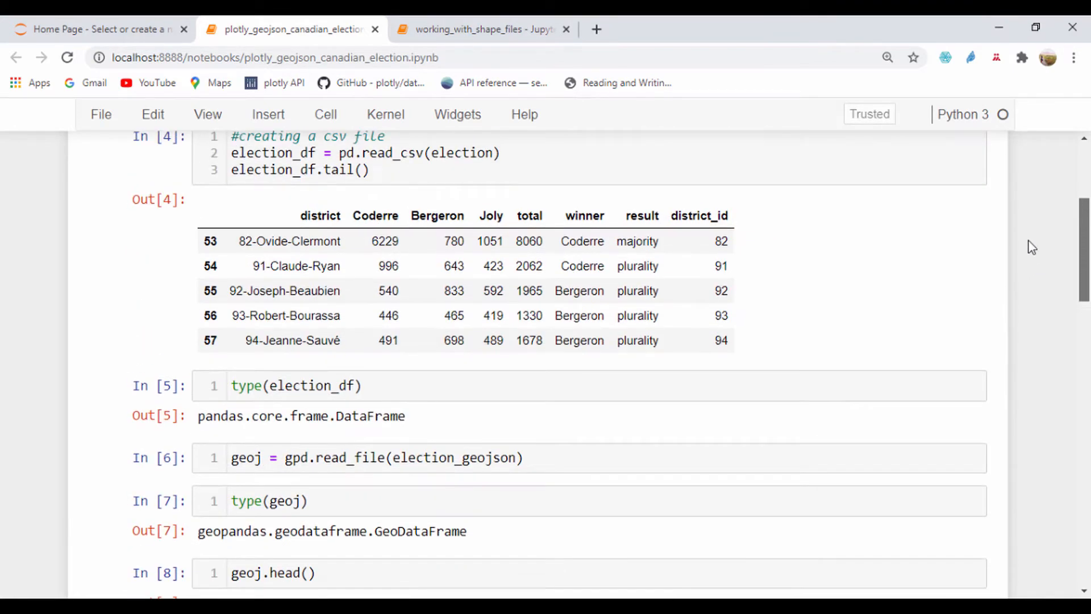
click(480, 30)
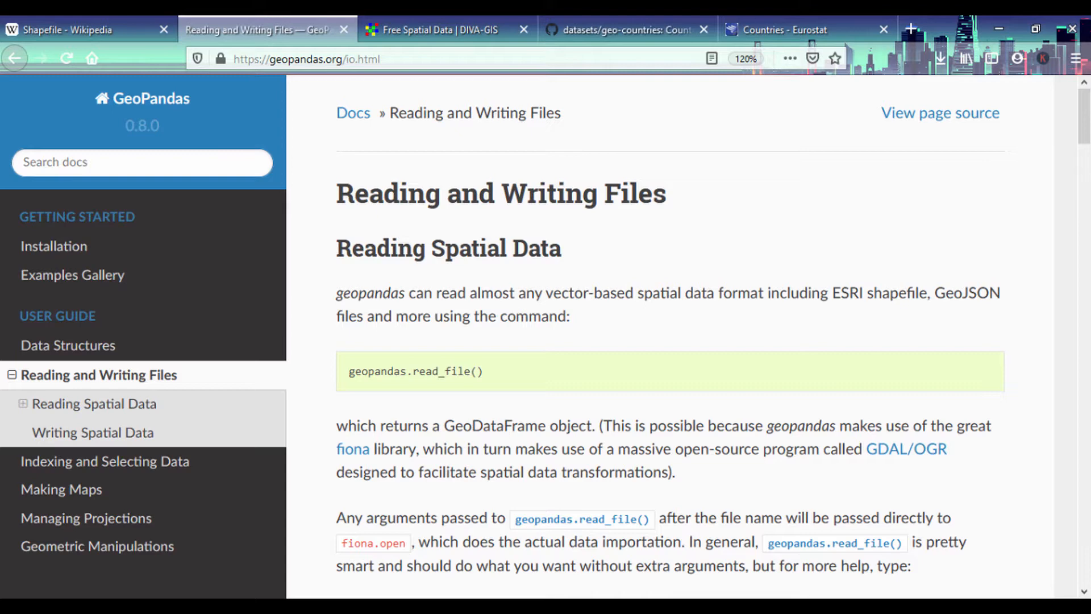
click(76, 30)
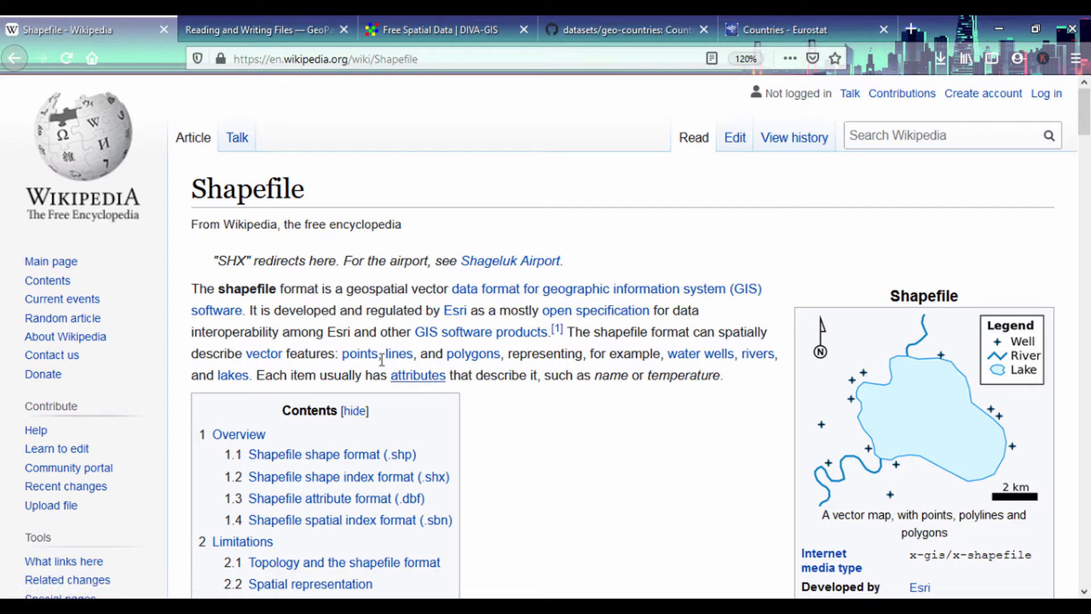
mouse_move(473, 354)
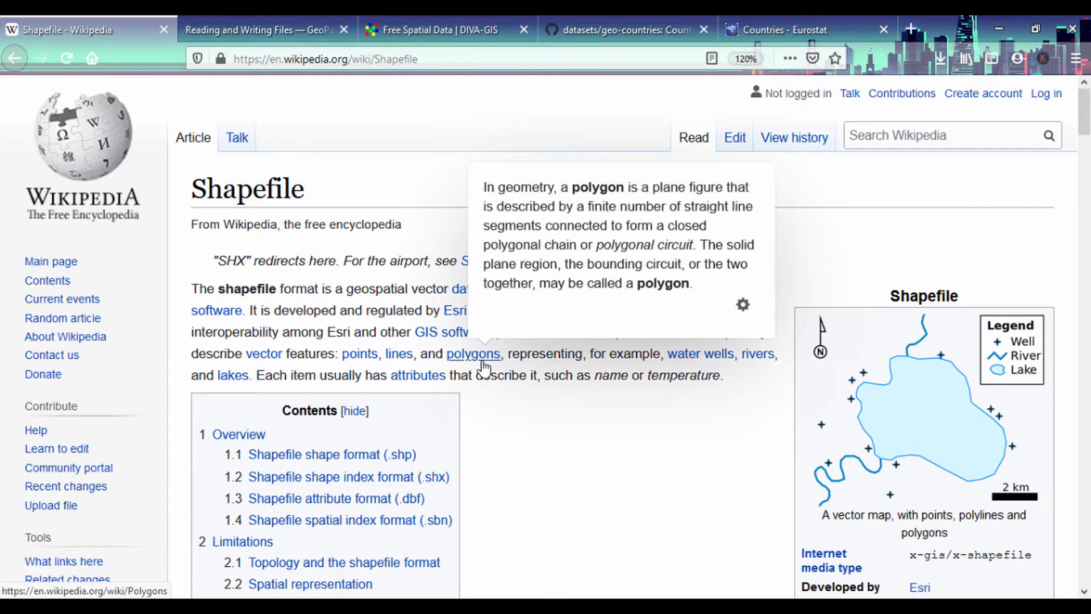
scroll(down, 3)
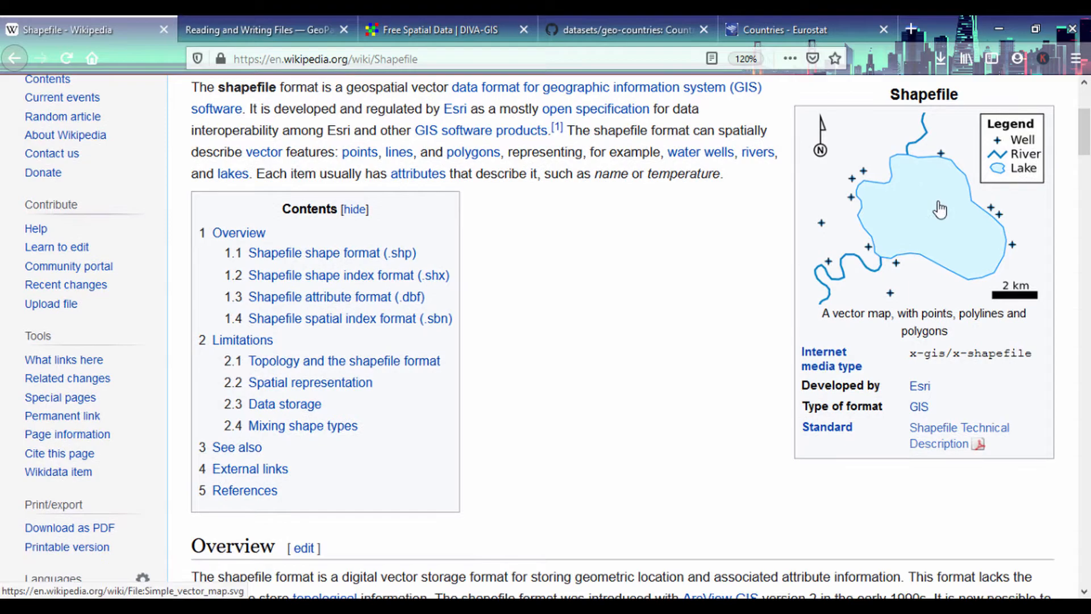
mouse_move(568, 400)
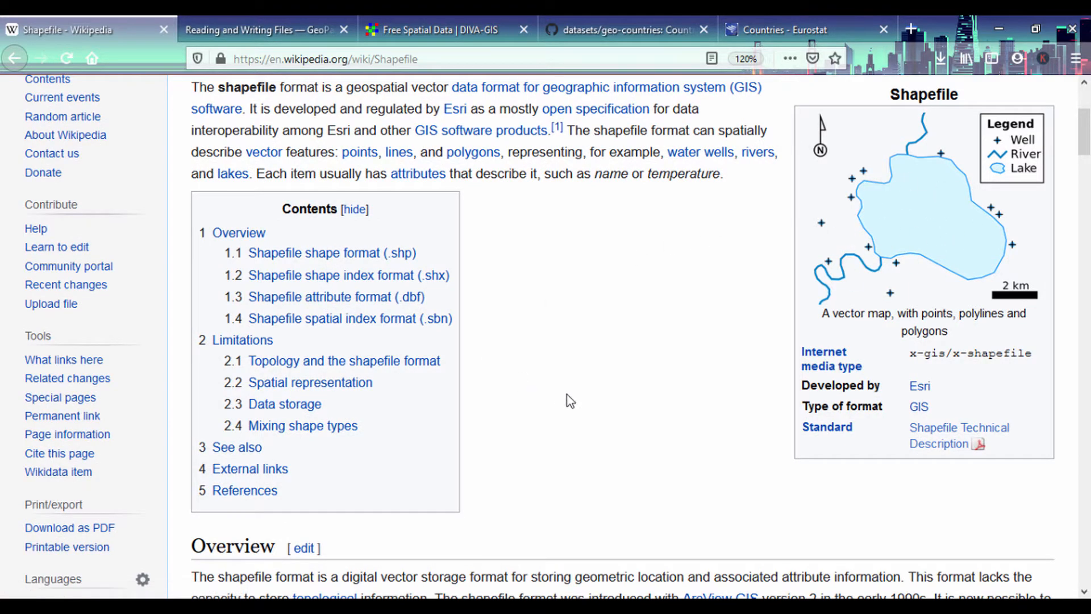
scroll(down, 3)
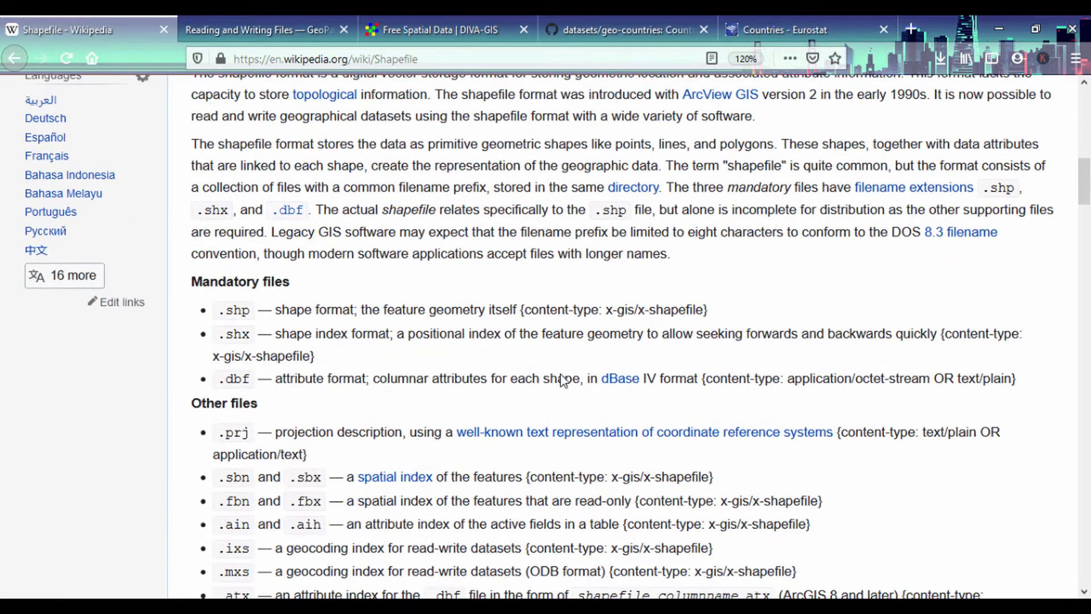
scroll(up, 3)
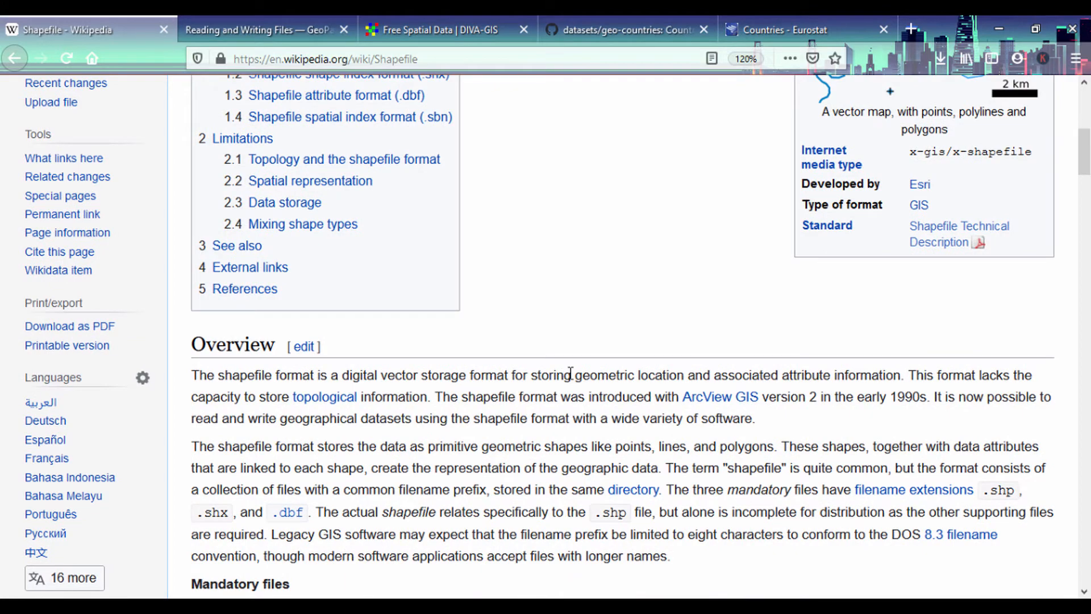
scroll(up, 3)
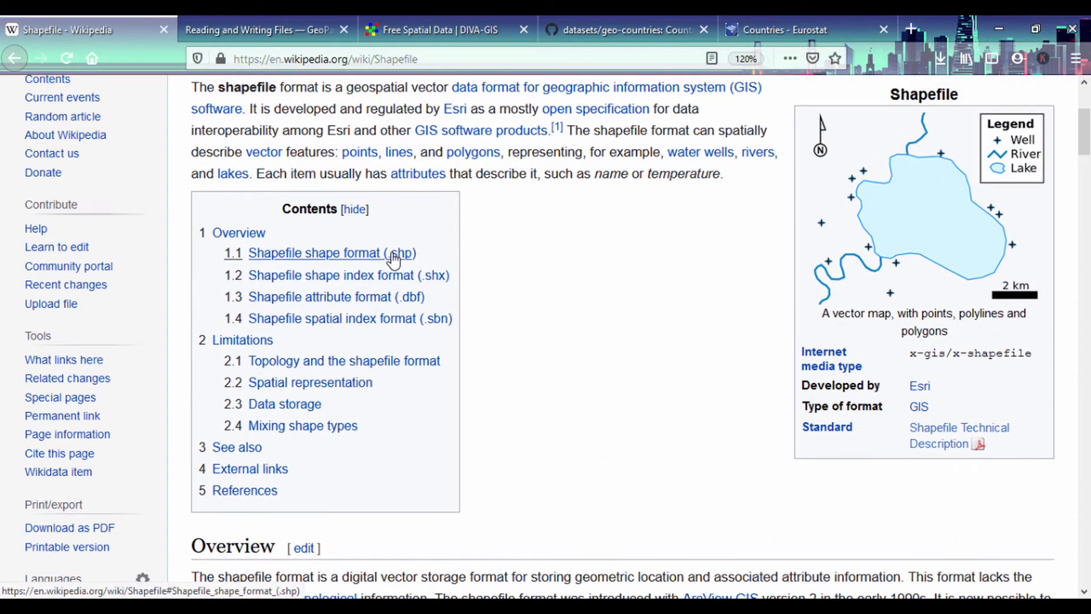
mouse_move(407, 266)
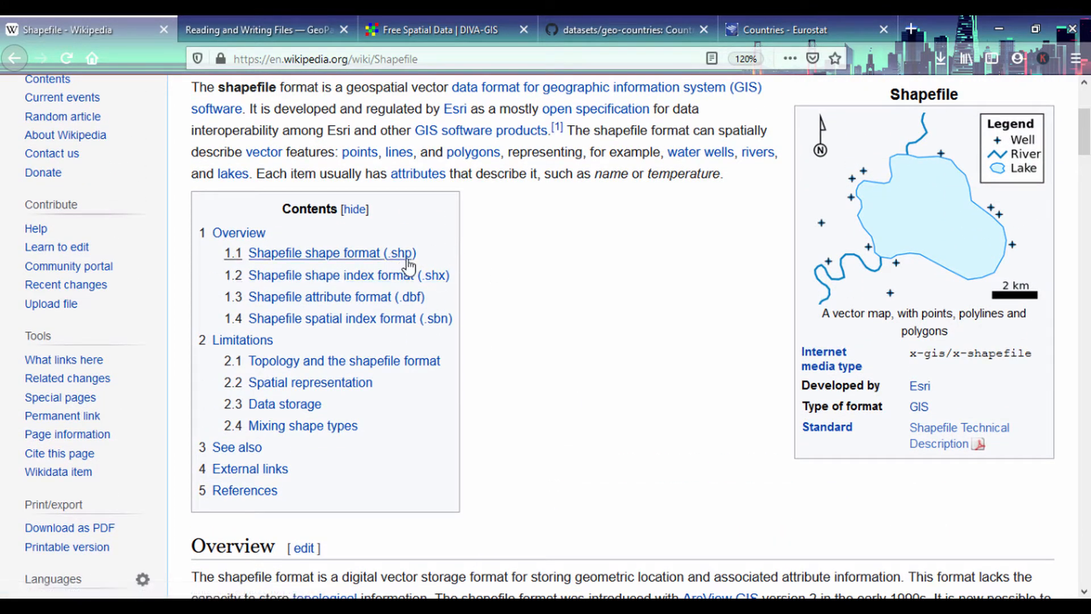
mouse_move(665, 374)
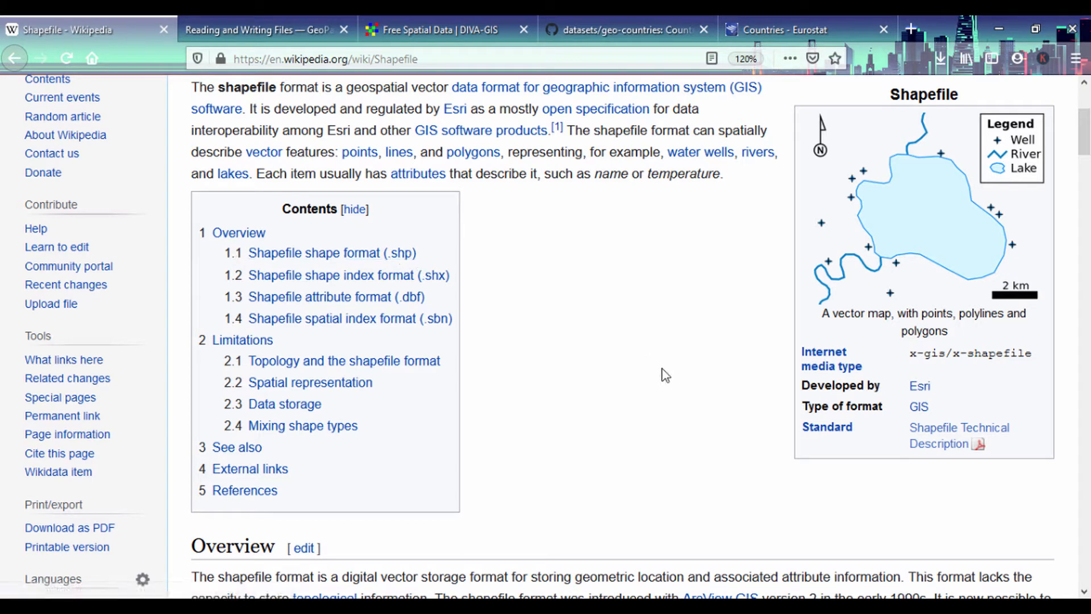
mouse_move(920, 385)
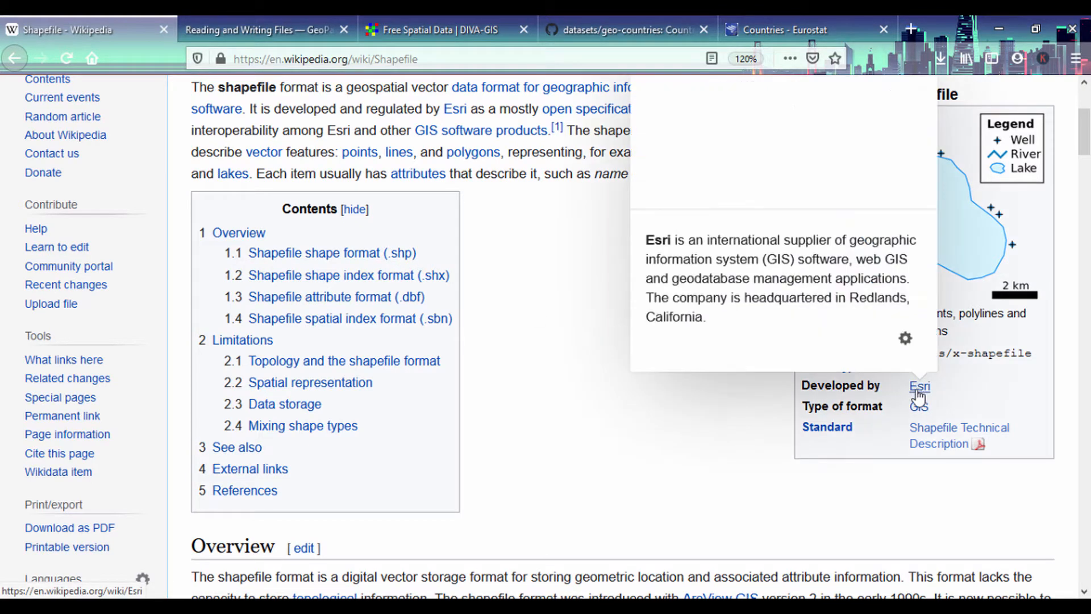
mouse_move(919, 386)
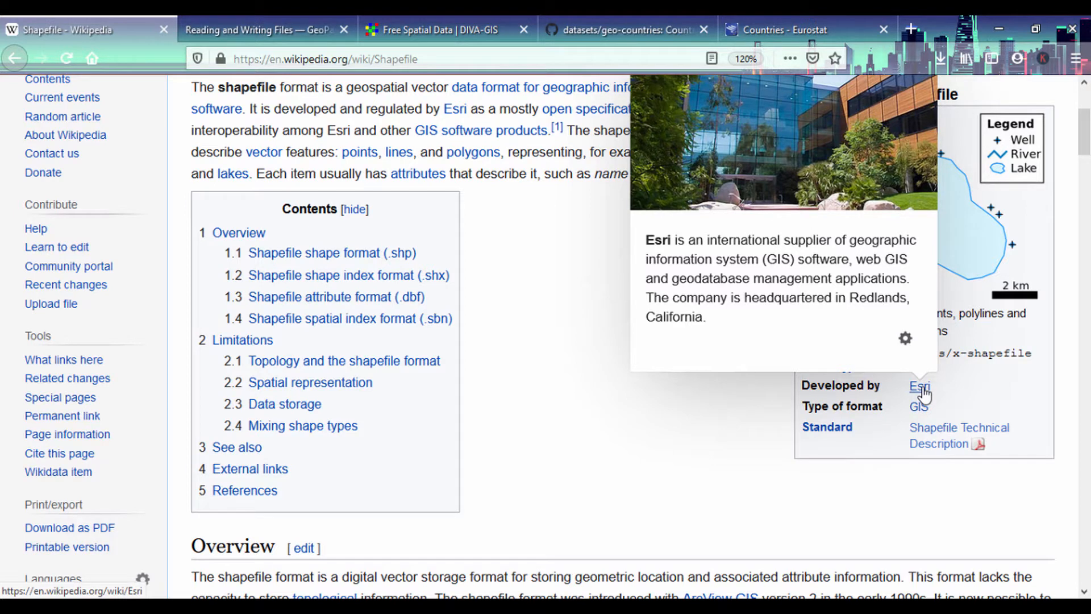
mouse_move(647, 362)
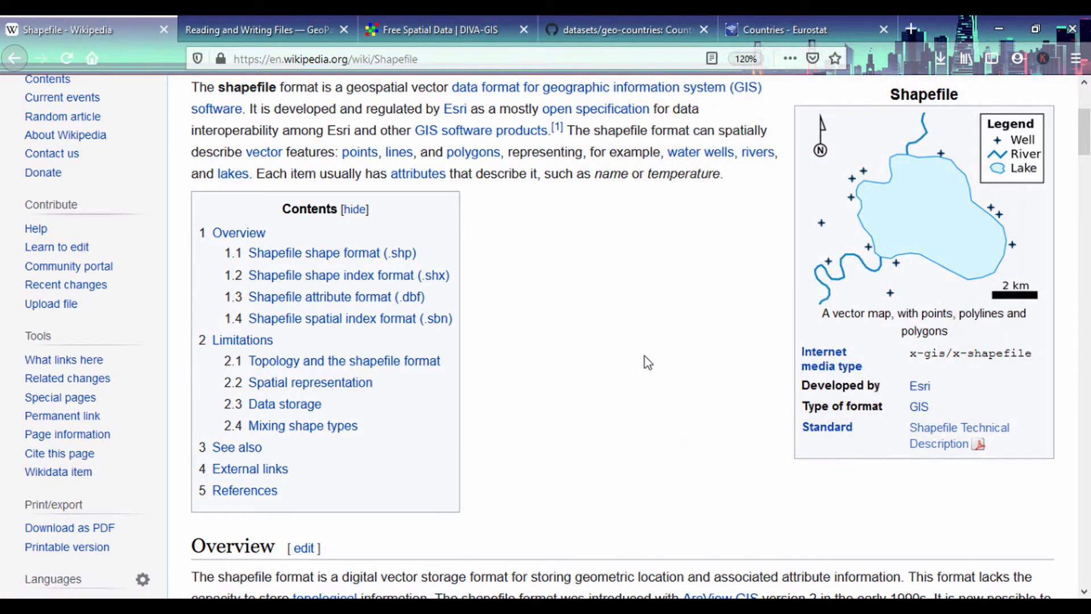
Show the GeoPandas geopandas.read_file() documentation, briefly checking the Shapefile article in between
click(258, 29)
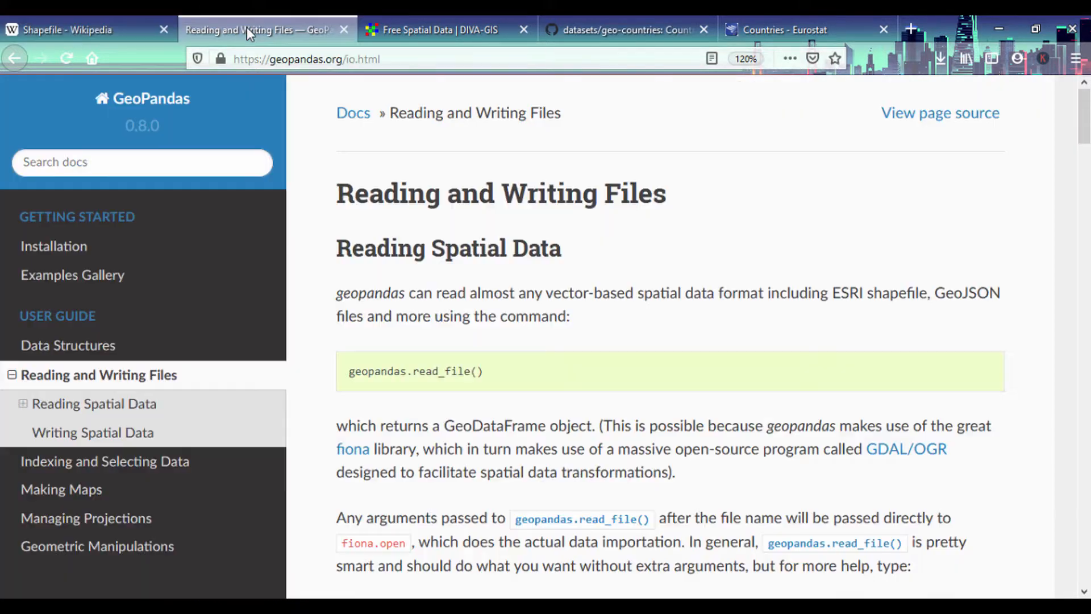
mouse_move(338, 198)
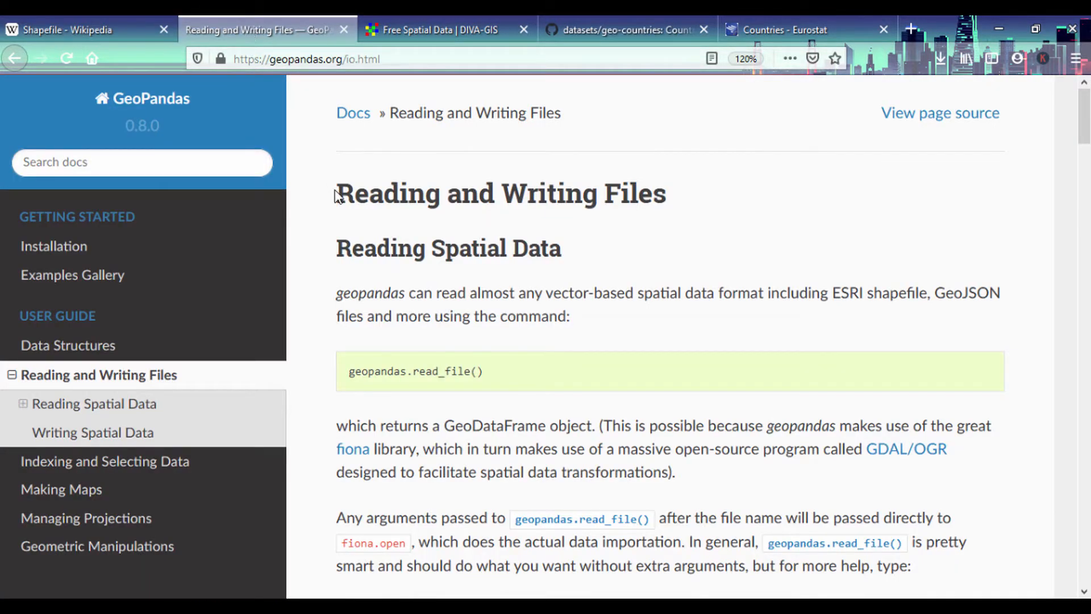
mouse_move(333, 325)
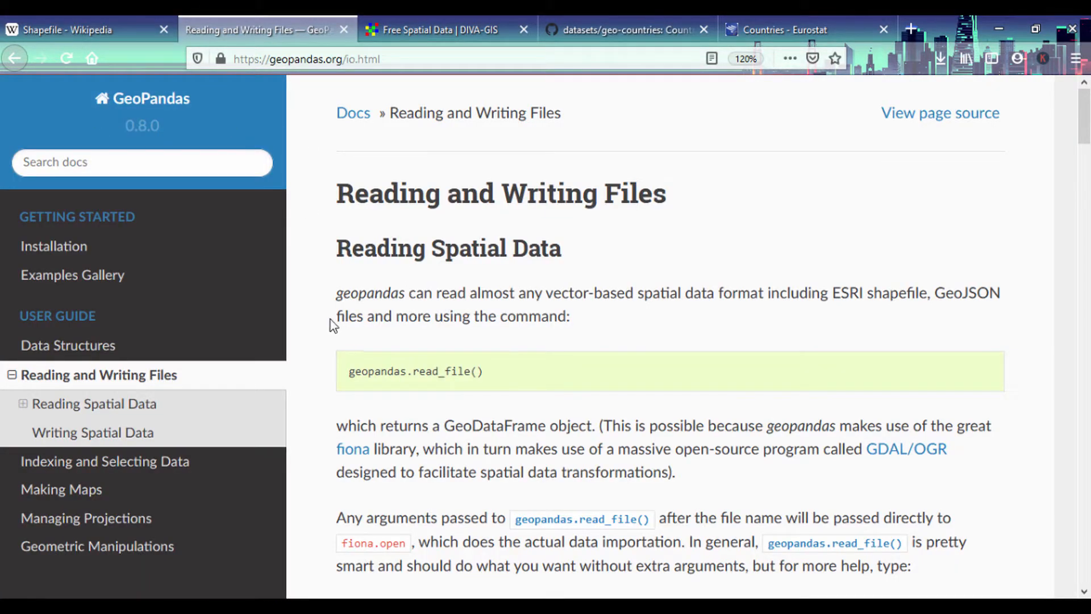
mouse_move(401, 371)
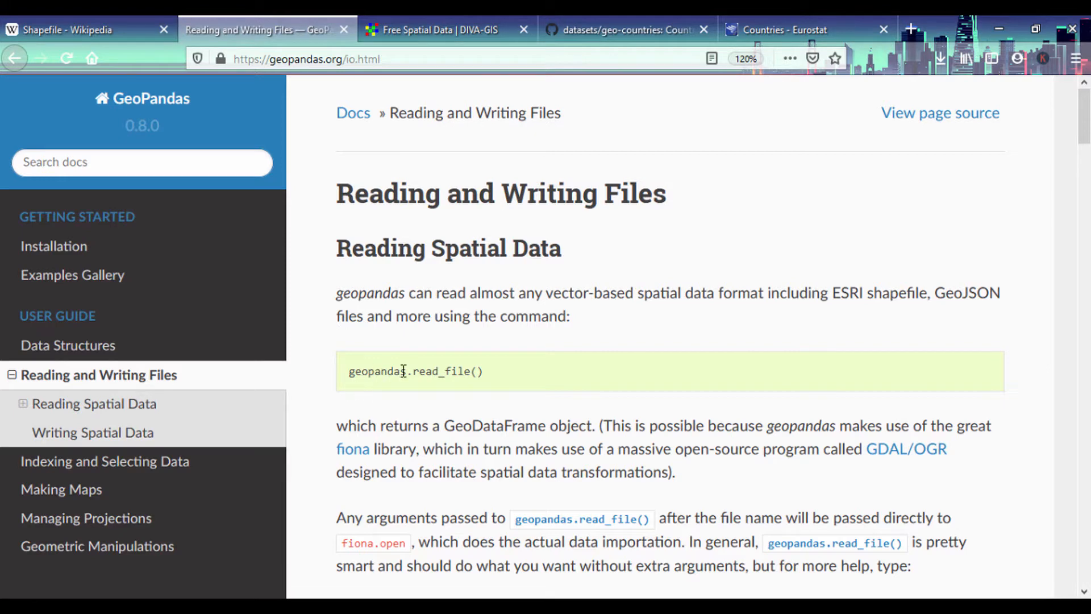
mouse_move(501, 376)
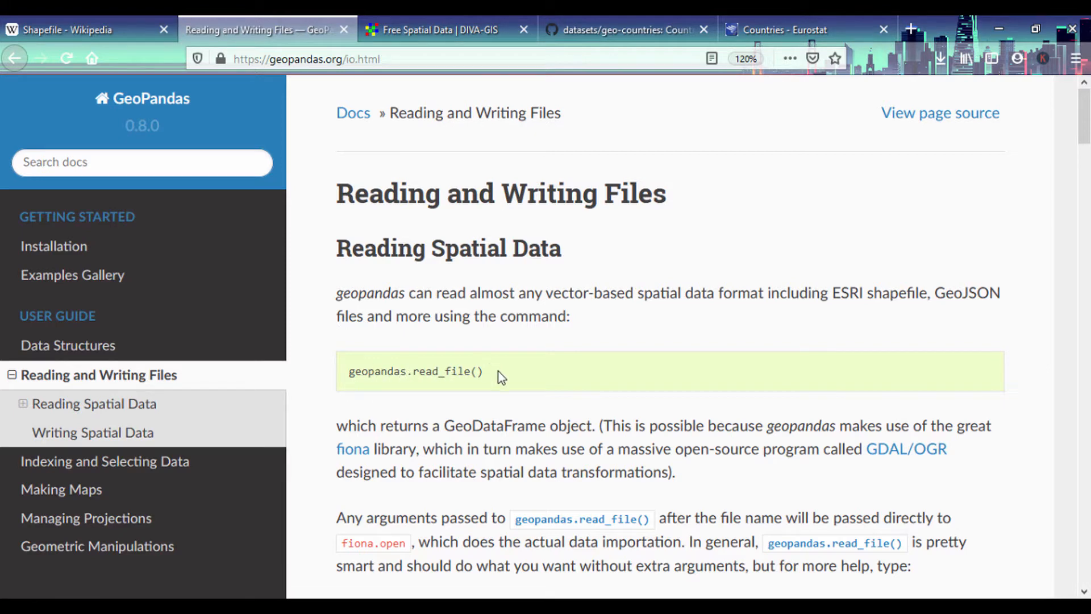
click(83, 30)
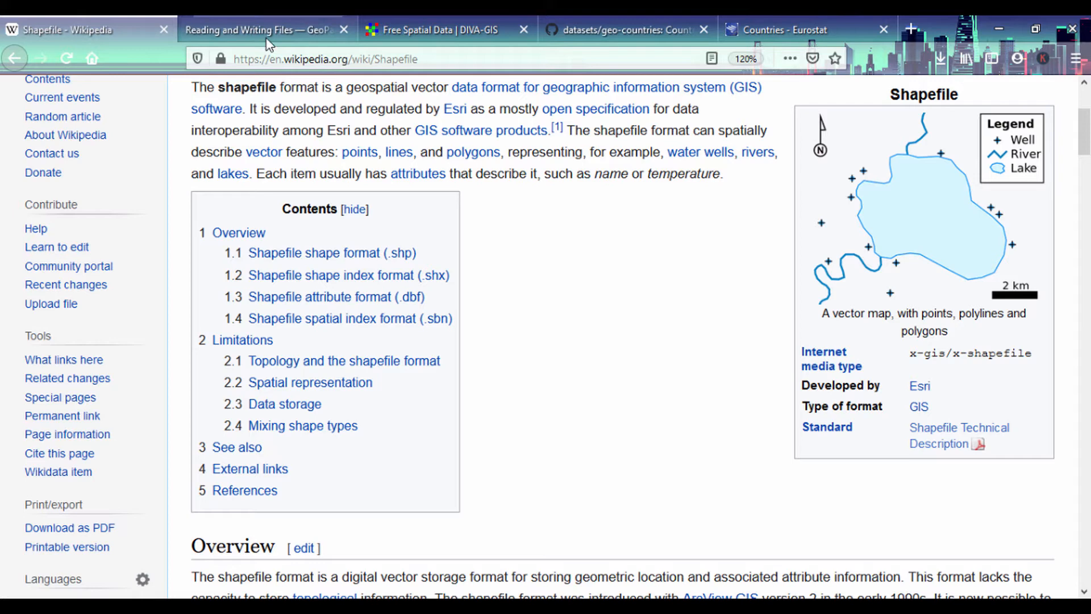
click(265, 30)
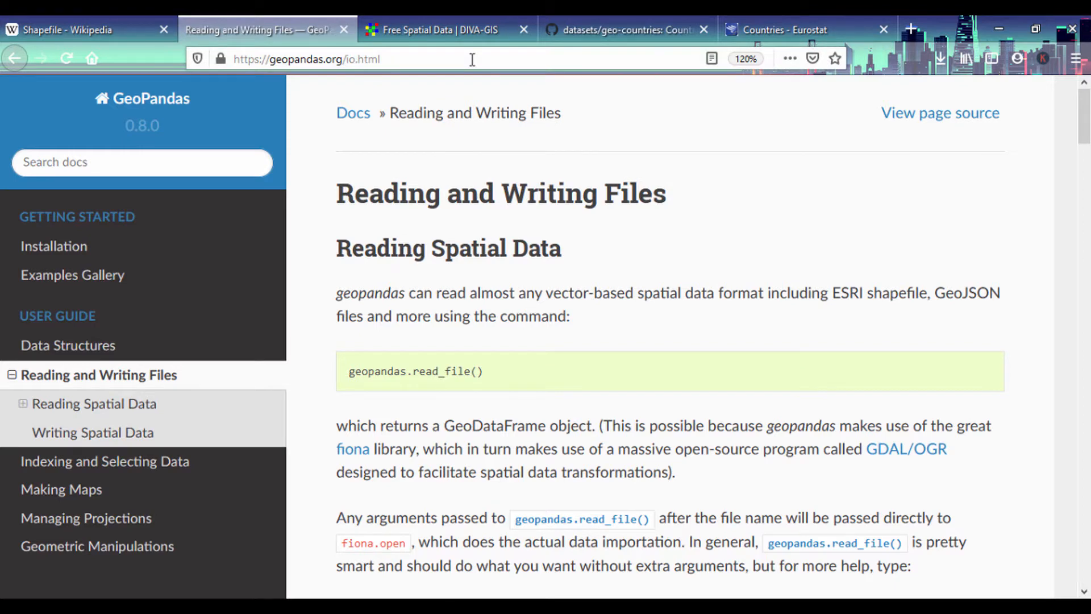
On DIVA-GIS country-level data, choose Canada with Roads as the subject
click(446, 30)
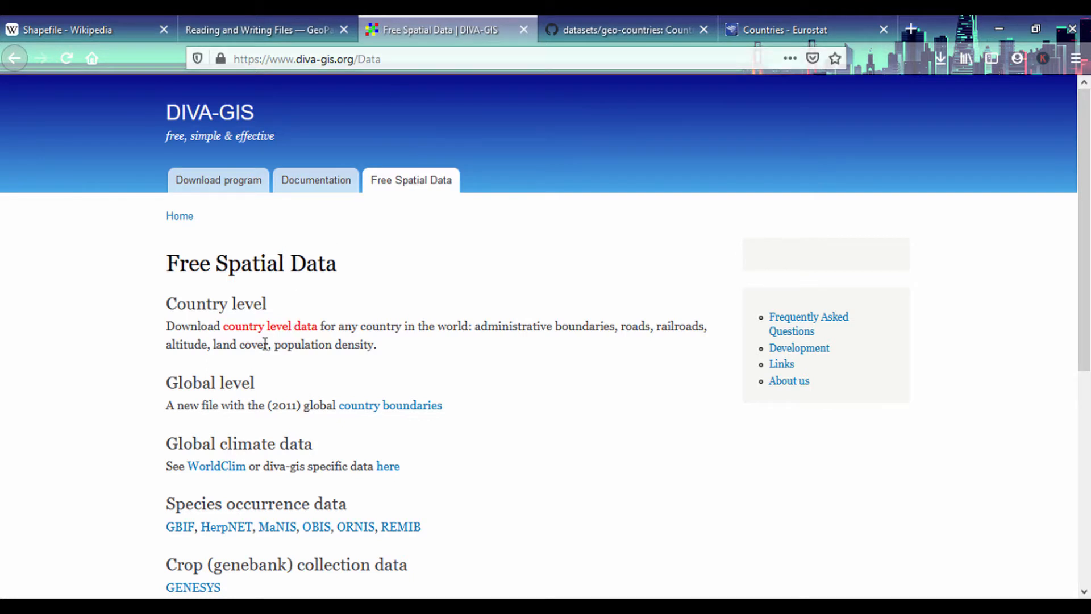
click(271, 326)
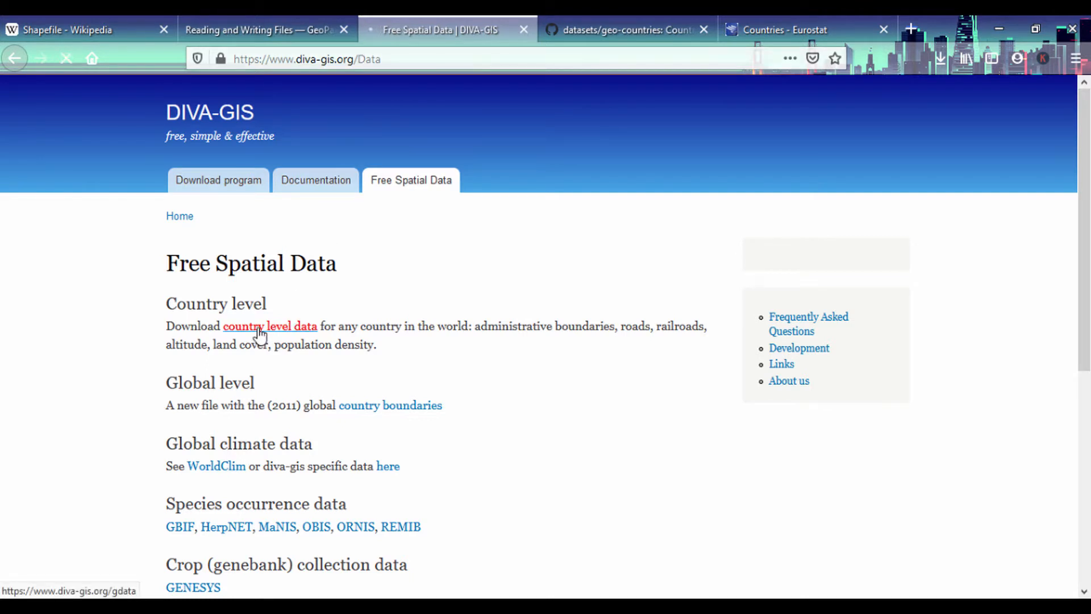
click(269, 326)
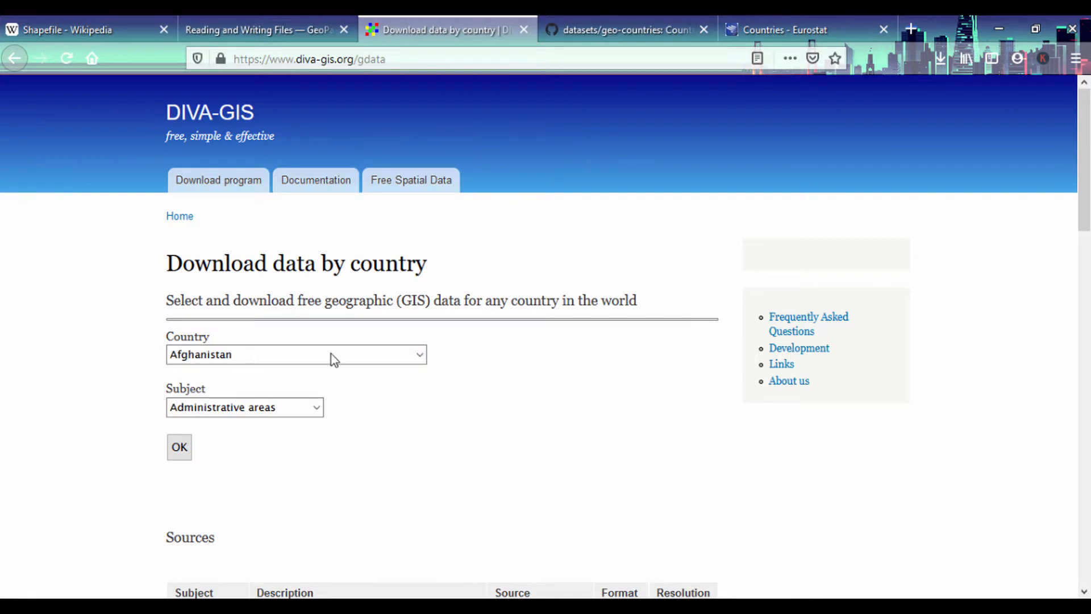
click(295, 354)
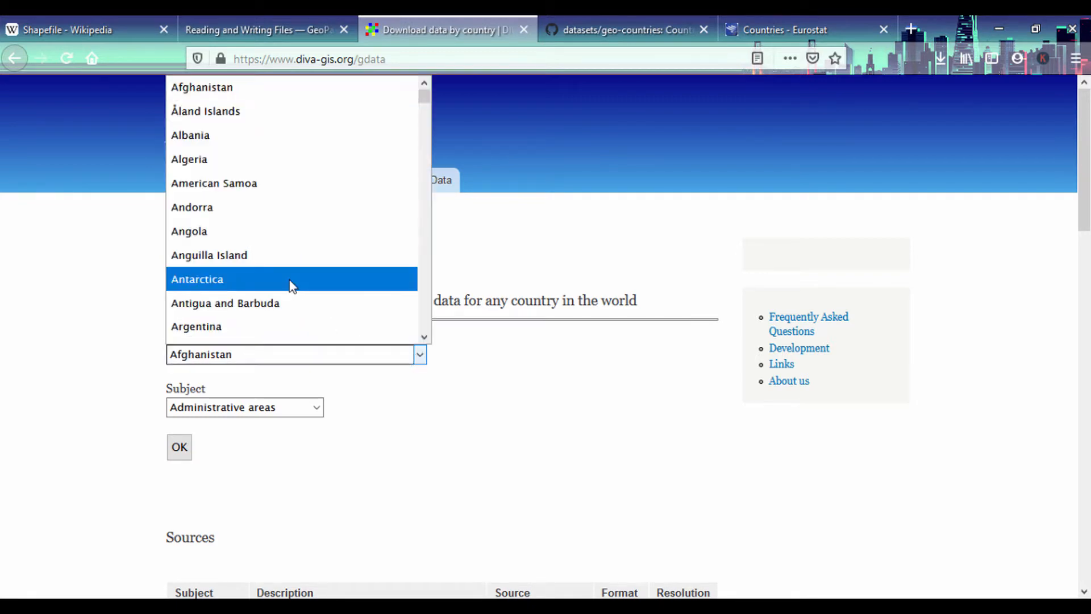
scroll(down, 3)
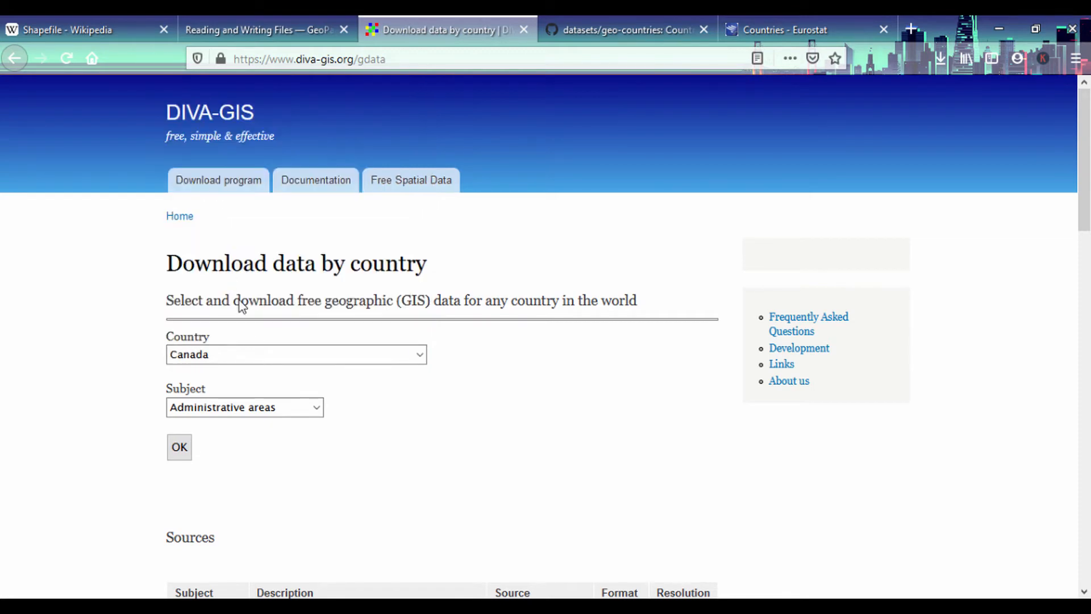
click(314, 407)
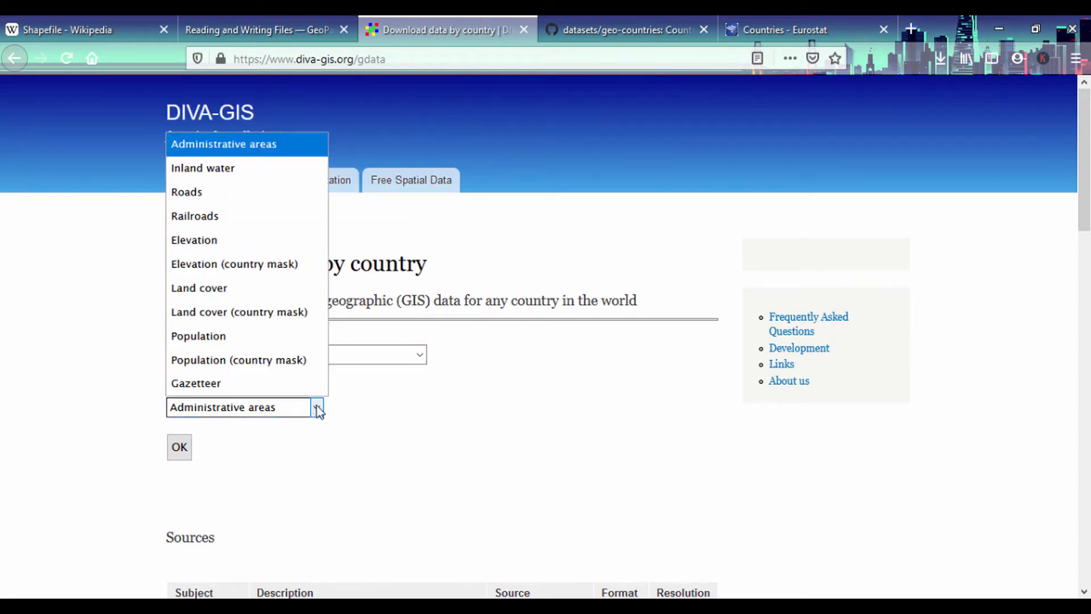
mouse_move(277, 377)
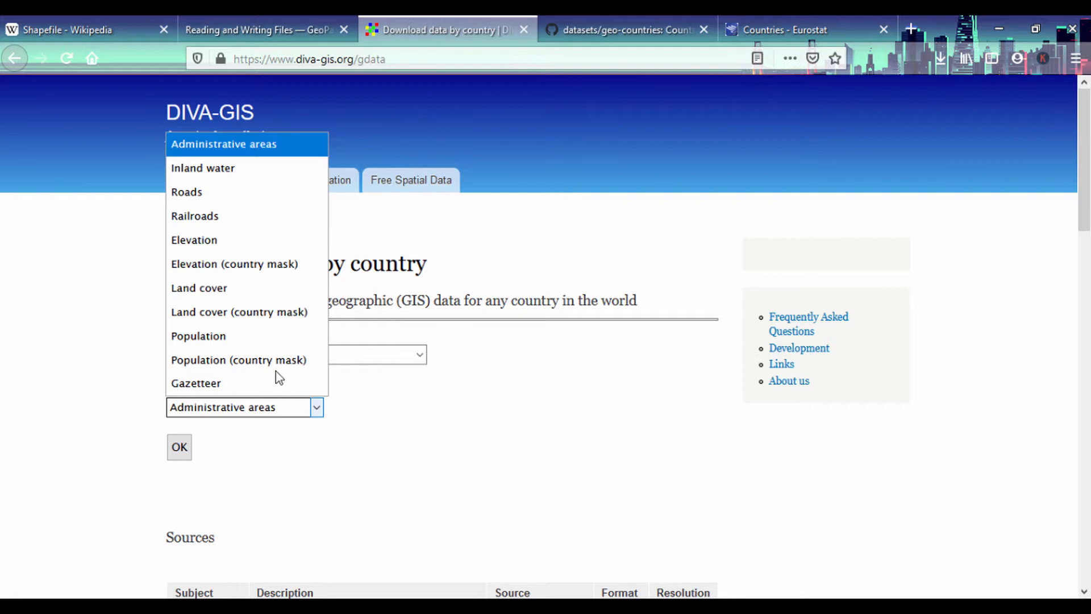
click(186, 192)
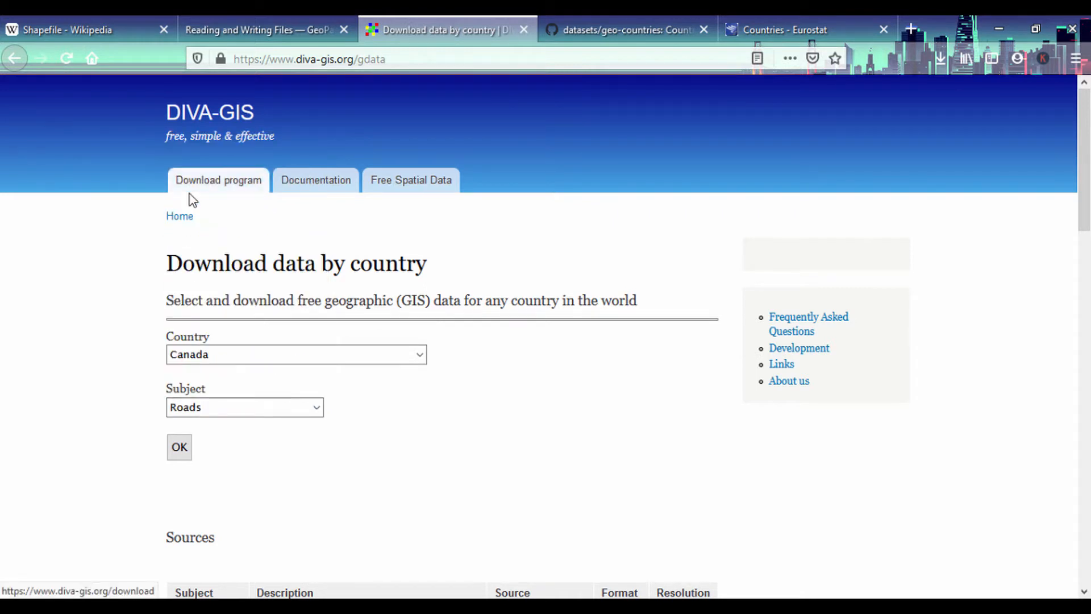
scroll(down, 3)
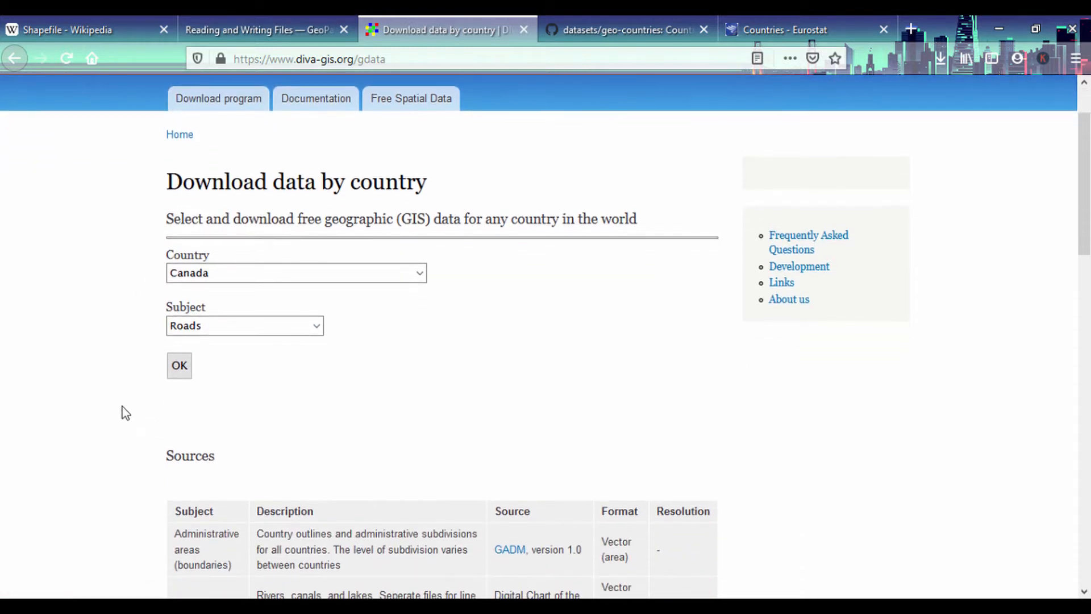
Confirm the request and start the CAN_rds.zip download from the Spatial Data Download page
click(179, 365)
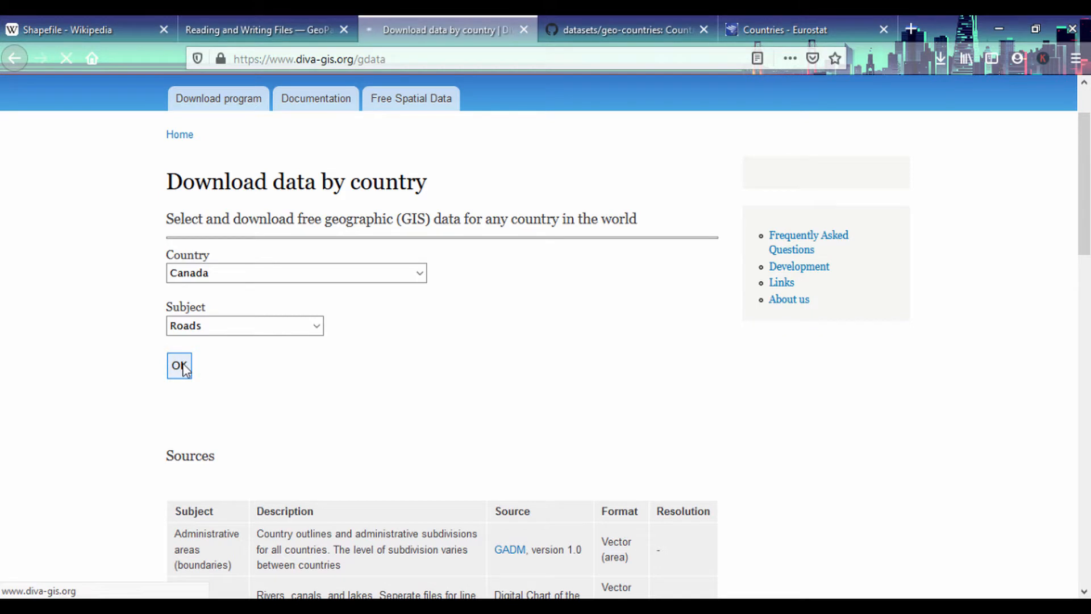
click(178, 364)
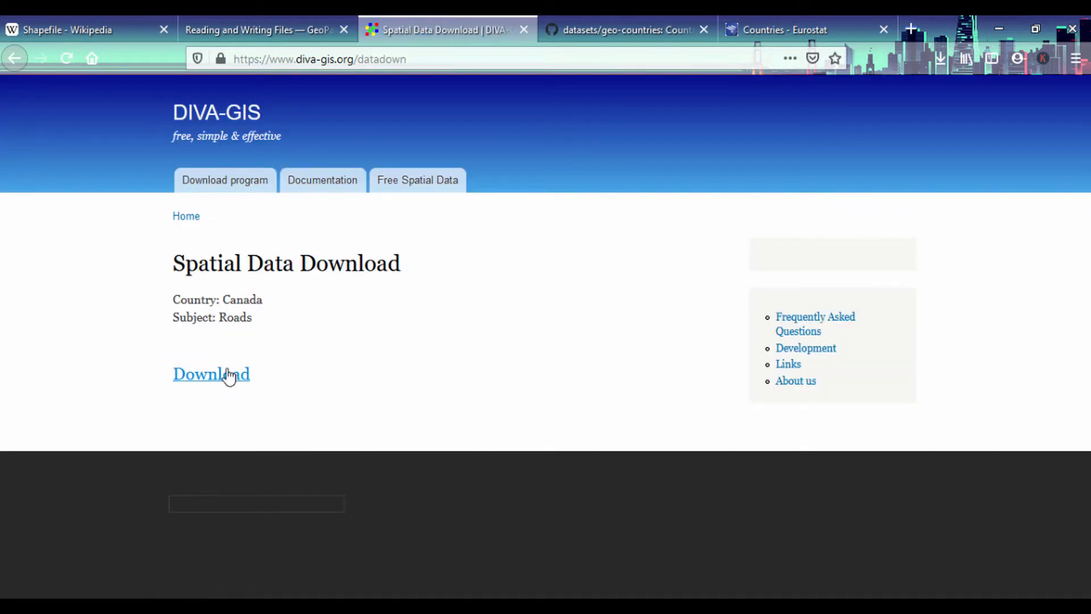
click(211, 374)
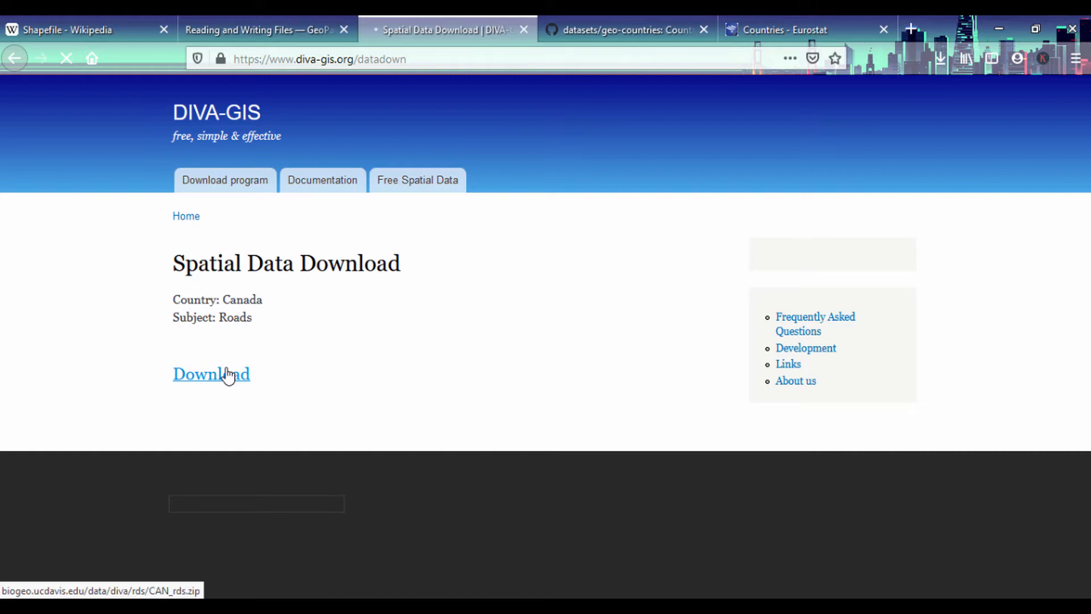
mouse_move(541, 364)
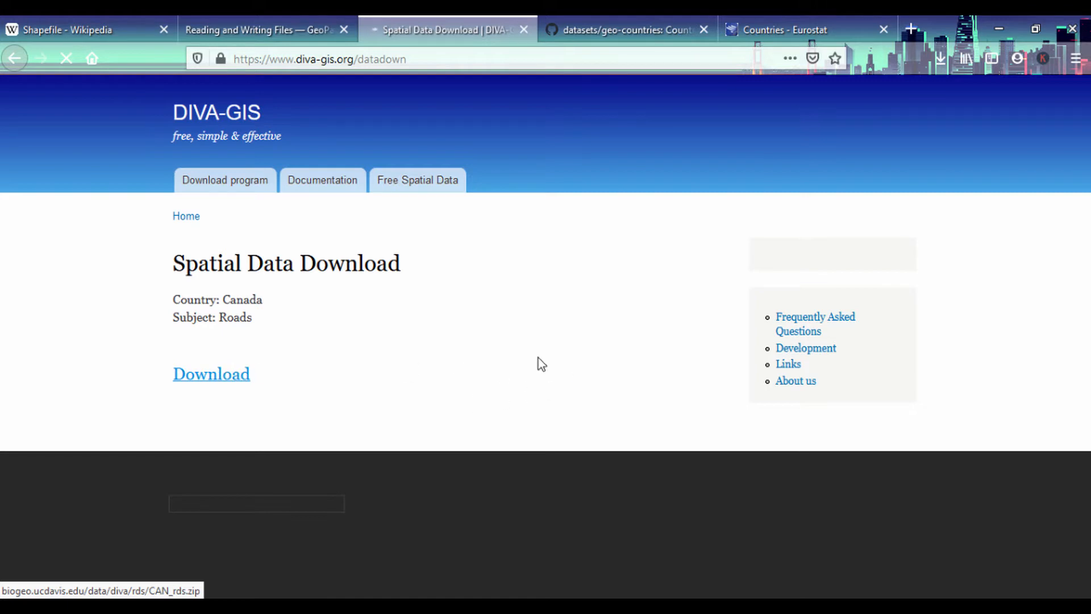
mouse_move(528, 318)
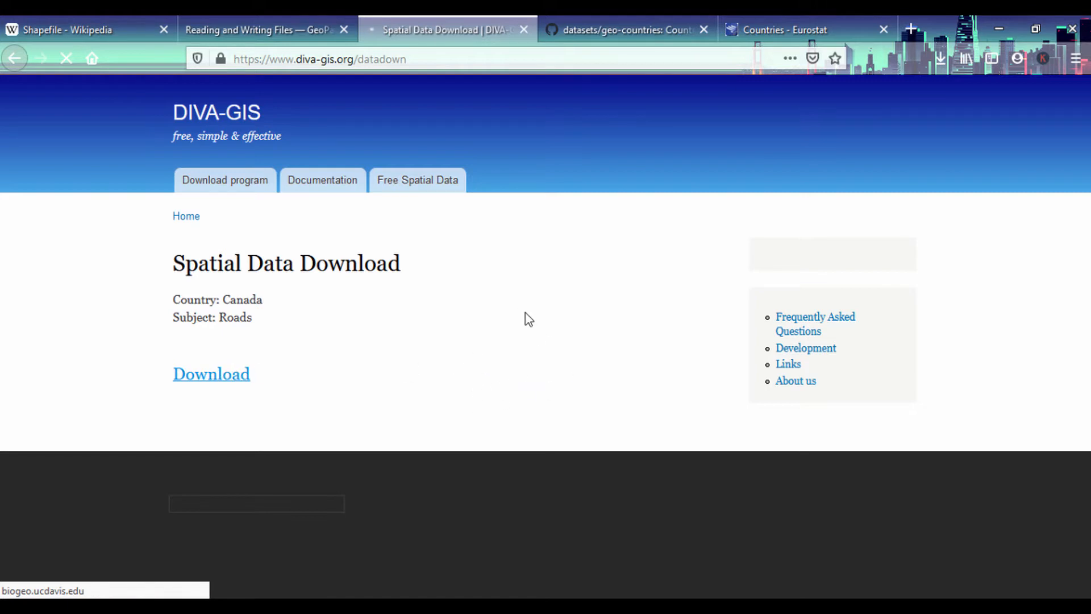
mouse_move(526, 258)
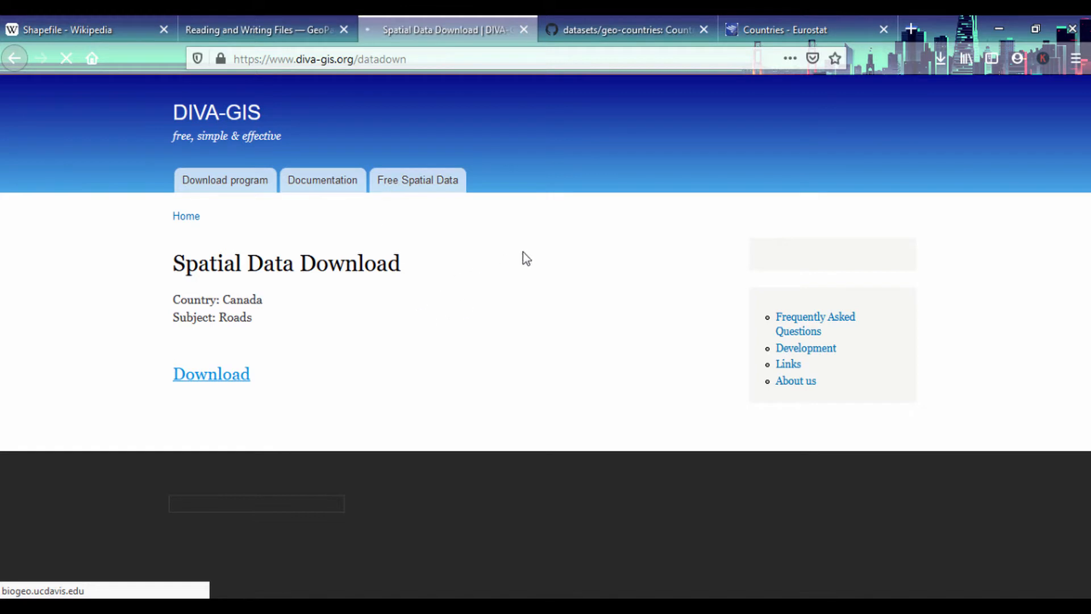
Switch to the datasets/geo-countries GitHub tab and scroll through its README
click(627, 30)
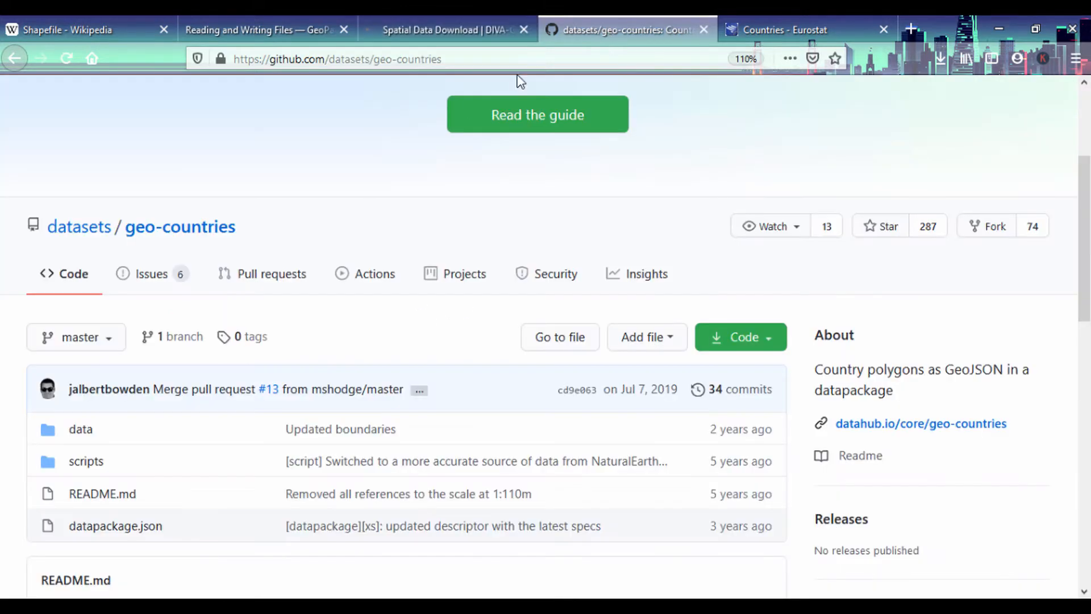
mouse_move(234, 245)
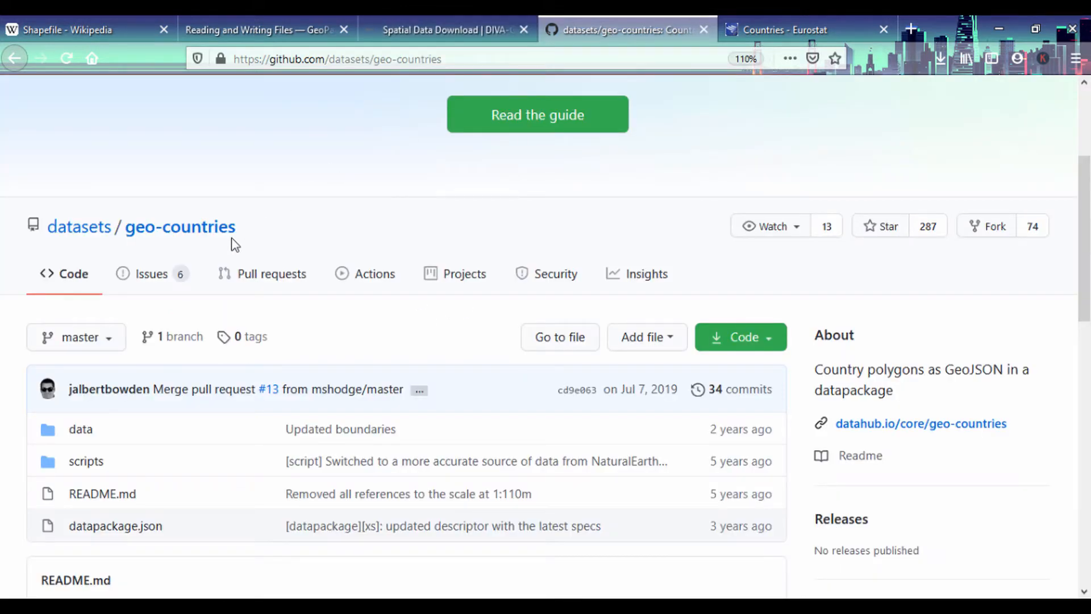
mouse_move(292, 88)
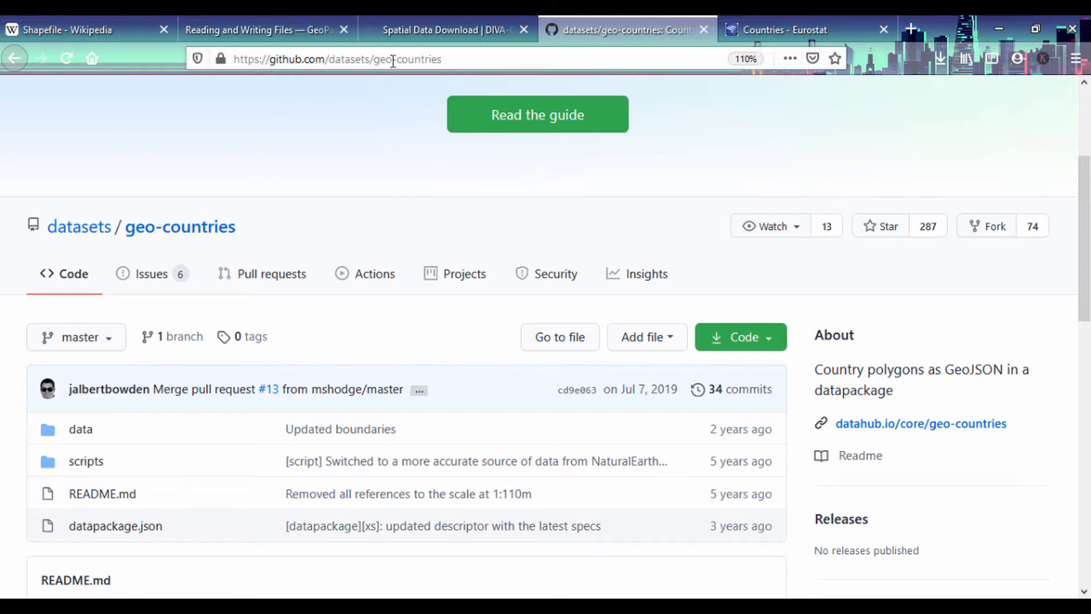
mouse_move(182, 532)
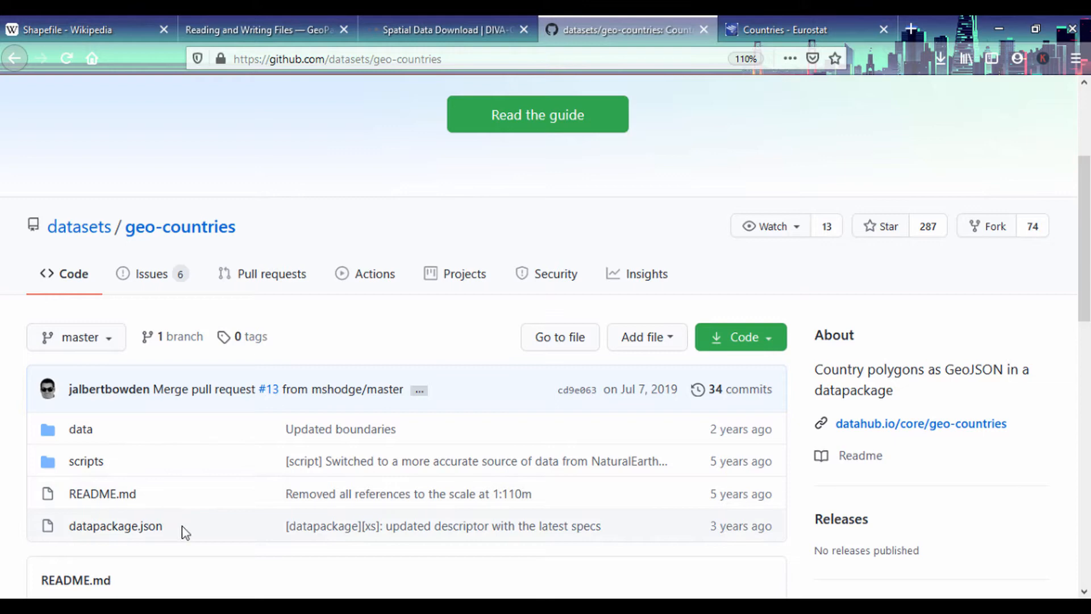
mouse_move(271, 531)
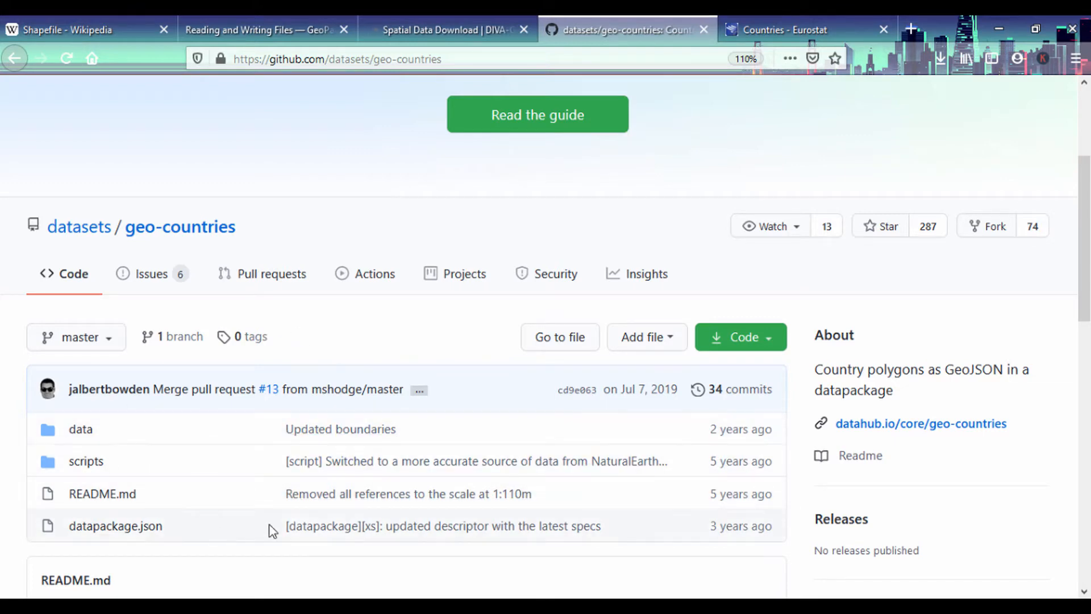
scroll(down, 3)
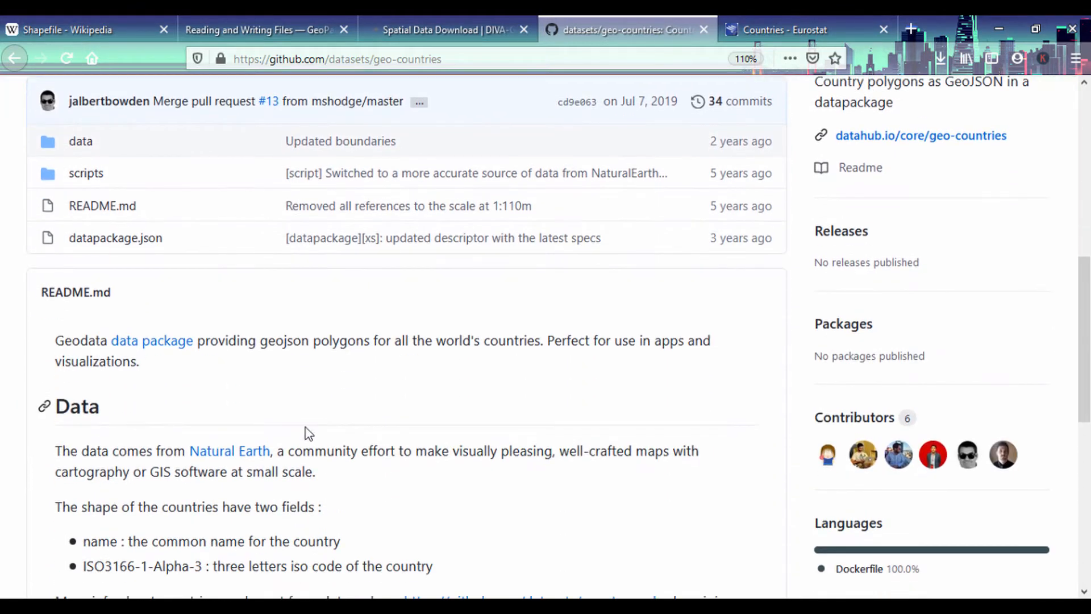
scroll(down, 3)
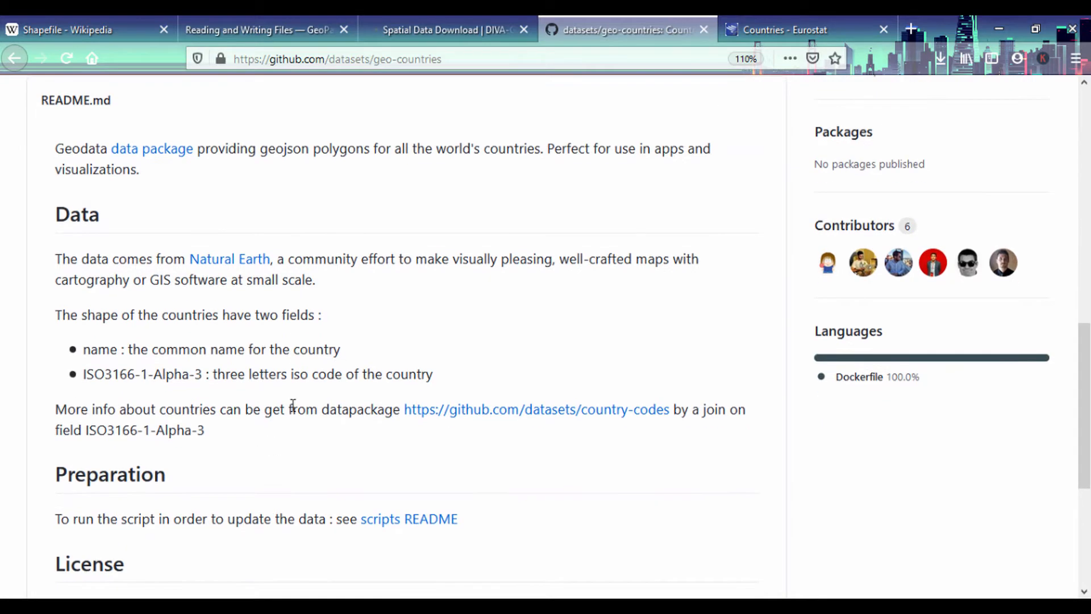
mouse_move(358, 405)
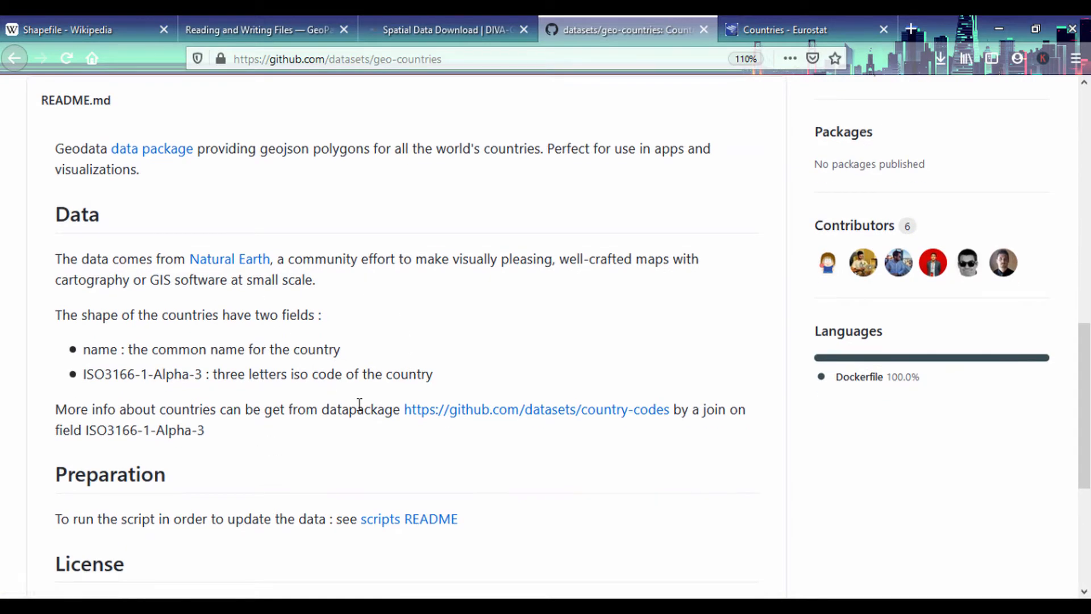
scroll(up, 3)
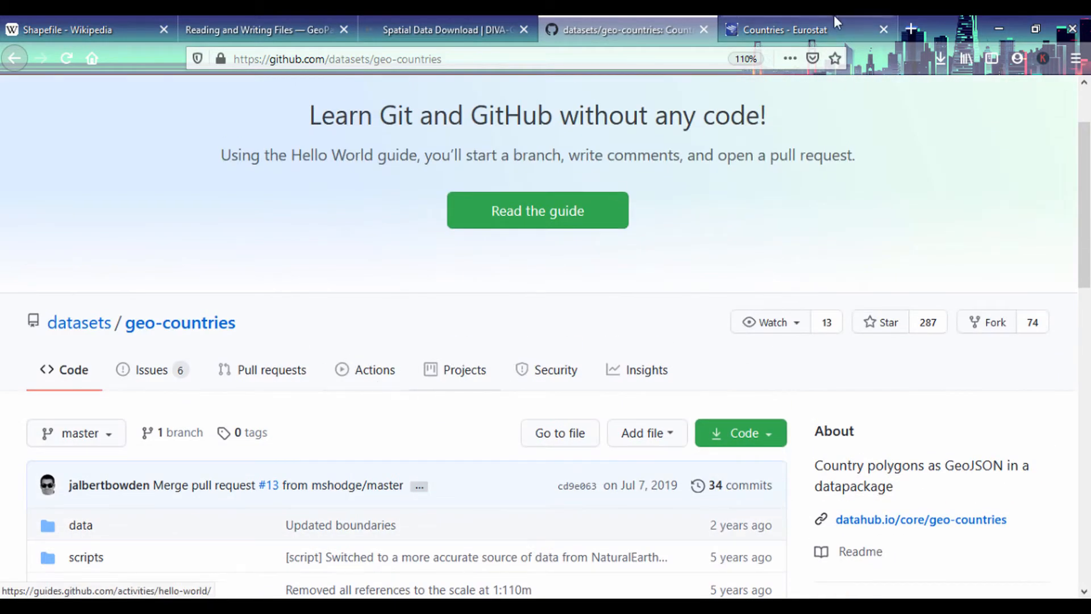
Switch to the Eurostat GISCO Countries page and scroll through the boundary dataset table by scale and format
click(793, 29)
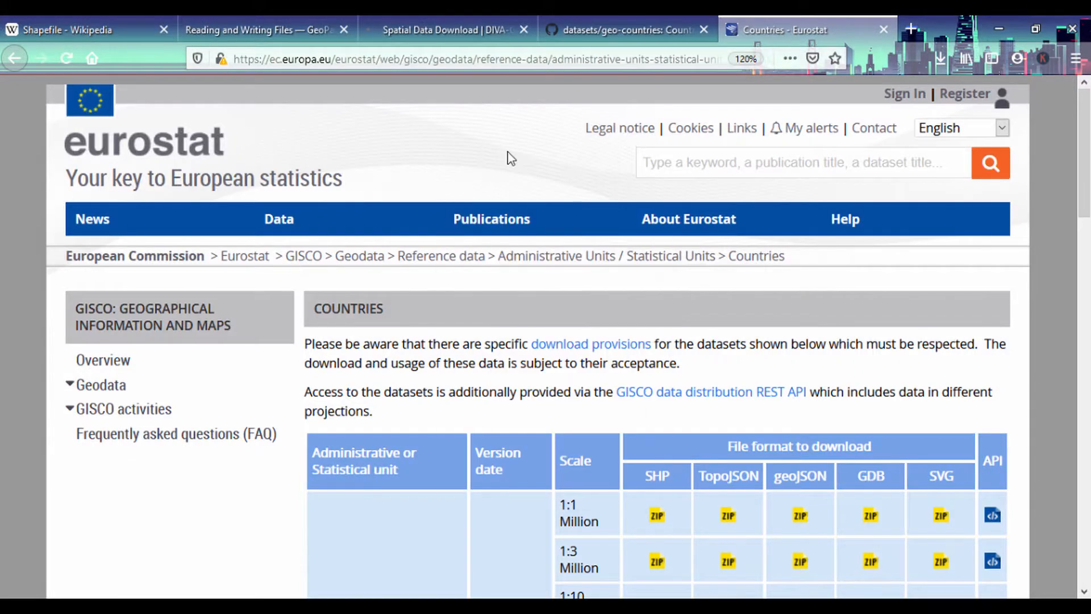
mouse_move(98, 157)
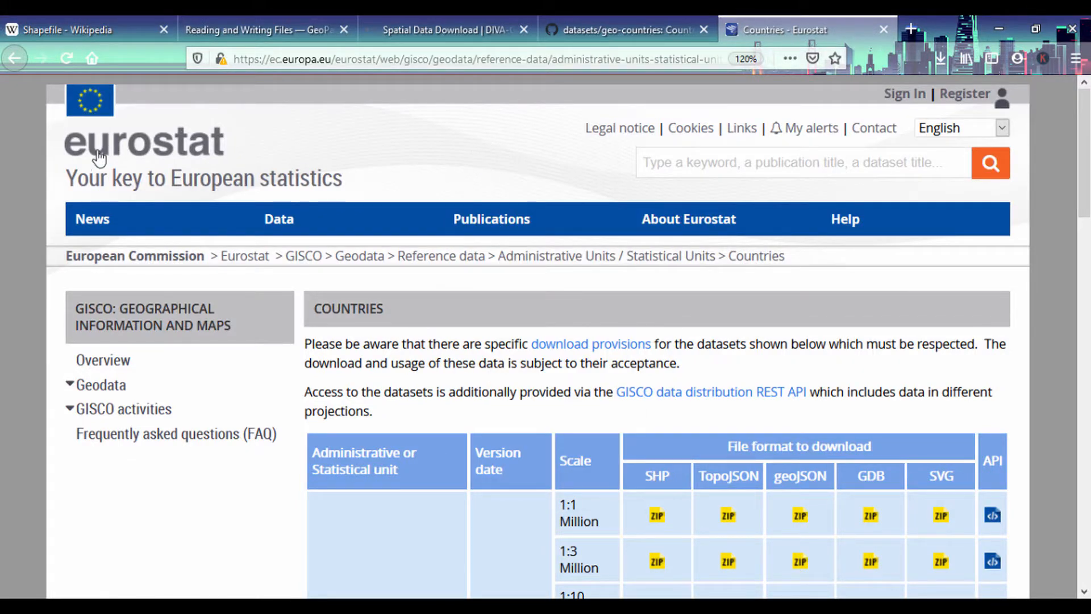
mouse_move(167, 160)
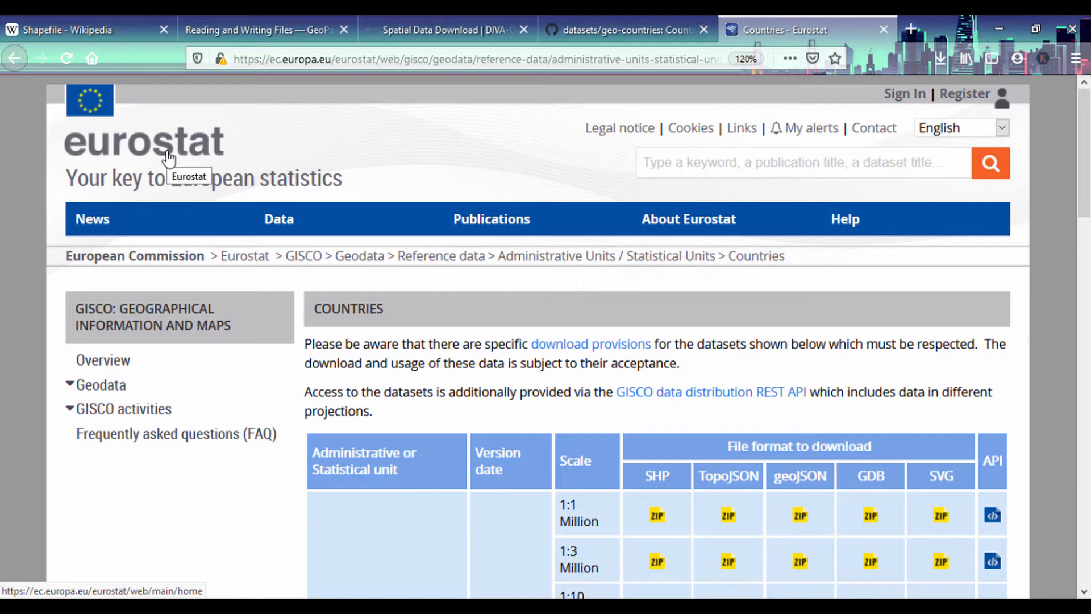
mouse_move(282, 82)
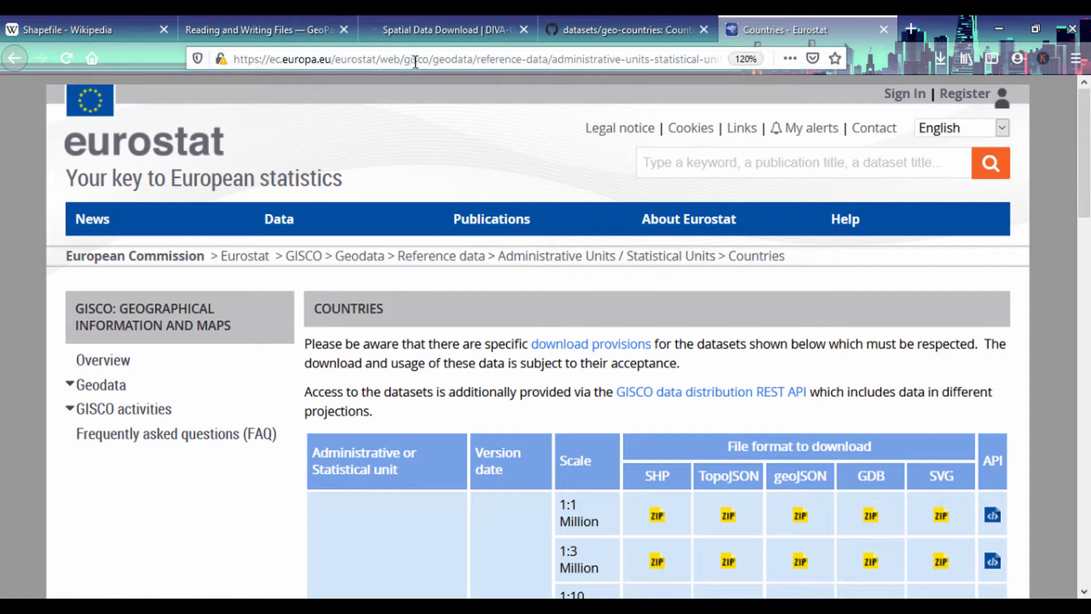
mouse_move(494, 66)
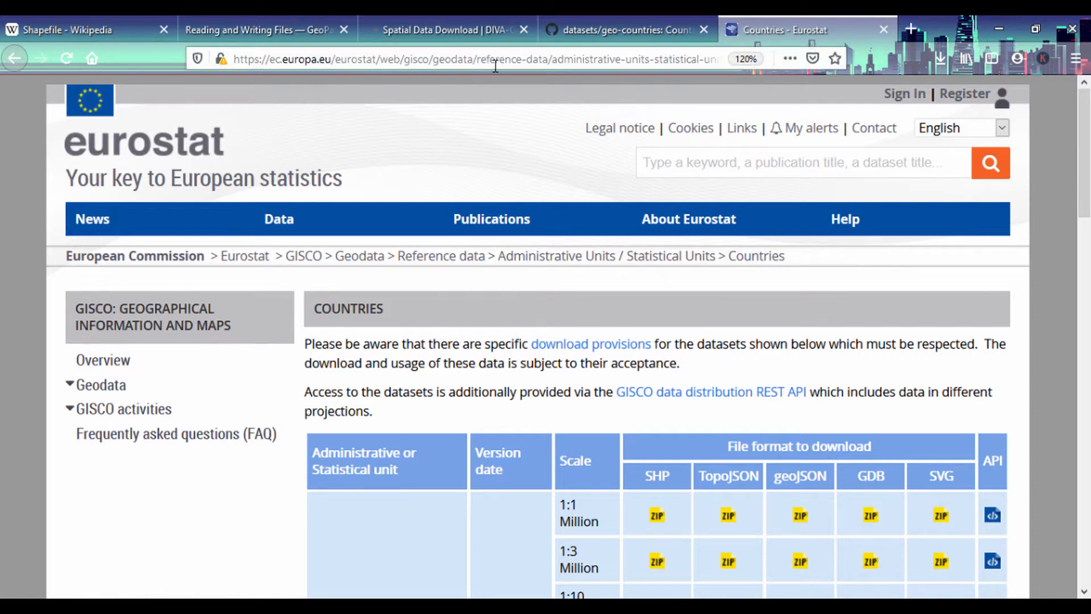
mouse_move(647, 65)
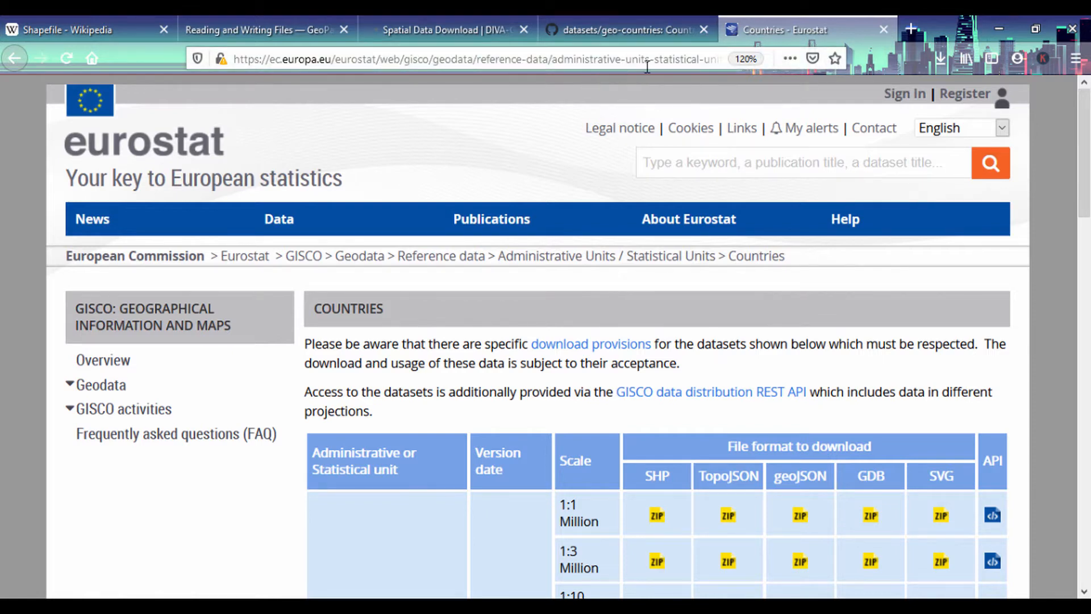
click(460, 58)
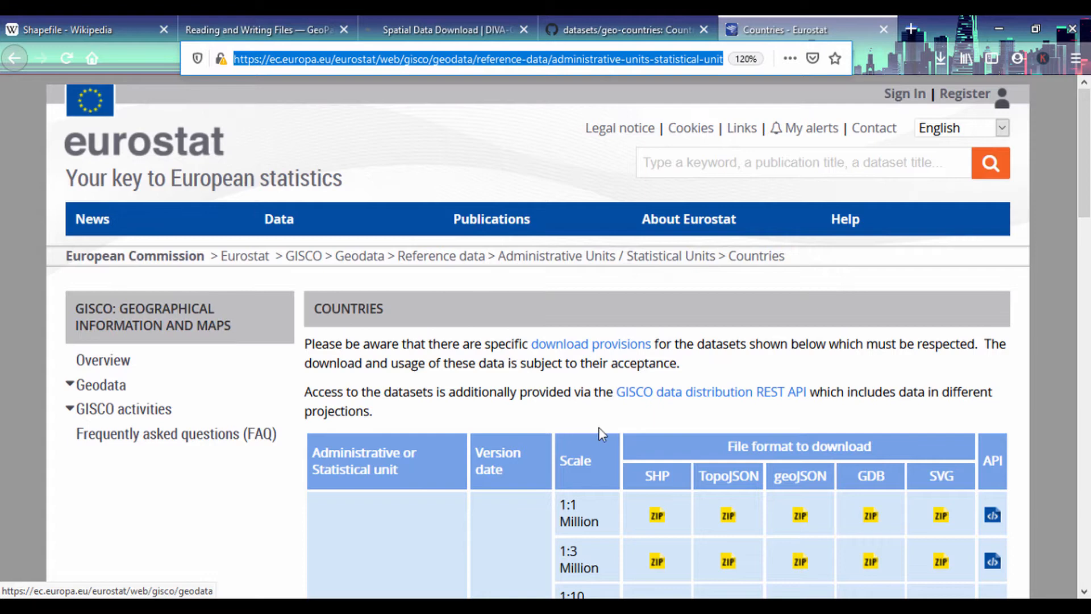
scroll(down, 3)
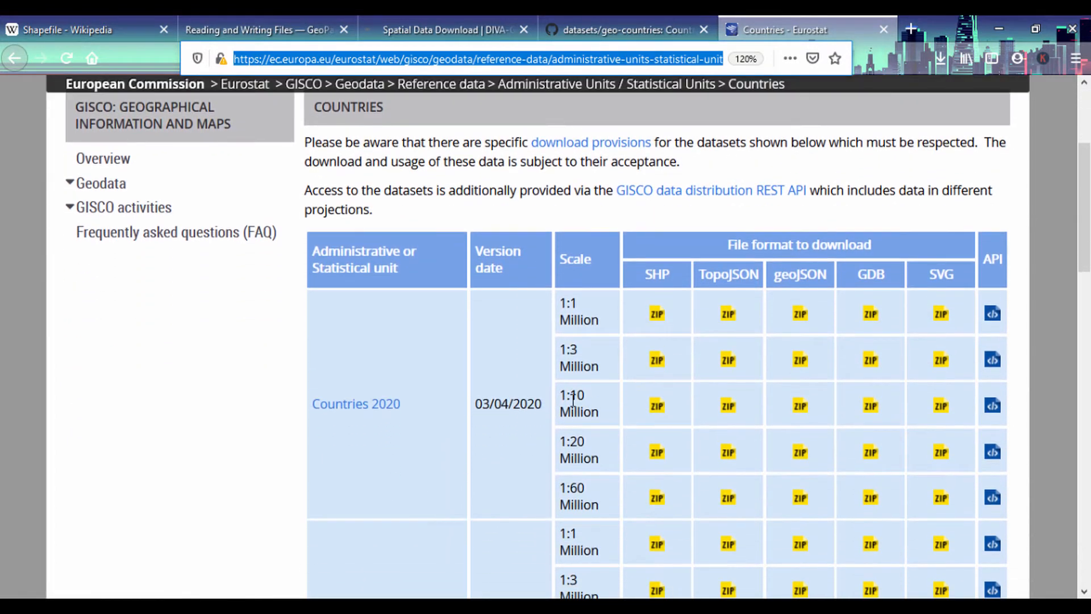
mouse_move(655, 314)
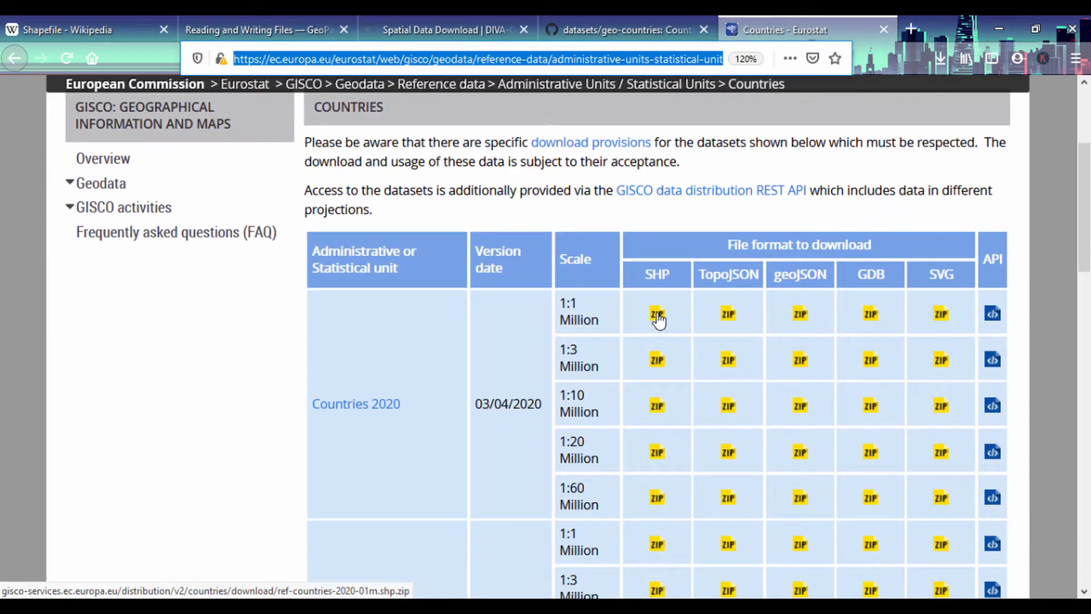
mouse_move(801, 325)
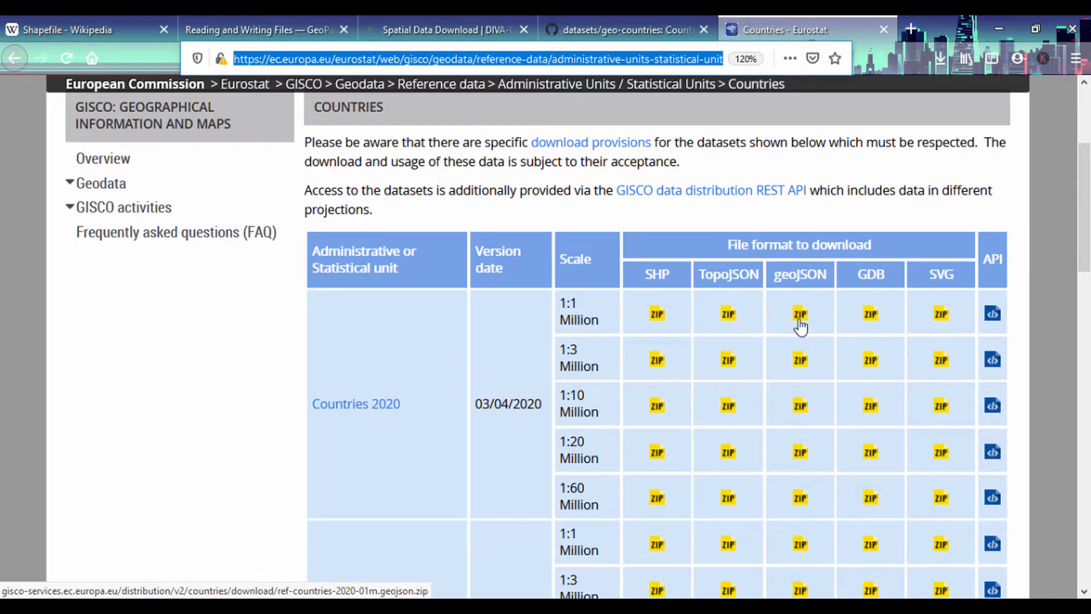
mouse_move(428, 271)
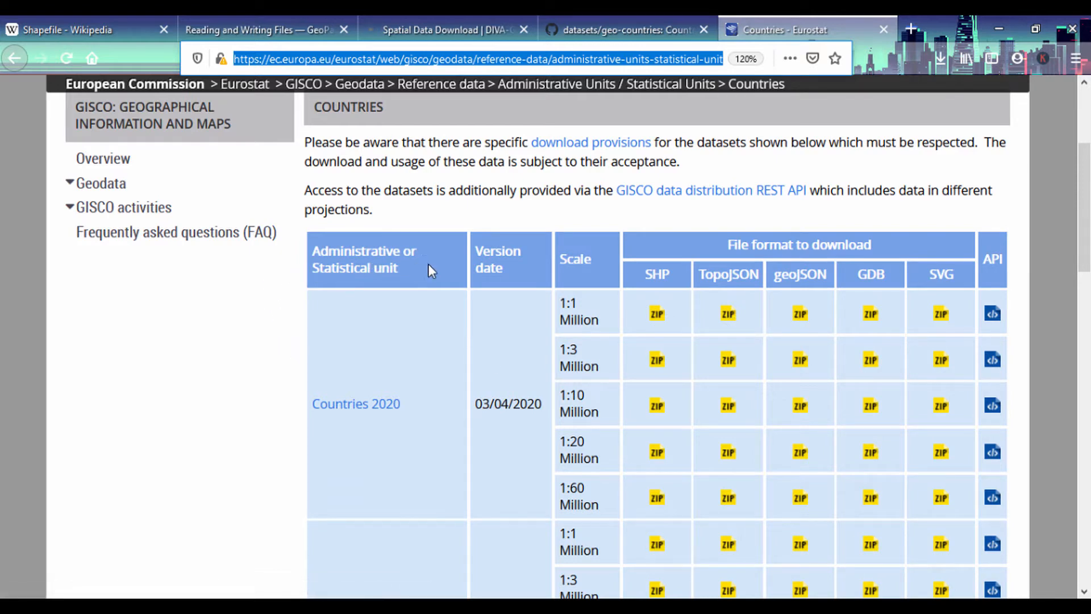
scroll(down, 3)
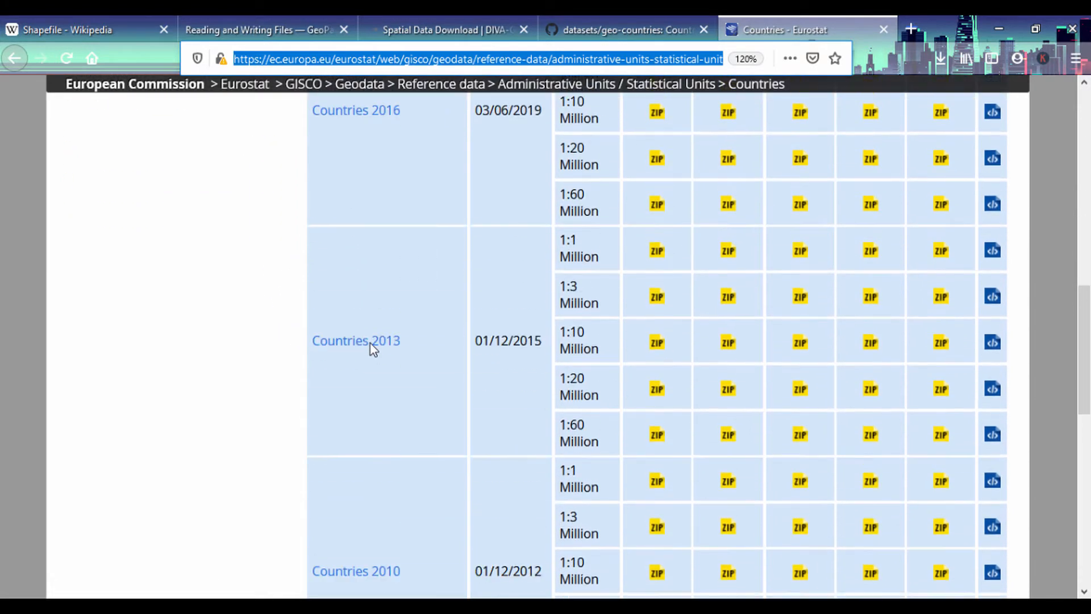
scroll(down, 3)
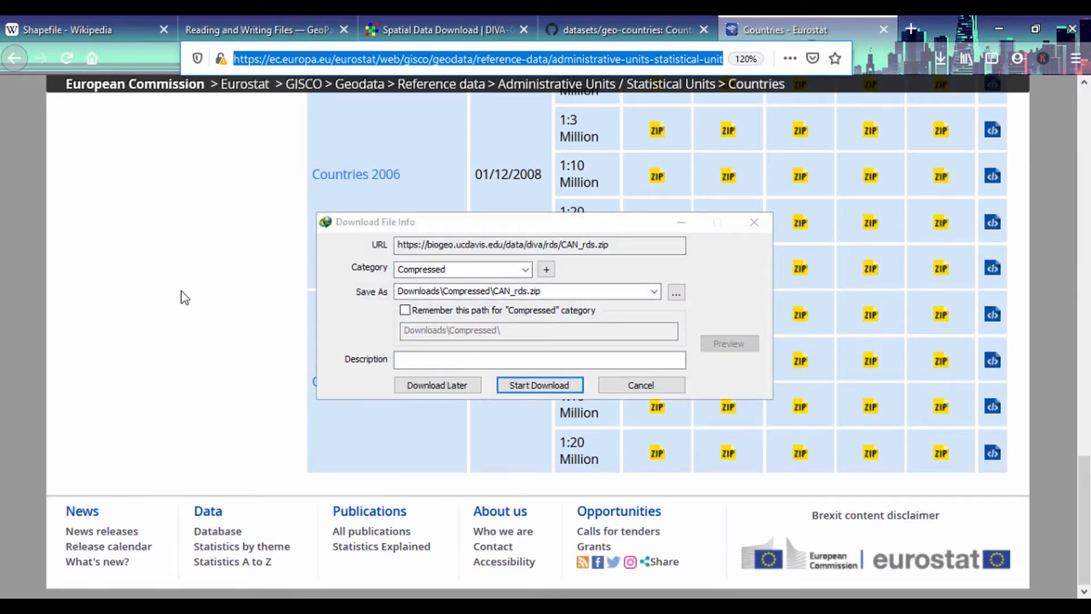
Start the CAN_rds.zip download in IDM and decline the Firefox integration warning
click(539, 386)
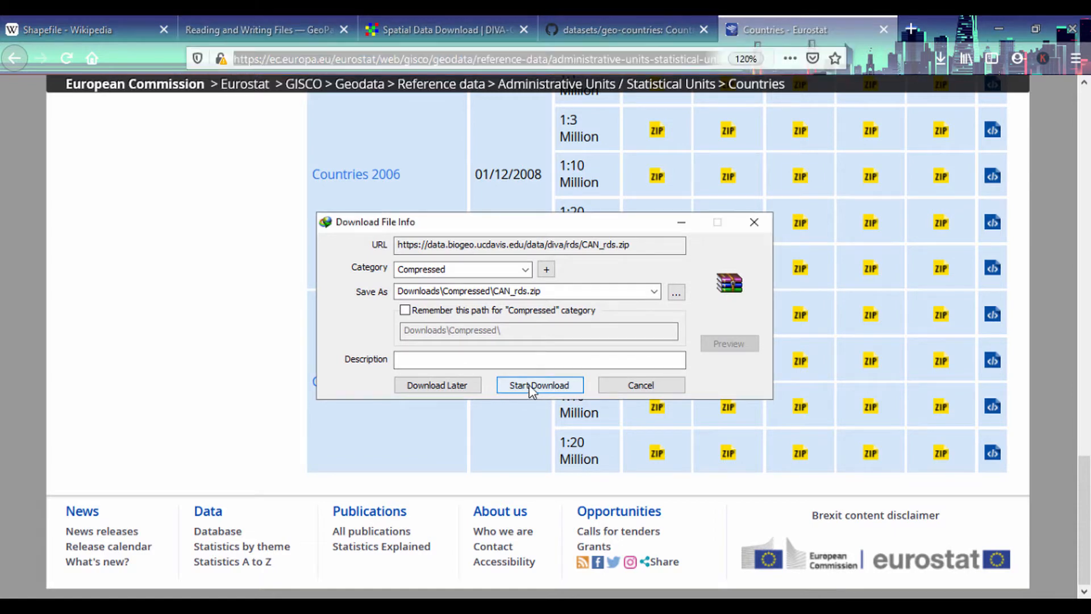
click(539, 385)
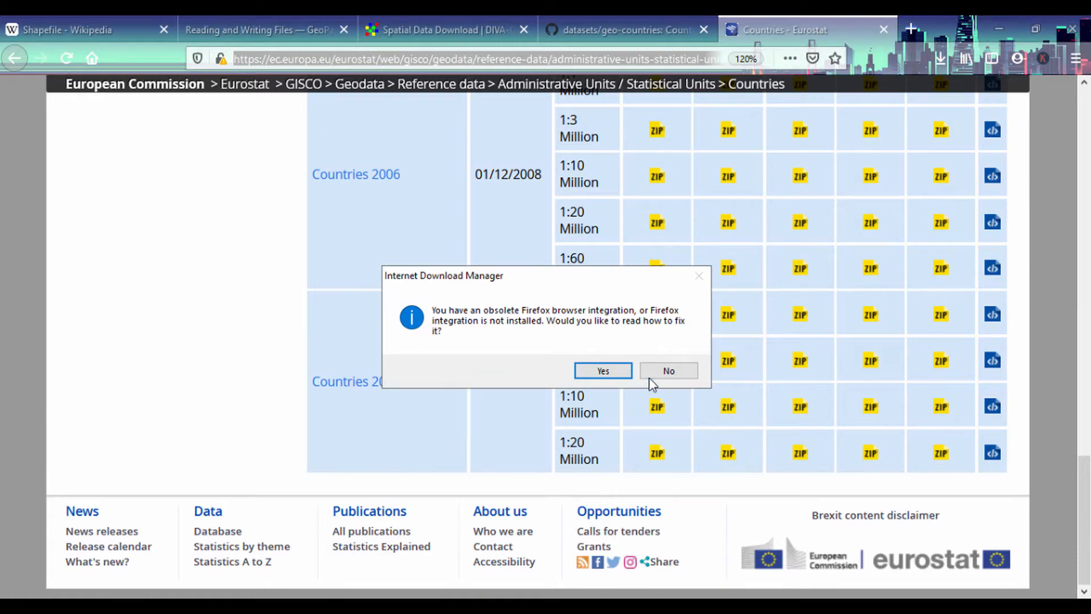
click(667, 369)
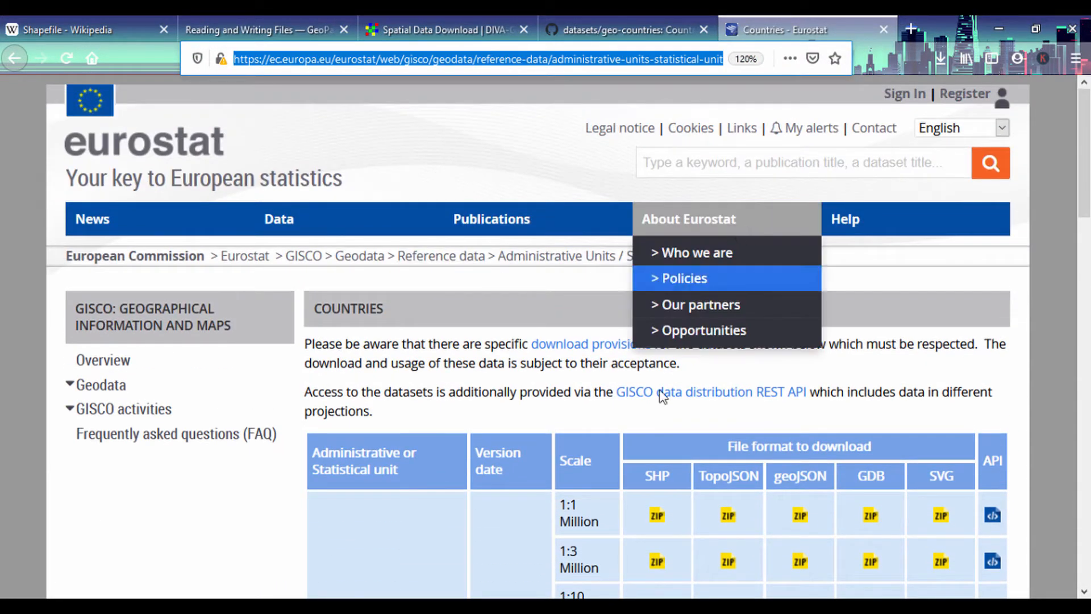
Scroll the Countries table back to the Countries 2020 and 2016 ZIP download rows
scroll(down, 3)
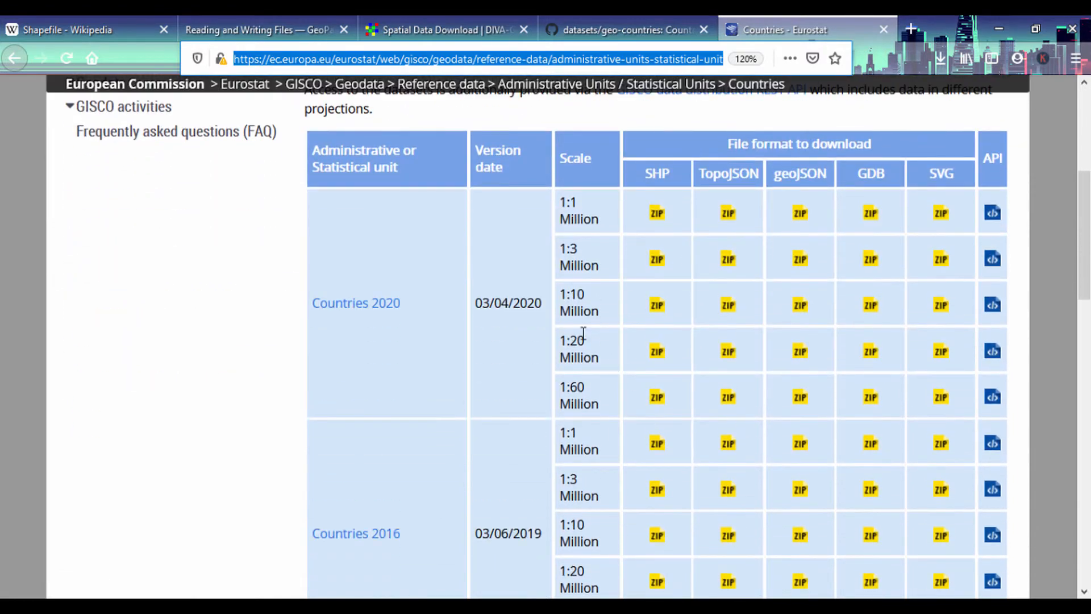
scroll(up, 3)
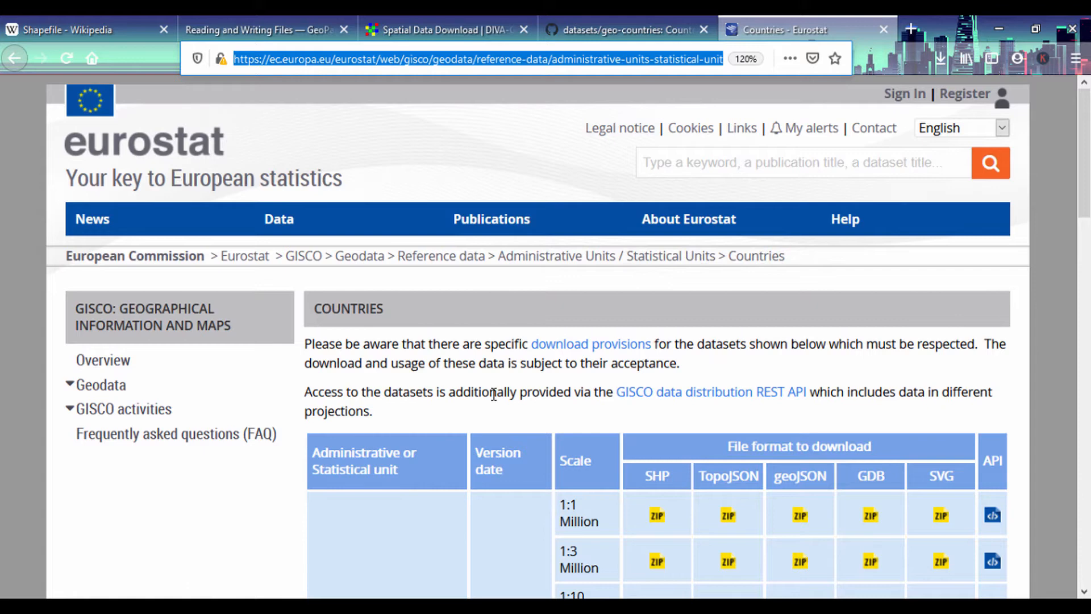
mouse_move(529, 401)
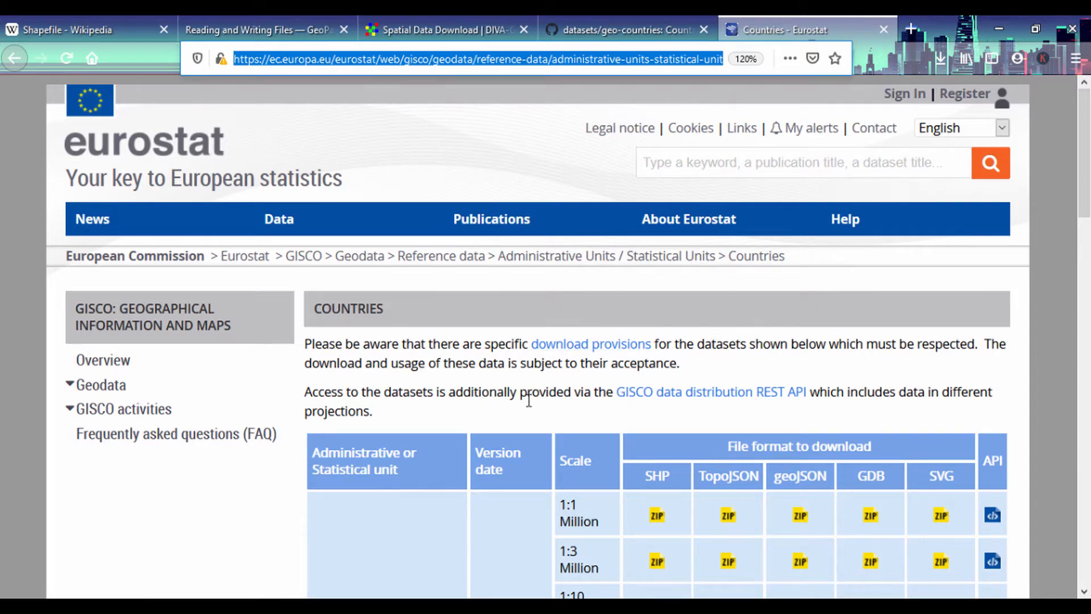
mouse_move(361, 439)
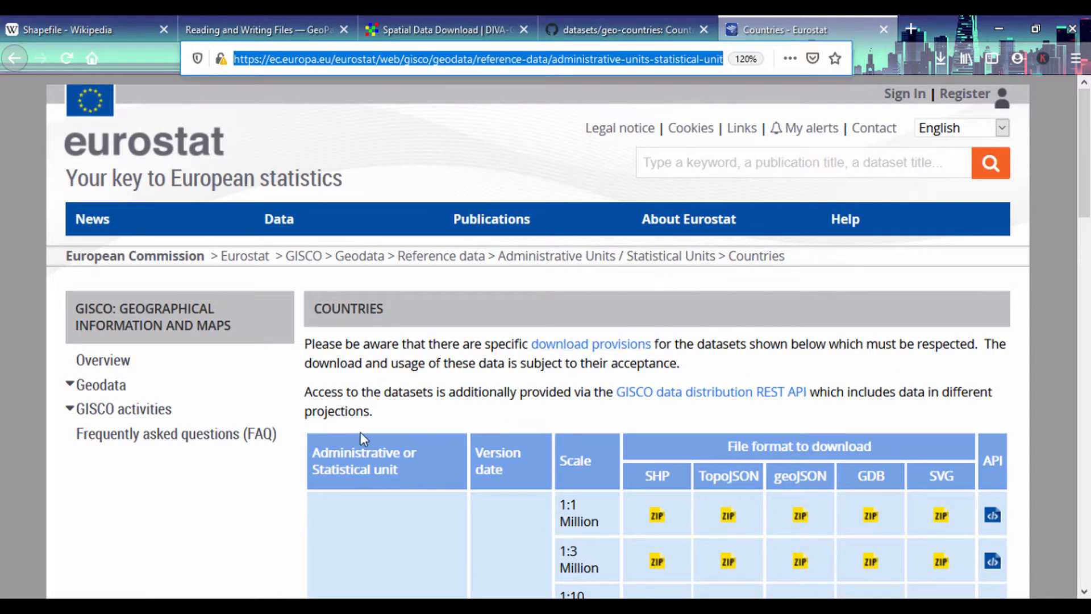
mouse_move(73, 390)
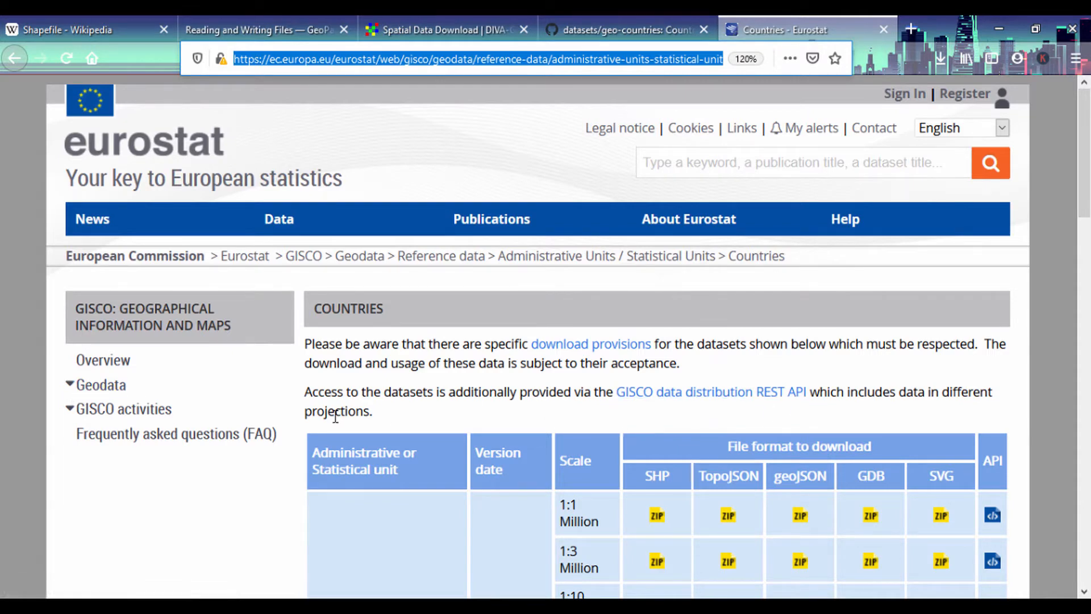
scroll(down, 3)
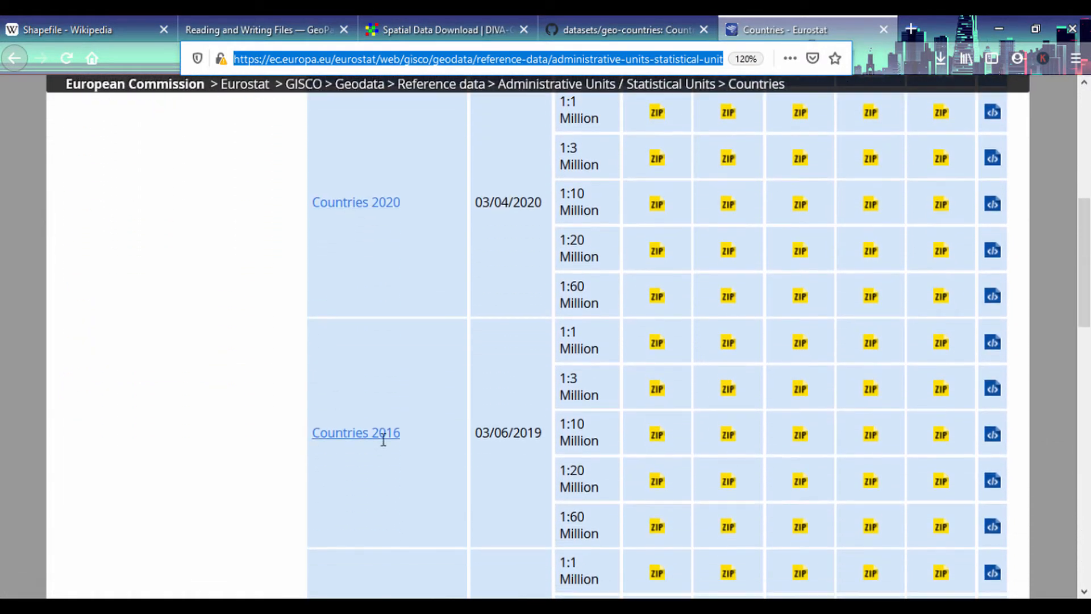
scroll(up, 3)
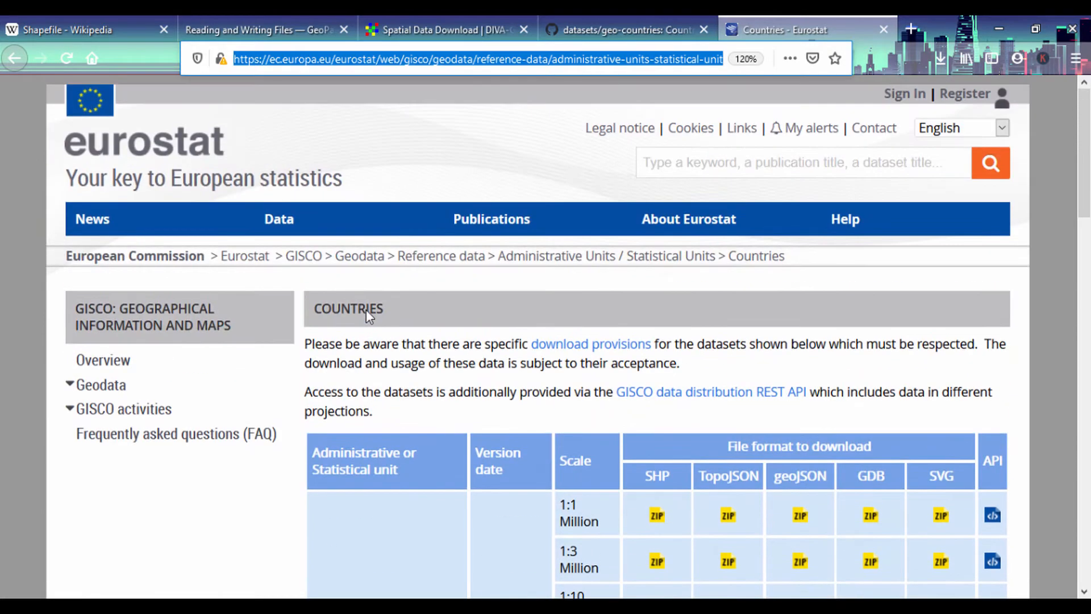
scroll(down, 3)
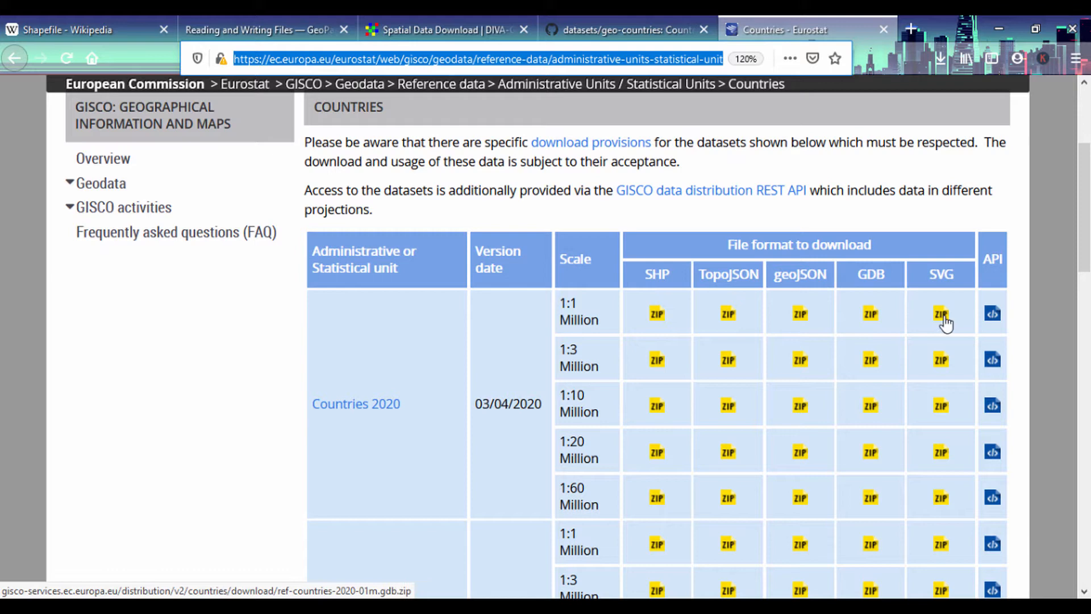
Go from the DIVA-GIS downloads to File Explorer's Downloads/Compressed folder and close the download notice
click(442, 29)
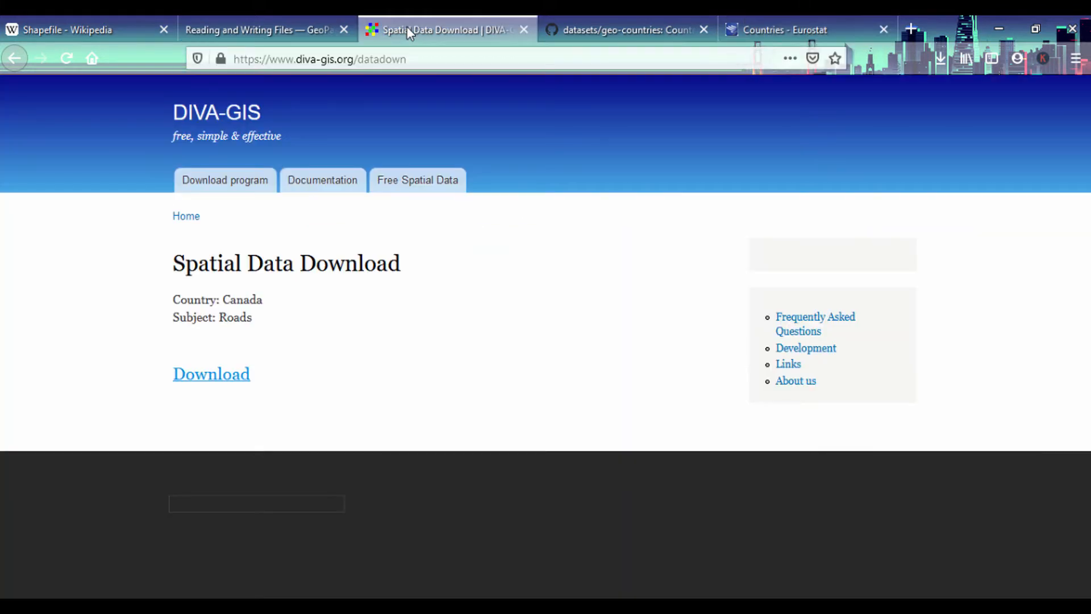
mouse_move(938, 59)
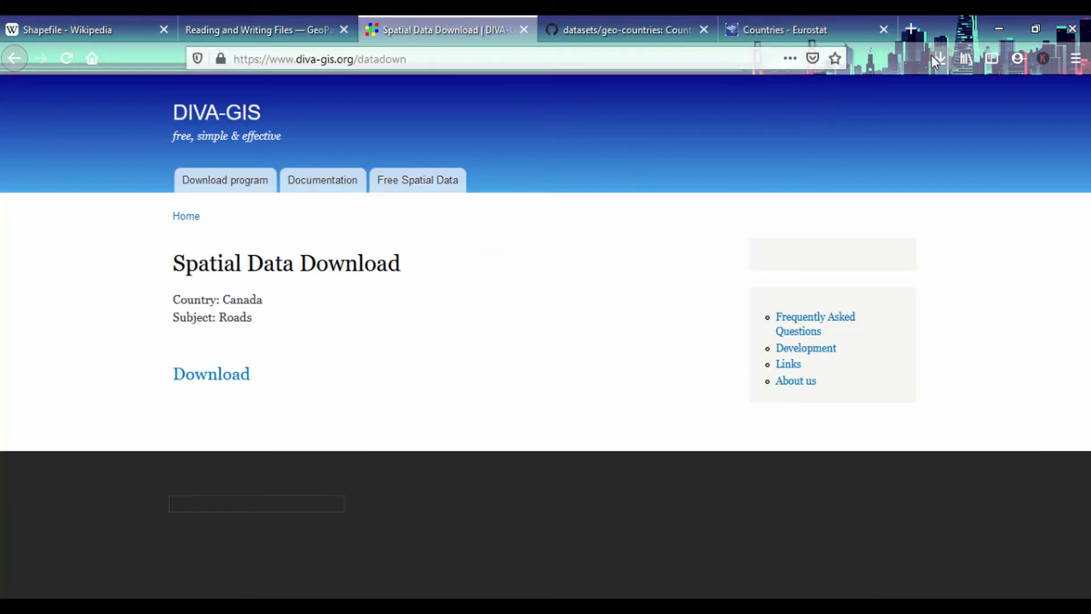
click(938, 58)
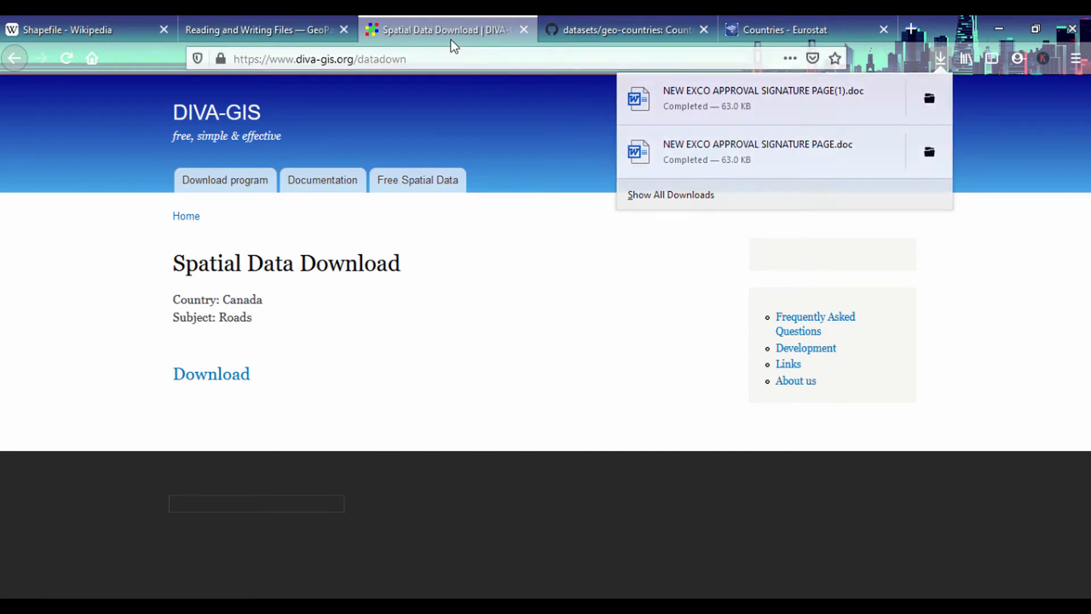
click(400, 445)
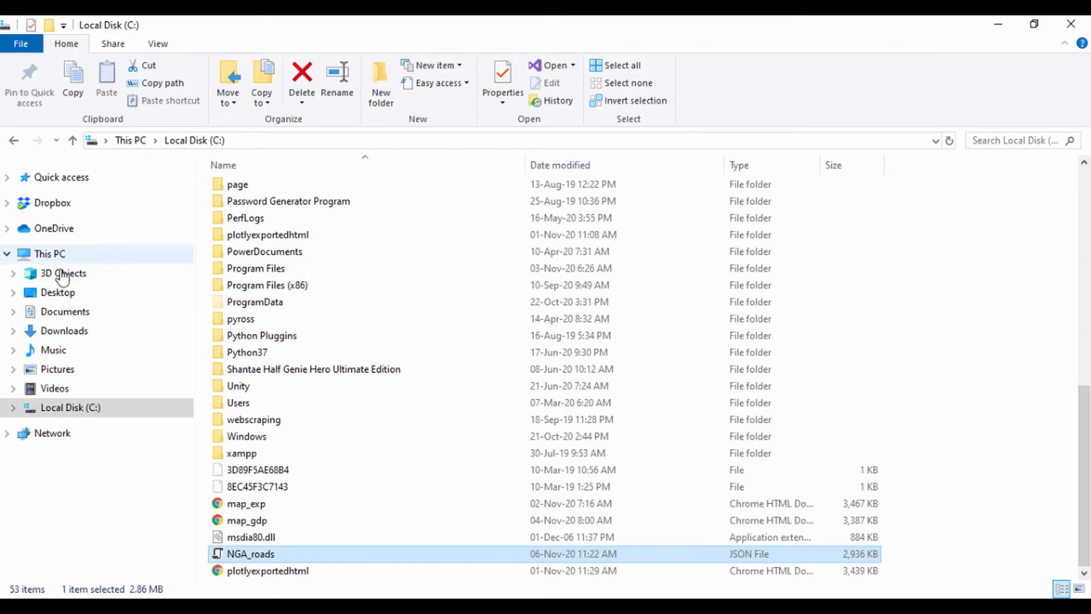
click(64, 330)
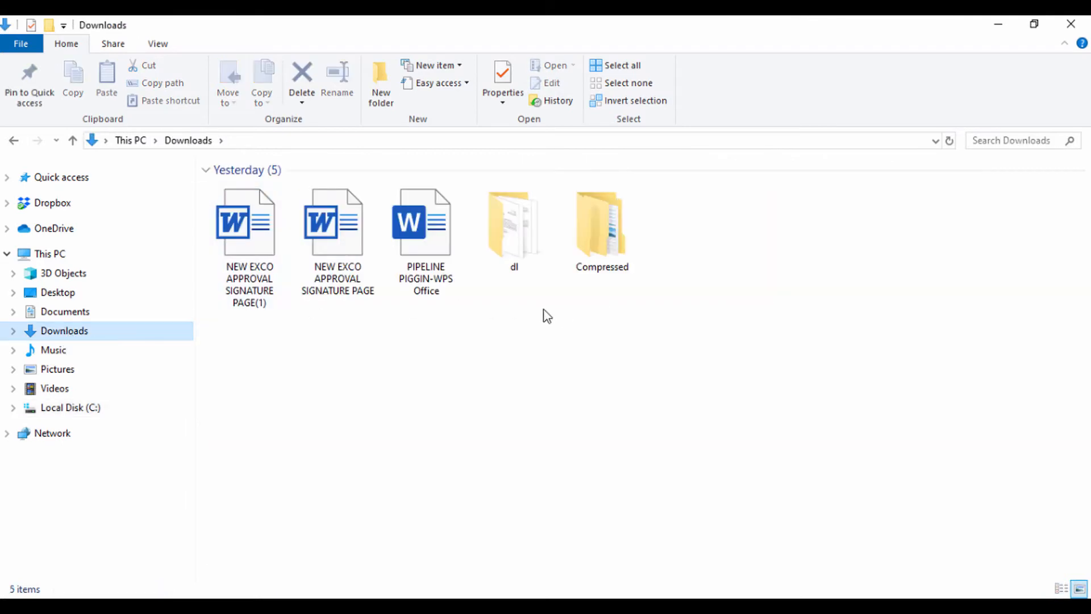
double_click(601, 223)
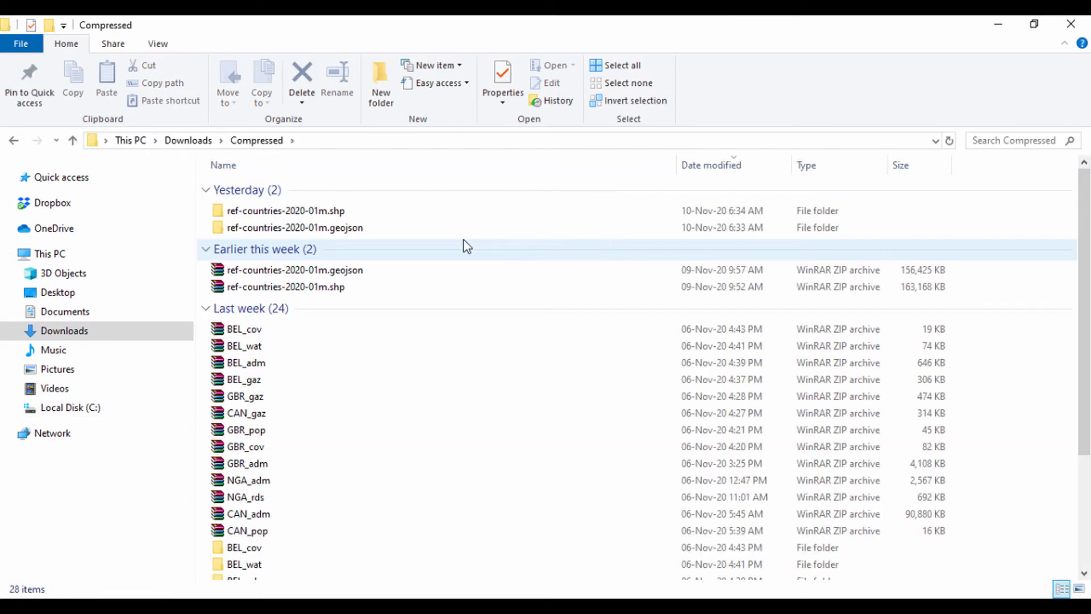
click(285, 286)
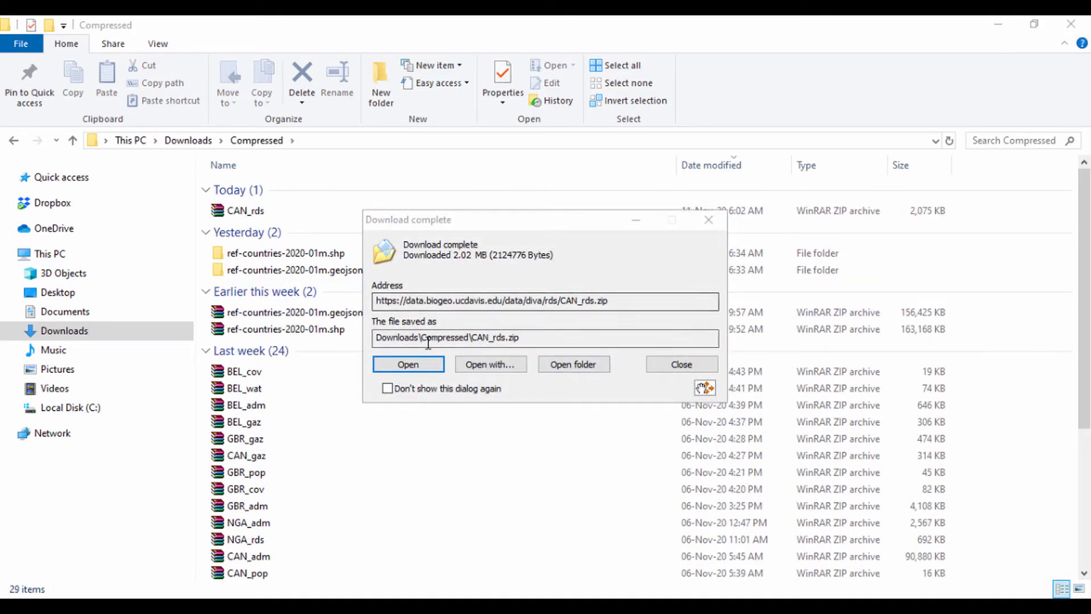
click(680, 364)
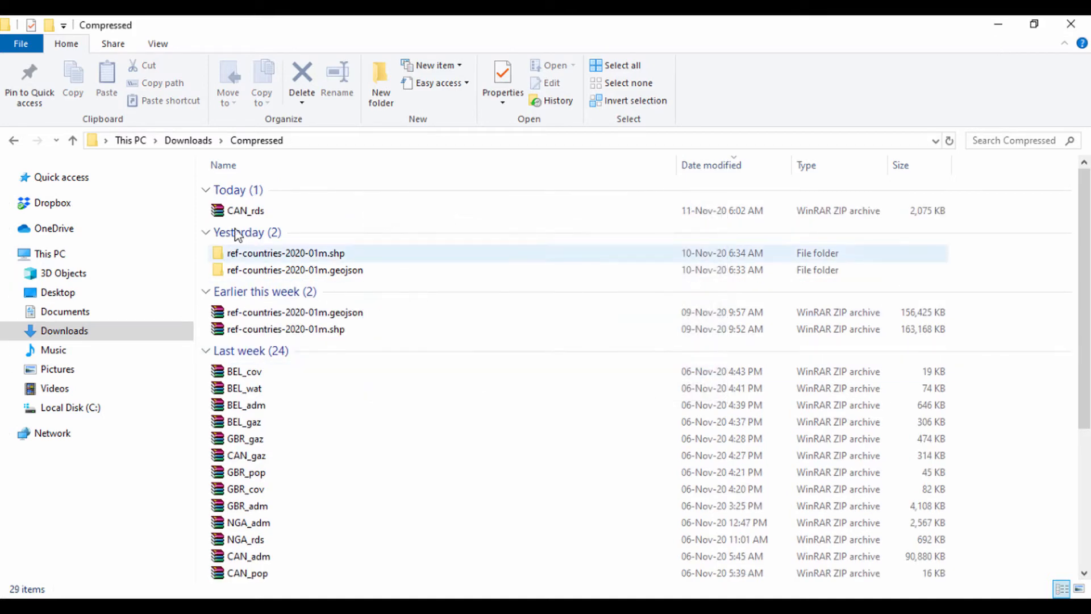
Extract CAN_rds.zip into a CAN_rds folder and locate the CAN_roads.shp file inside
click(245, 210)
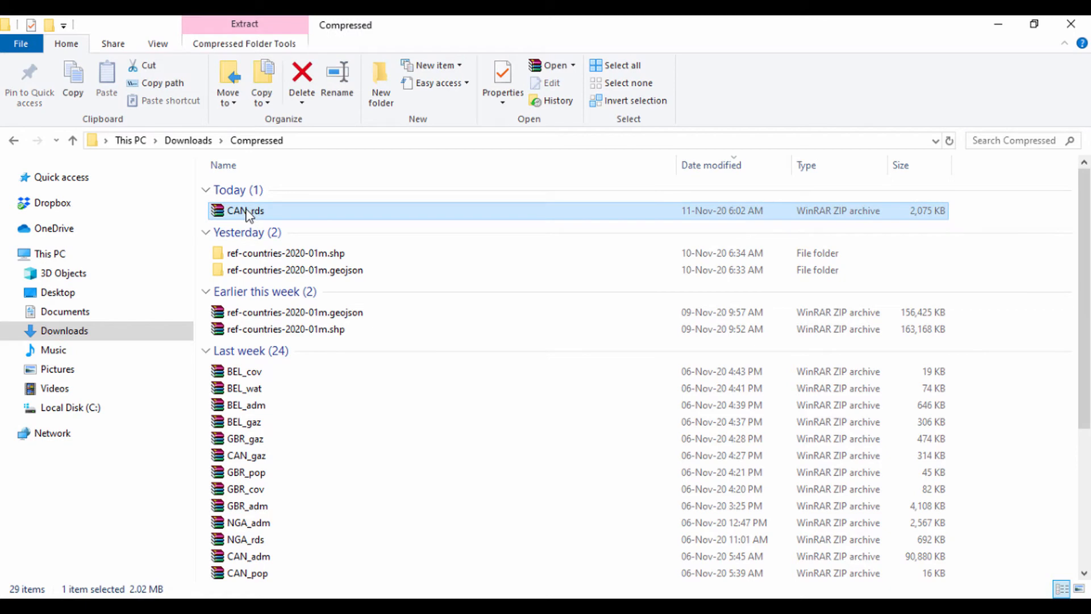
right_click(242, 211)
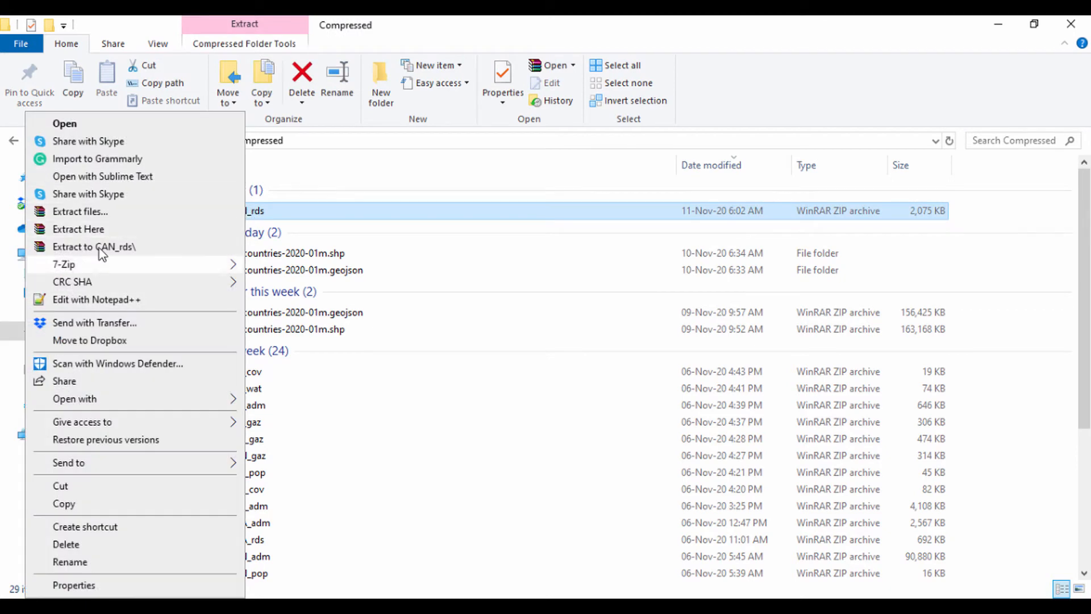
click(95, 247)
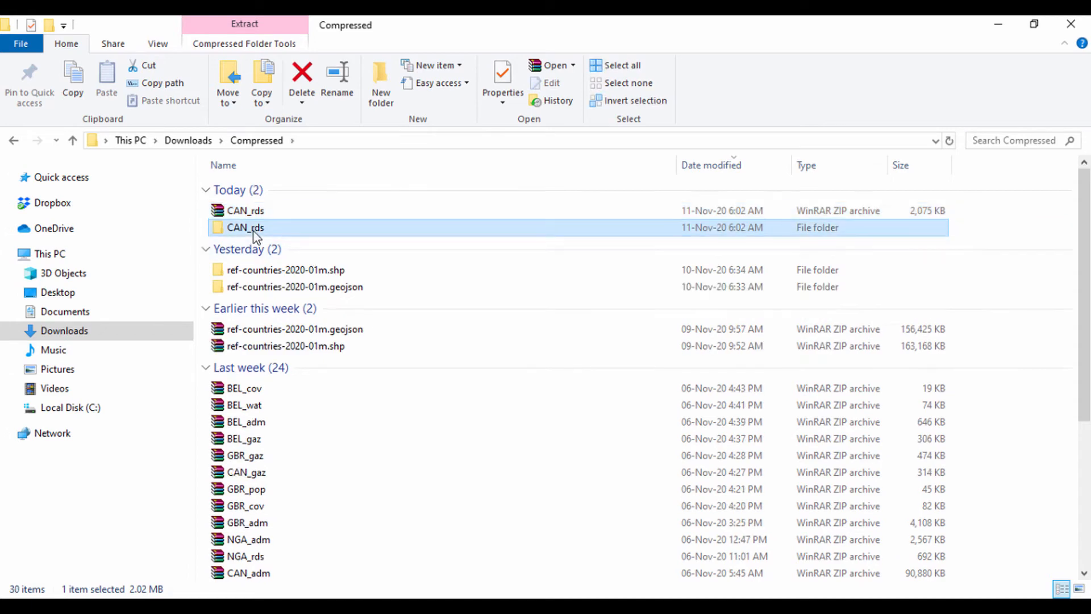
double_click(246, 227)
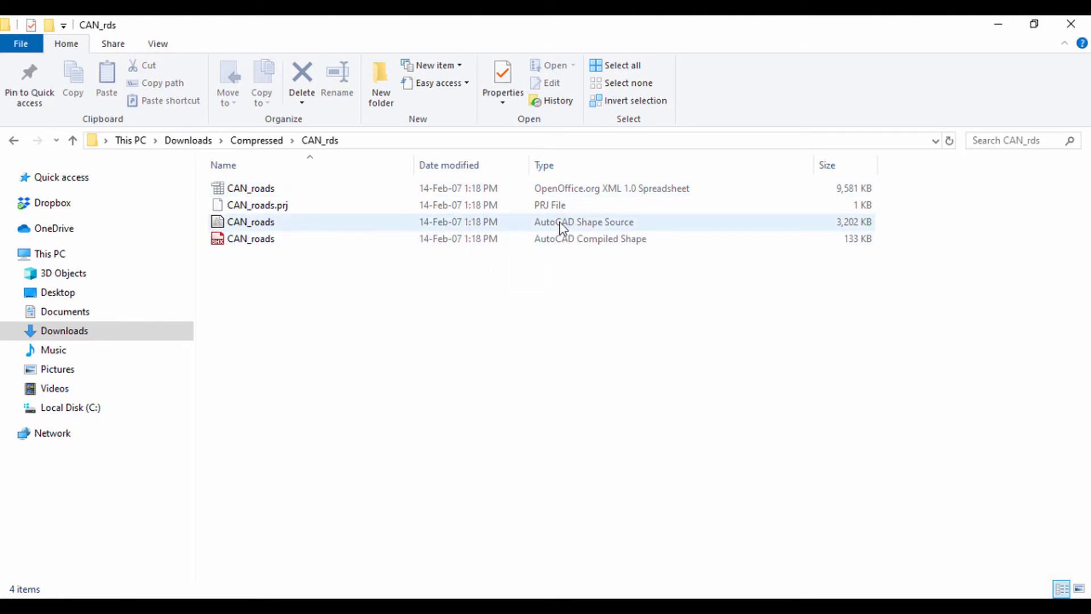
click(250, 221)
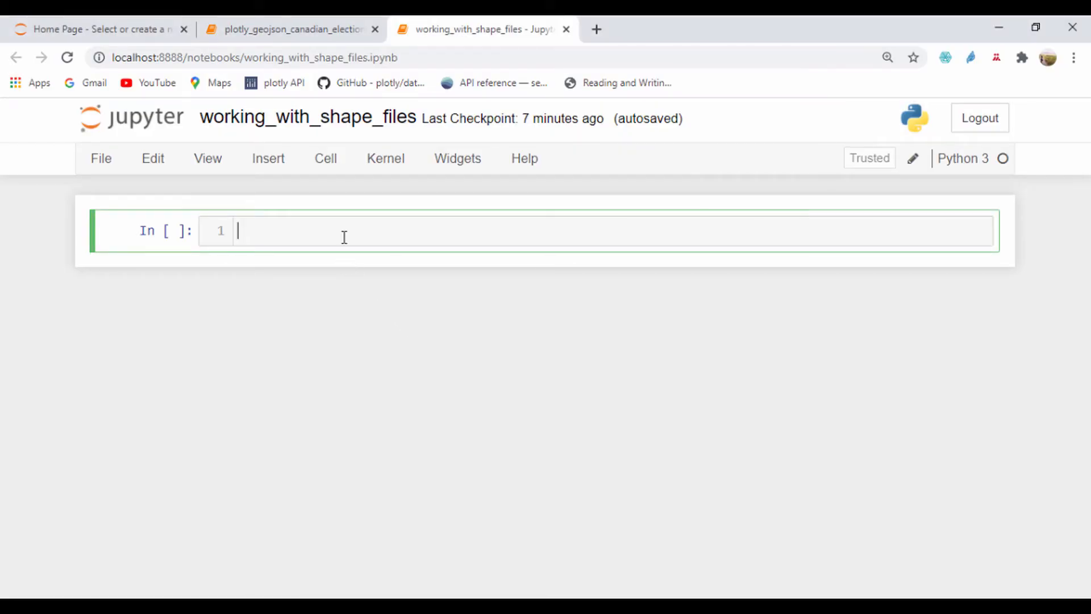
Assign can_road = r'C:\Users\mahmu\Downloads\Compressed\CAN_rds\CAN_roads.shp' and run the cell
text(can_r)
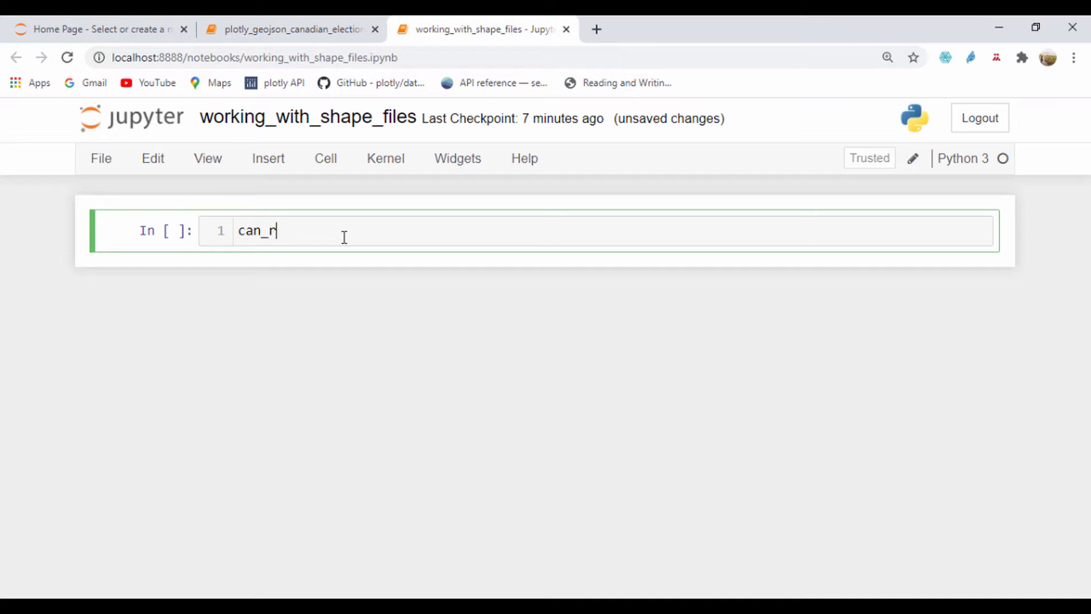
text(oad =)
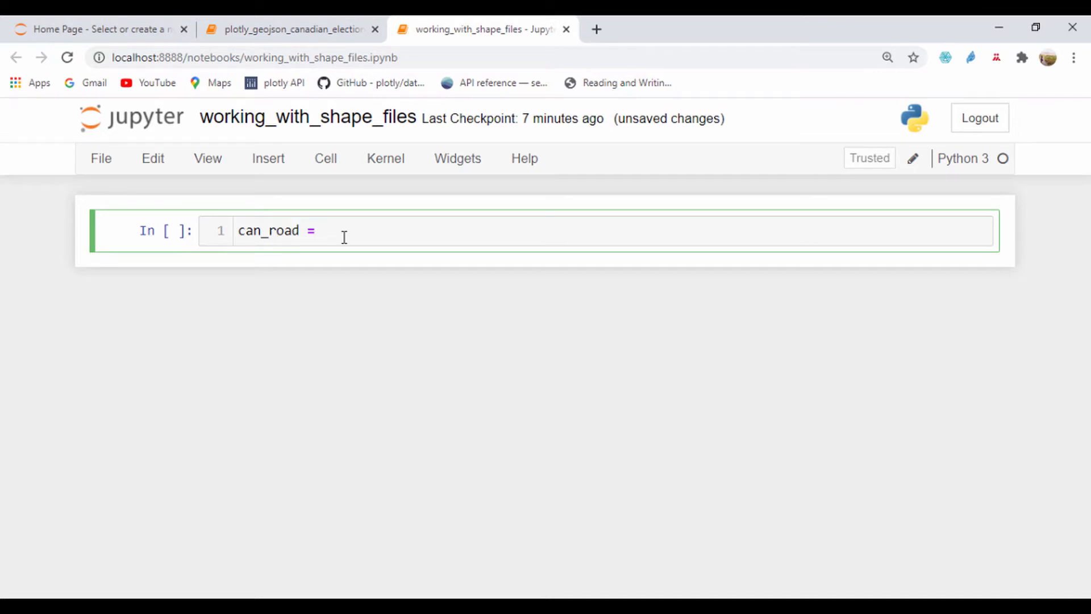
text(C:\Users\mahmu\Downloads\Compressed\CAN_rds\CAN_roads.shp)
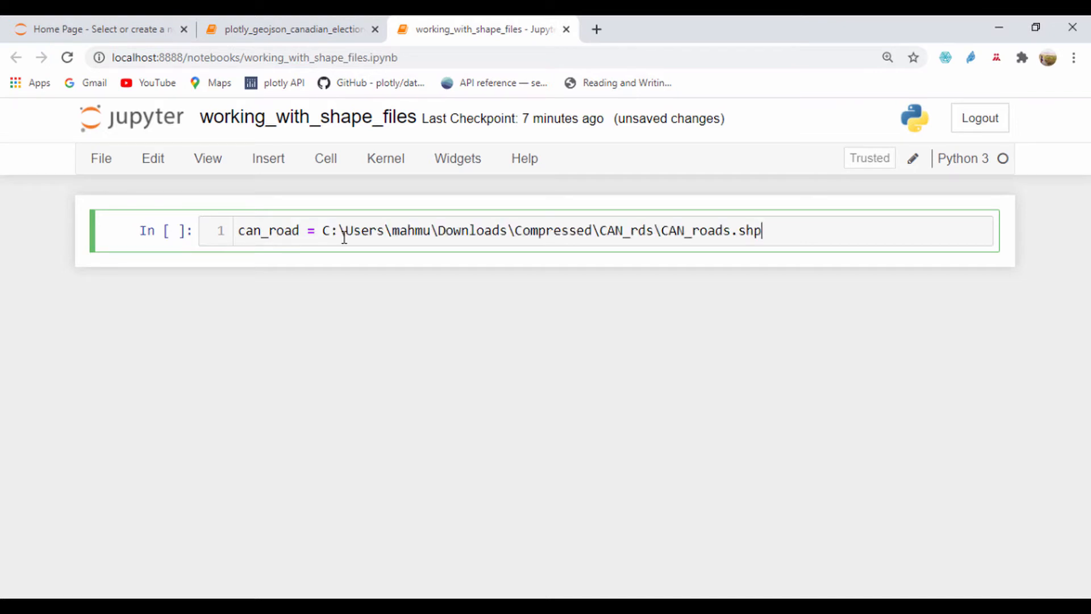
text(')
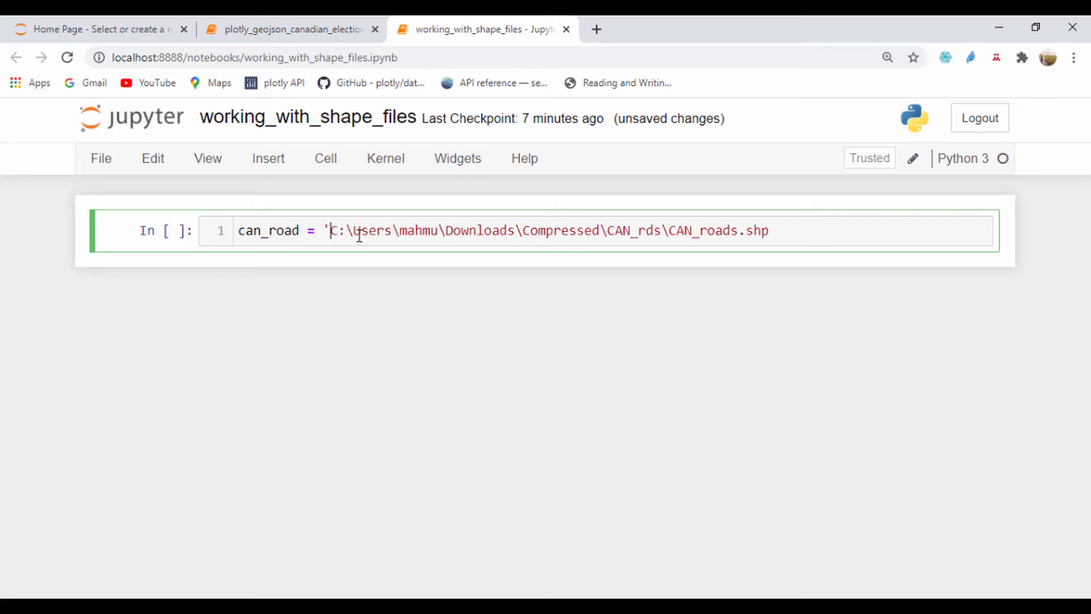
text(')
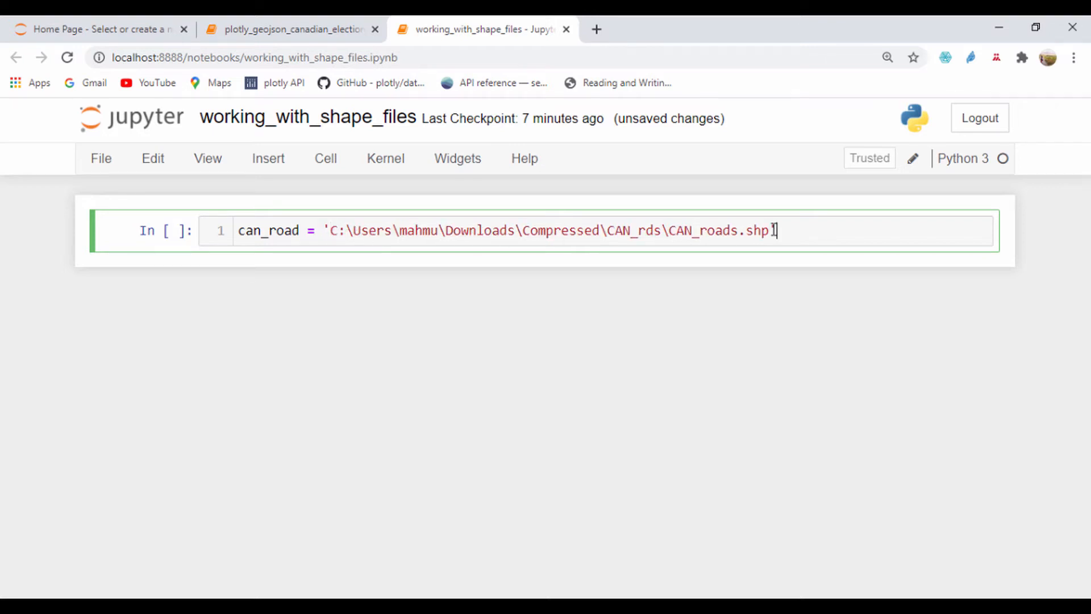
click(324, 230)
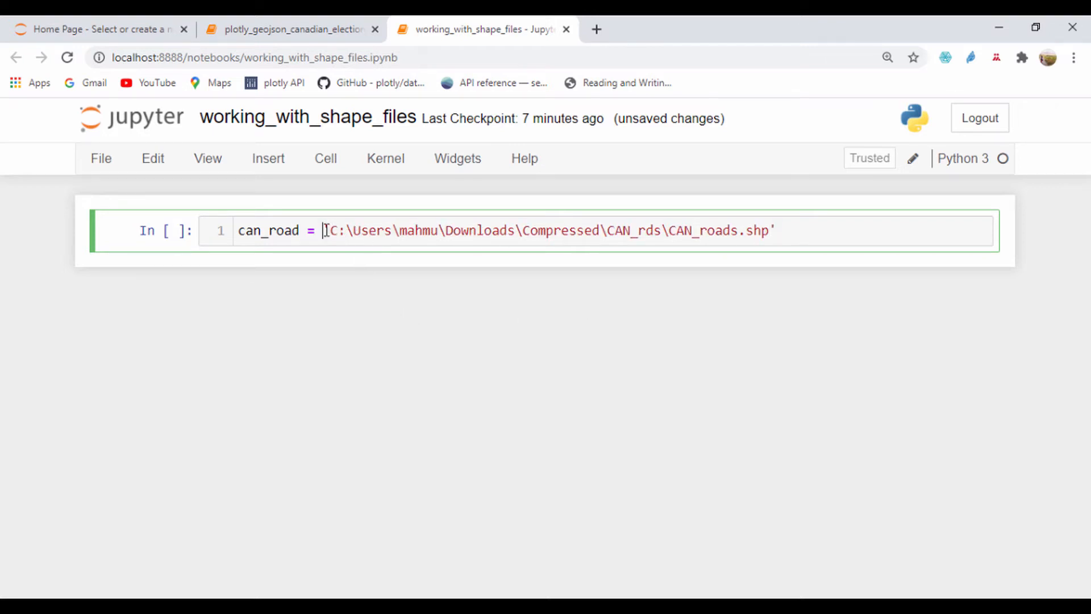
text(r)
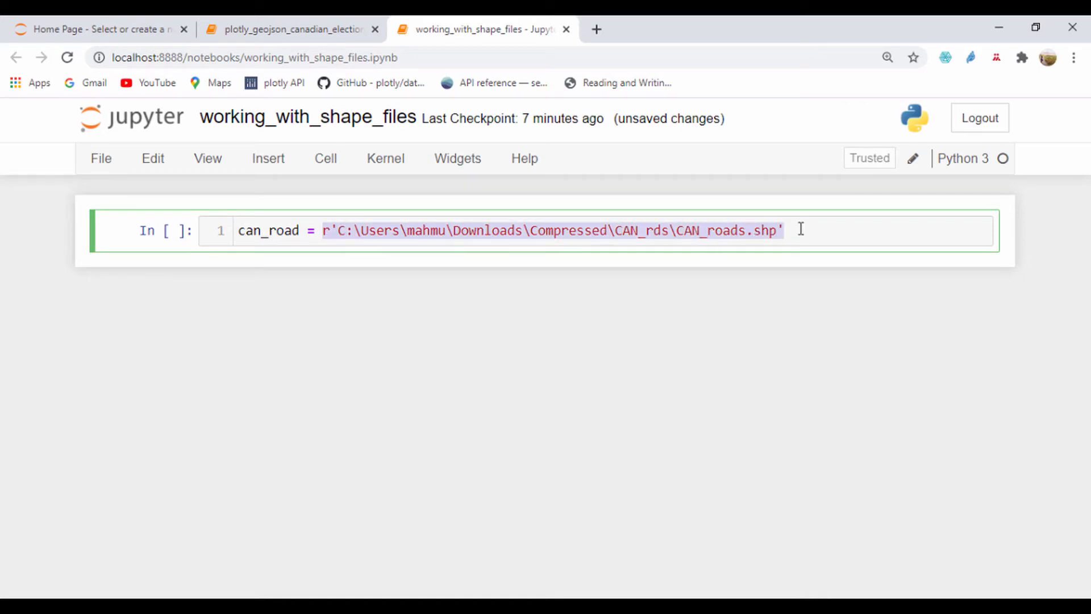
click(783, 231)
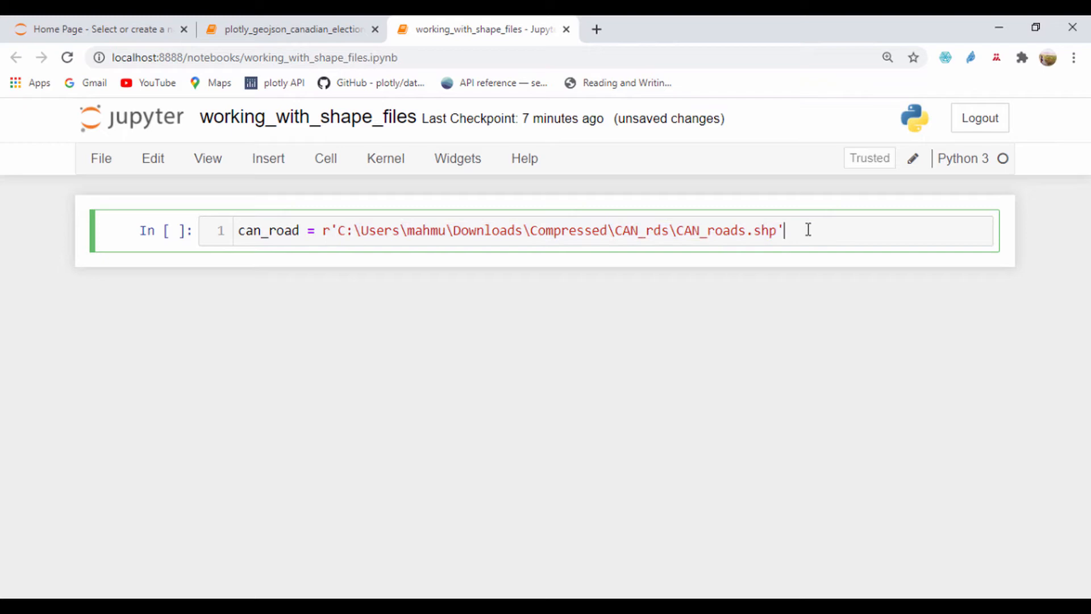
key(shift+enter)
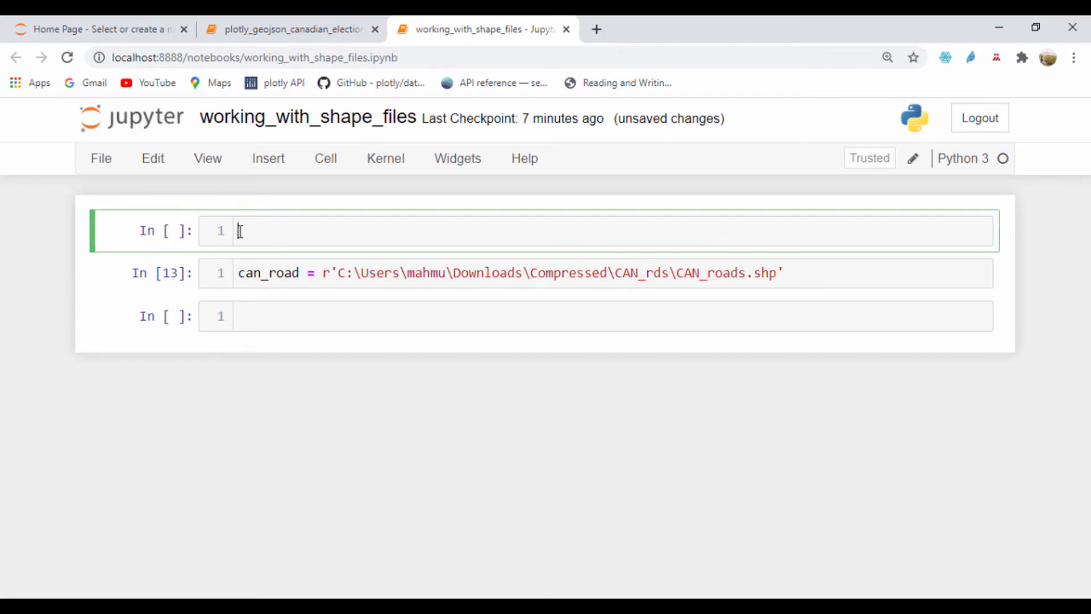
Write import geopandas as gpd, fix the misspelling, and move to the next empty cell
text(import geopan)
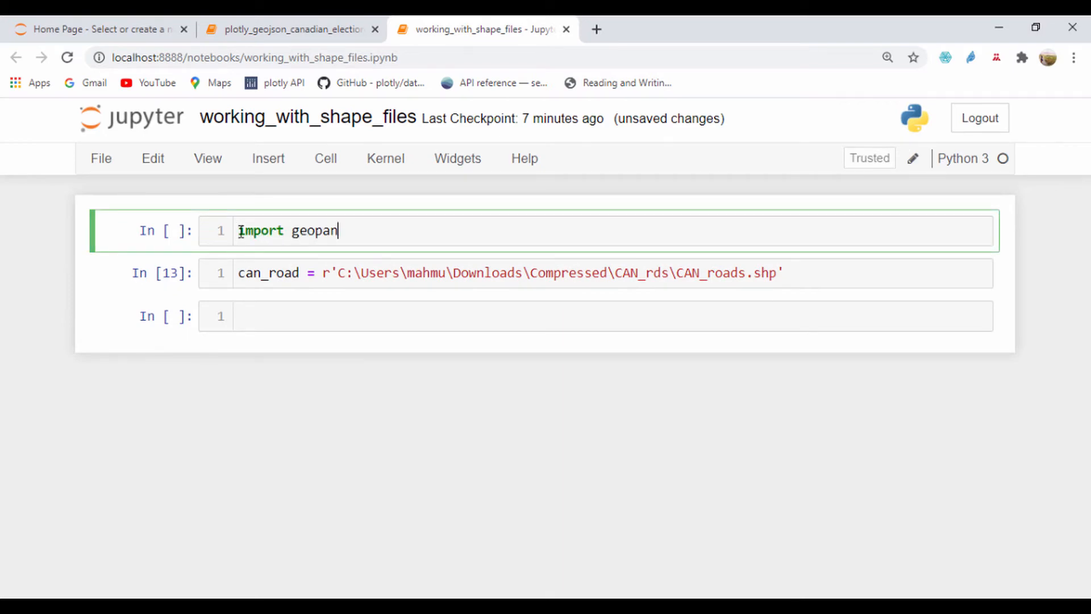
text(ds as)
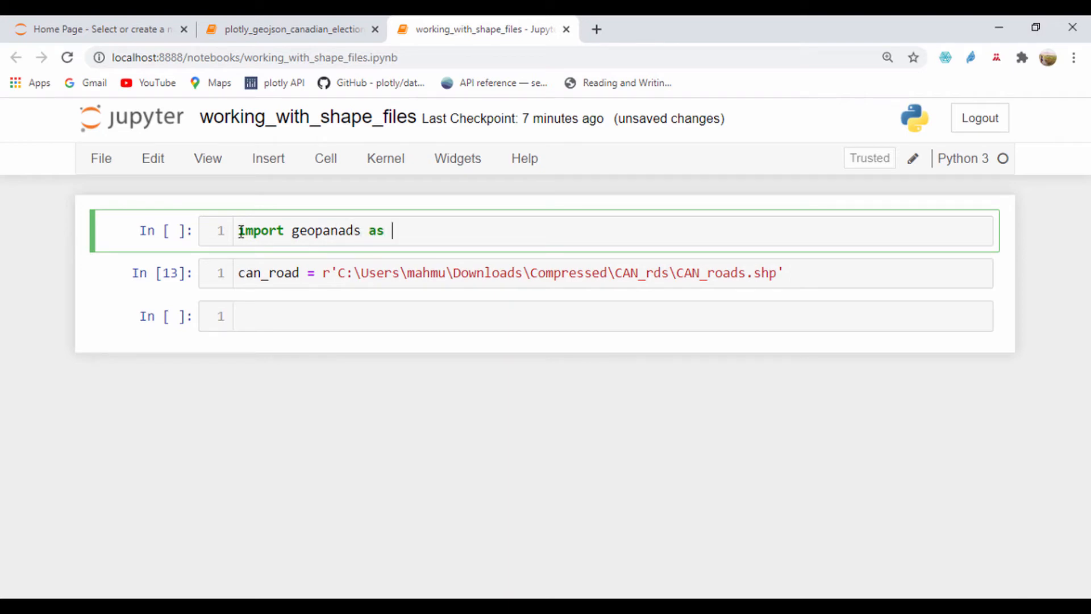
text(gpd)
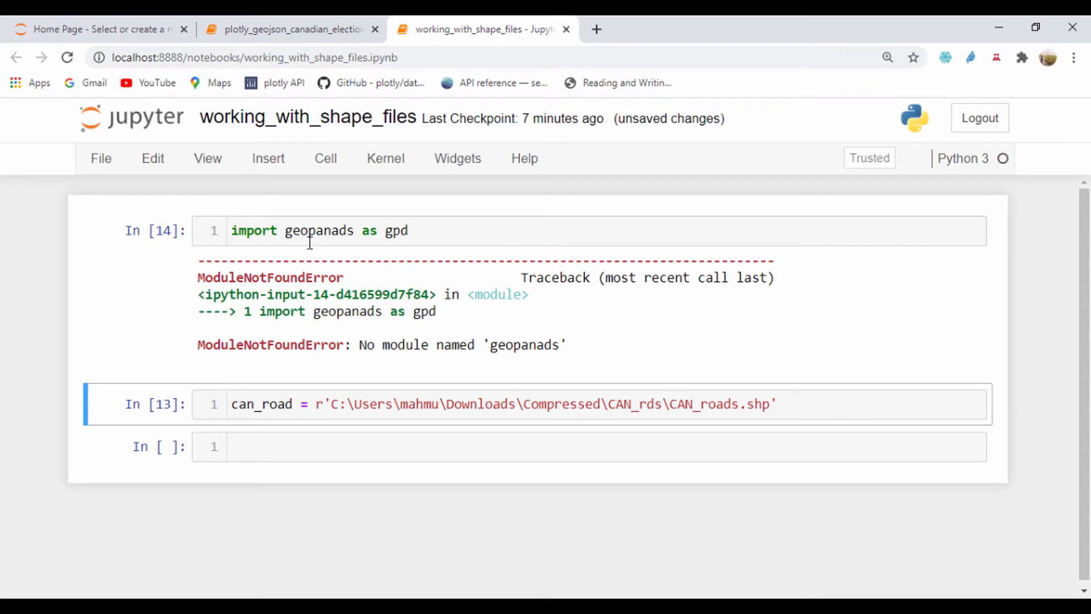
click(348, 231)
text(d)
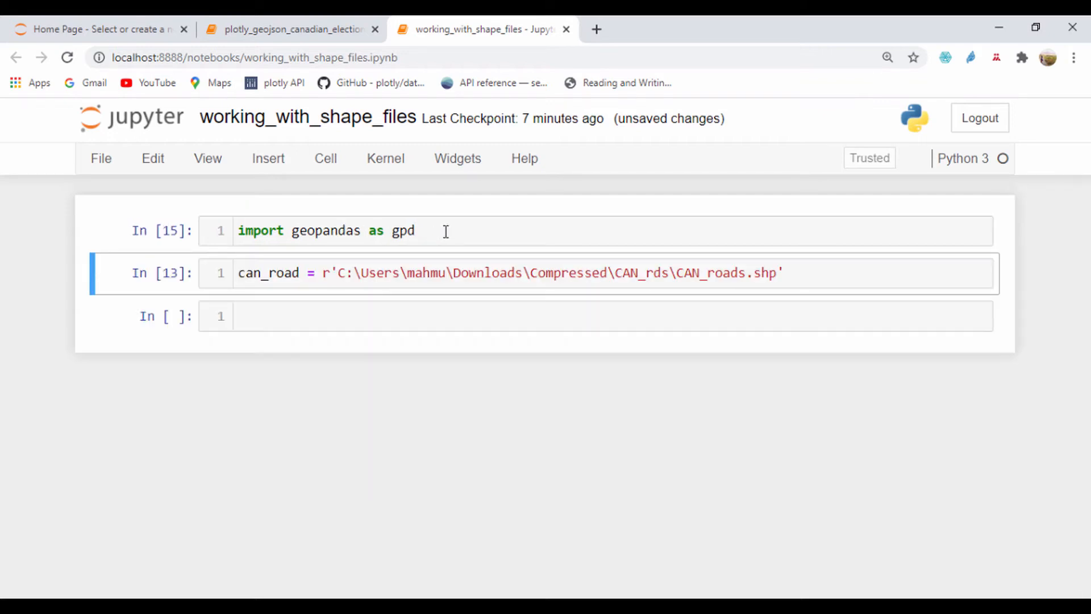
click(888, 57)
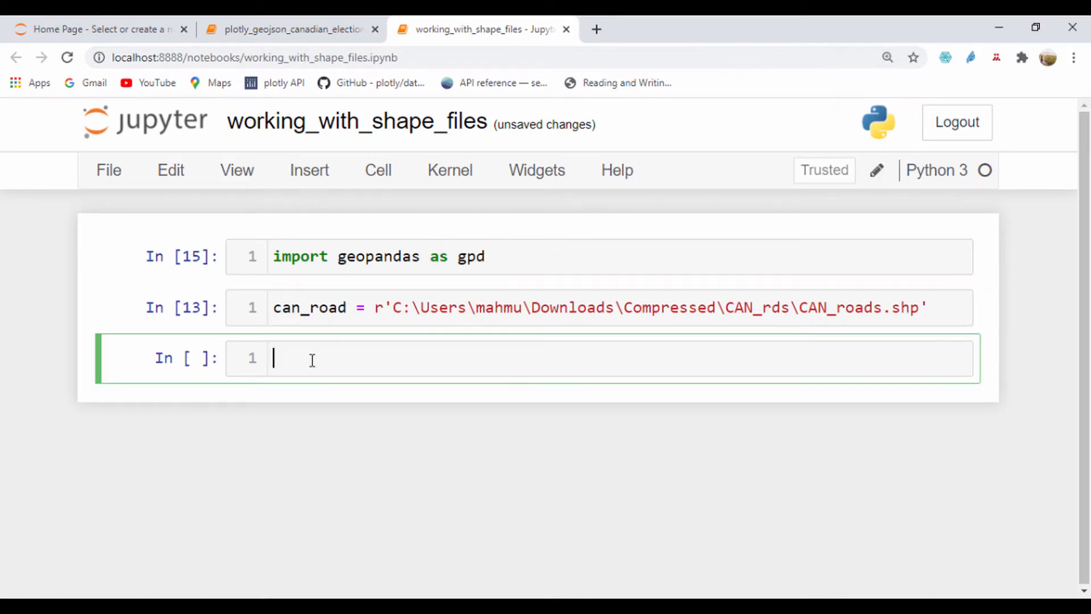
mouse_move(367, 345)
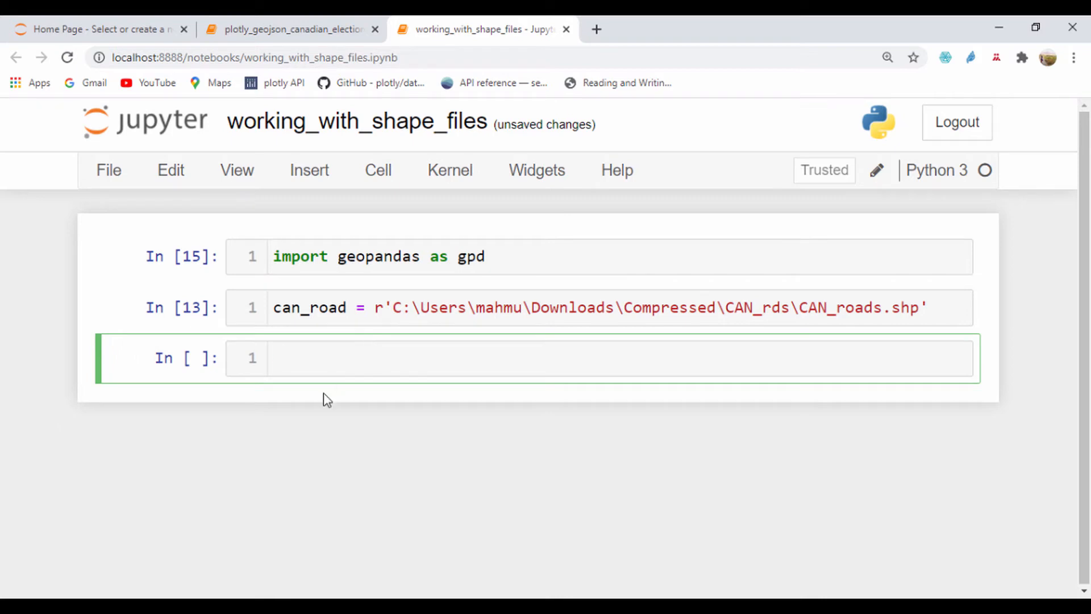
Read the shapefile with shp_f = gpd.read_file(can_road)
text(shp_)
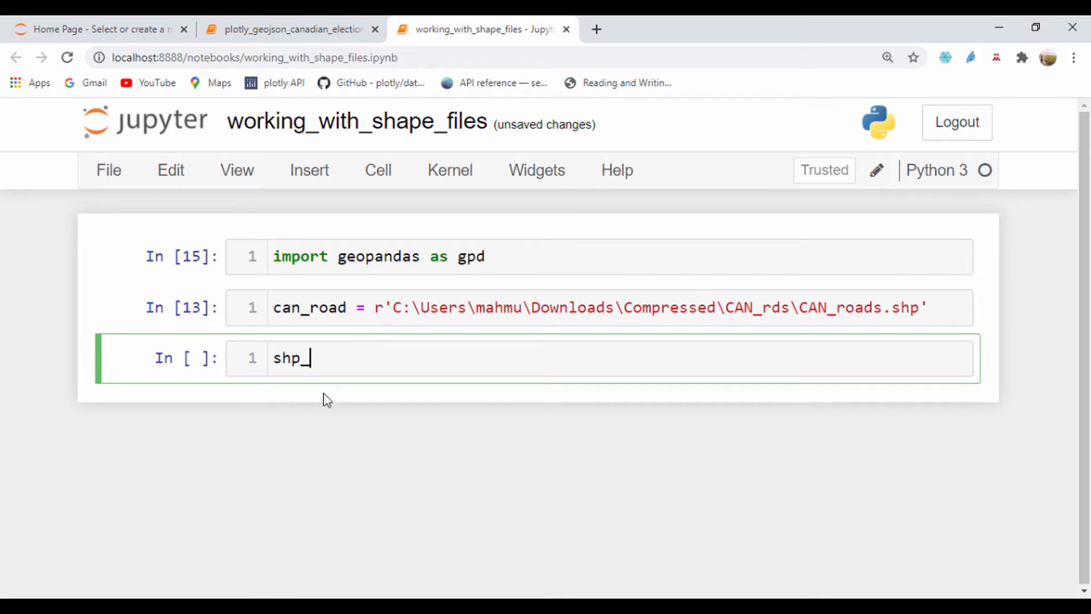
text(f = g)
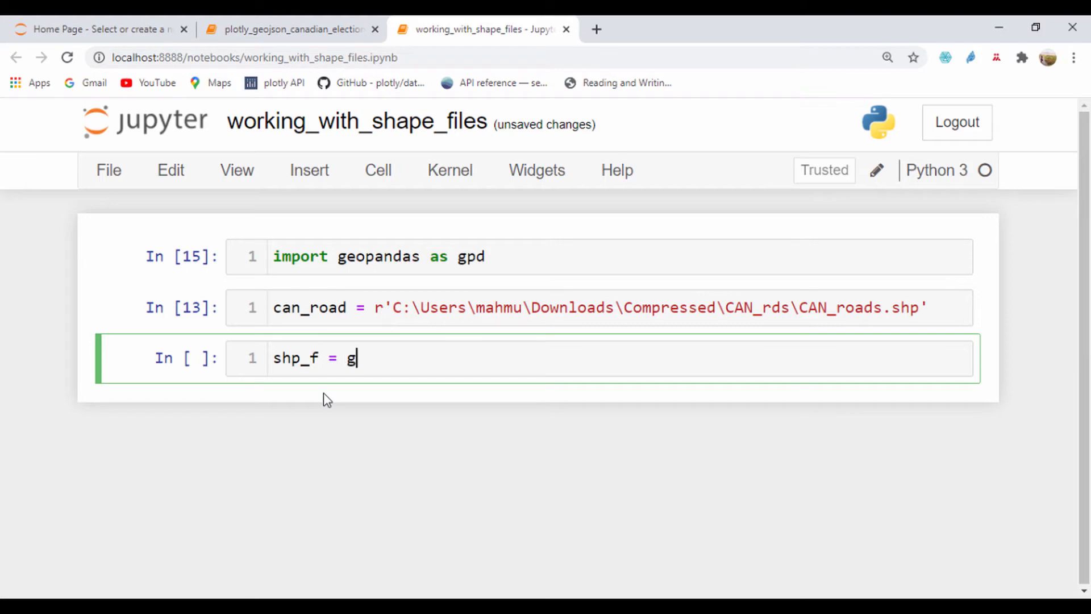
text(pd.read)
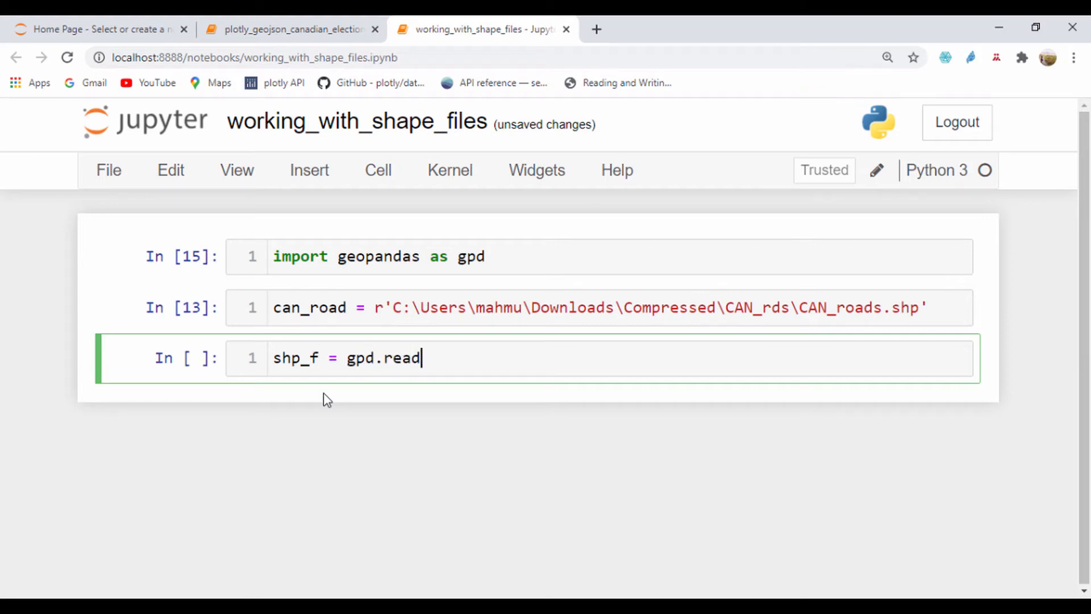
text(_file)
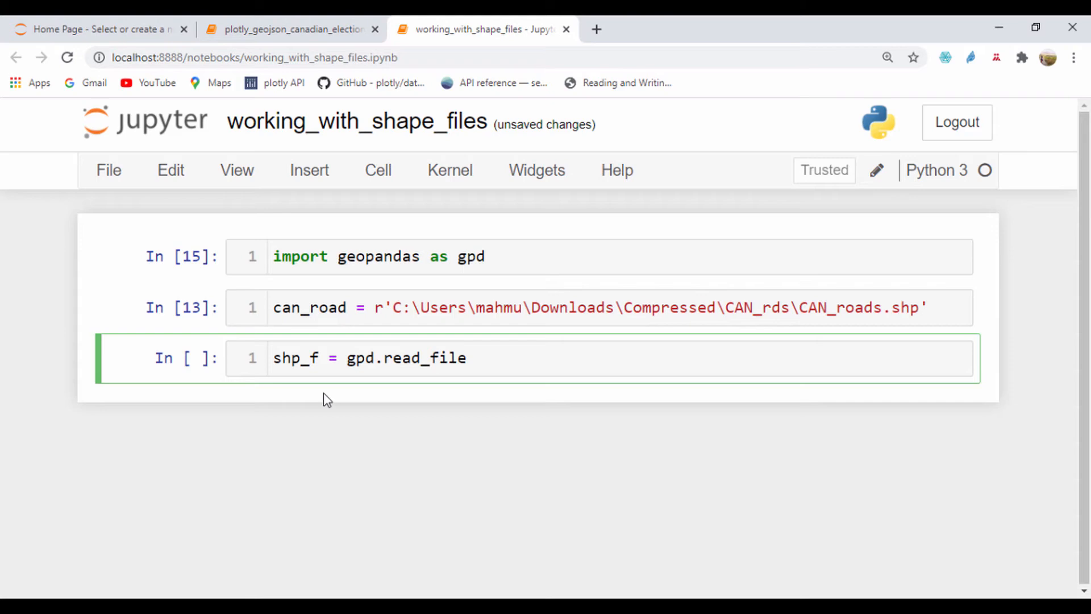
text(())
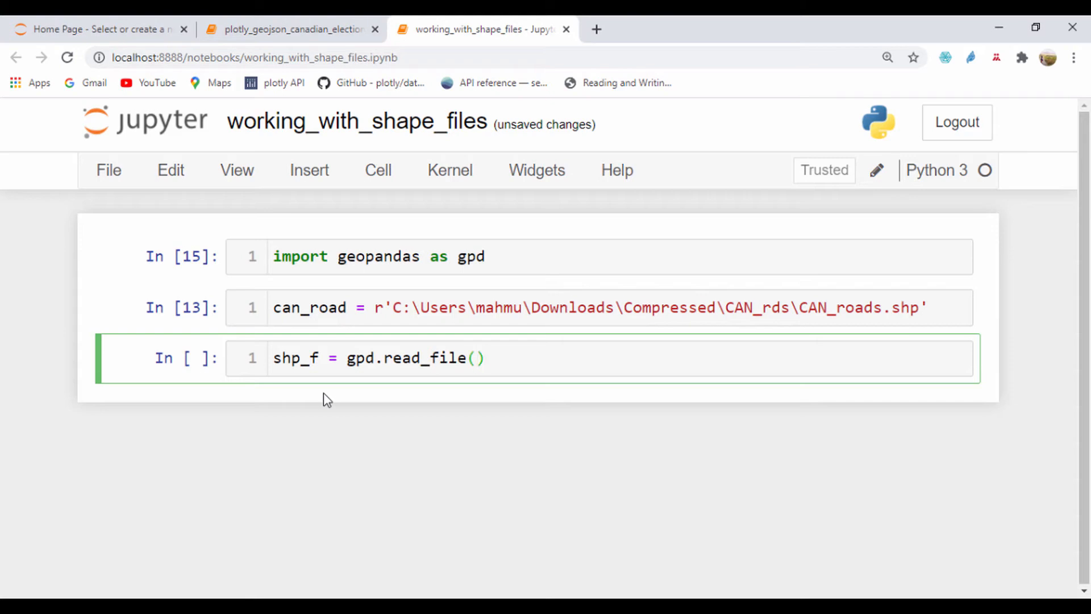
text(can_)
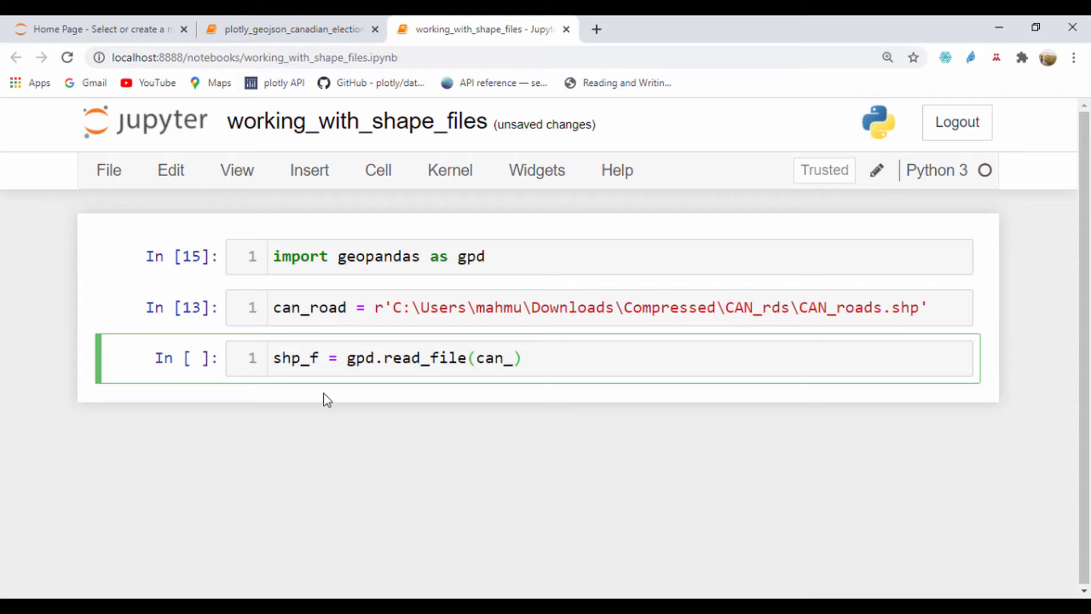
text(road)
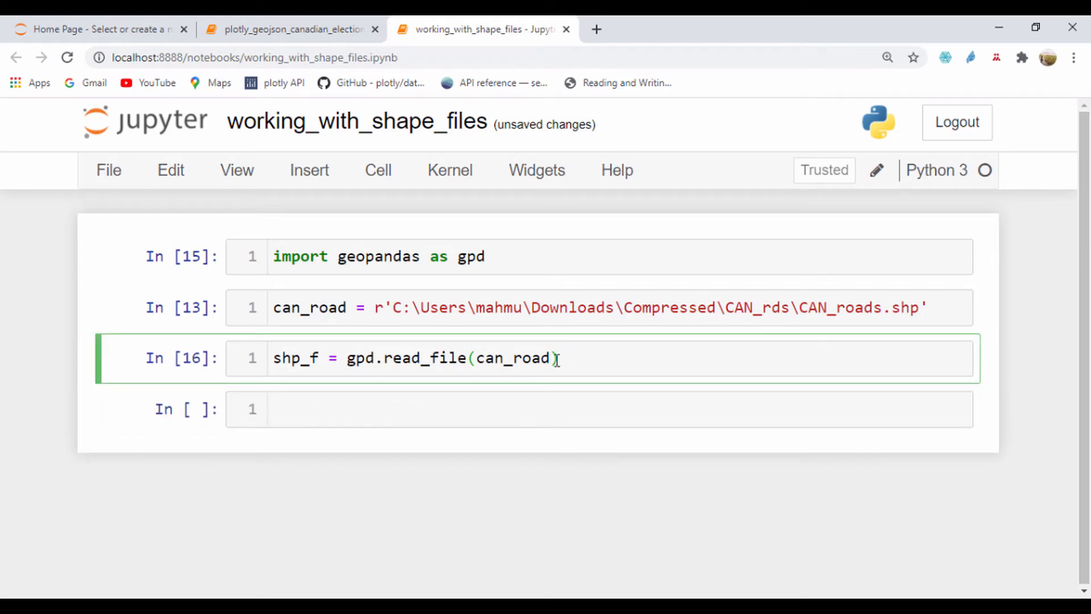
Run type(shp_f) to confirm it is a geopandas GeoDataFrame
text(ty)
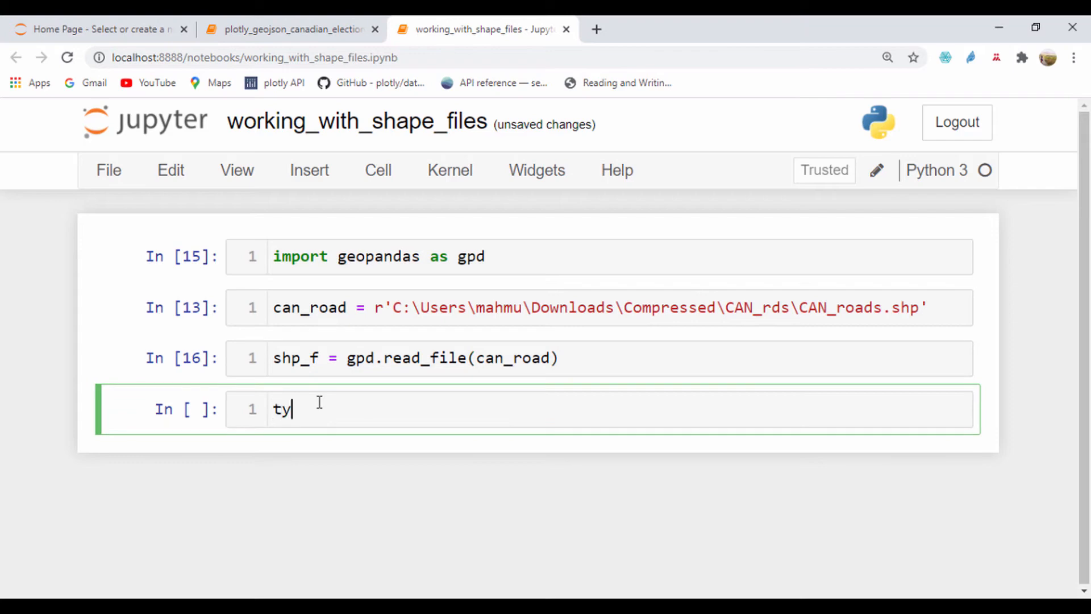
text(pe())
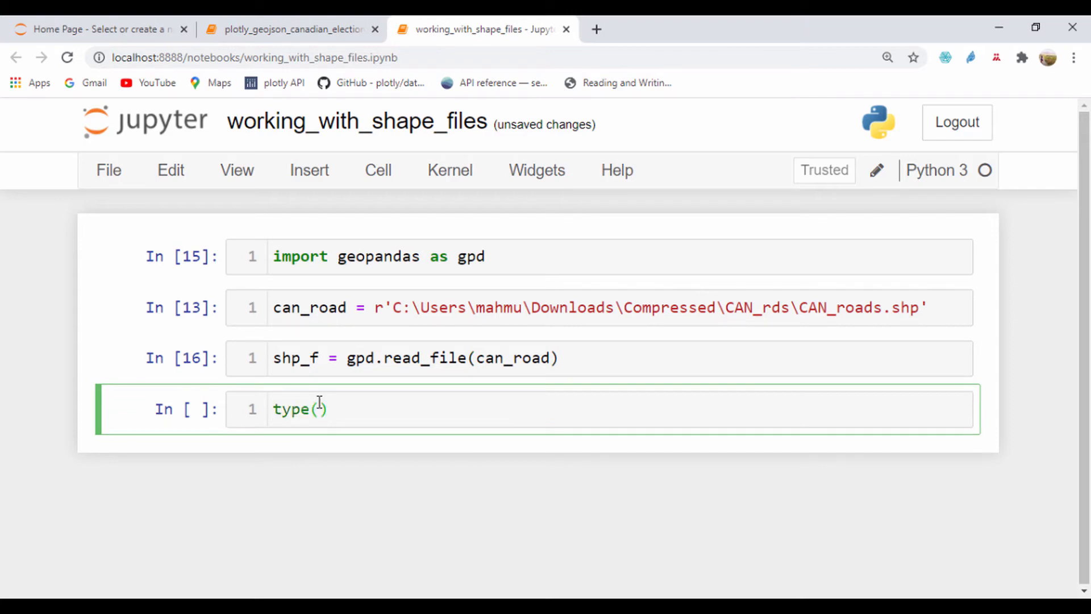
text(shp_f)
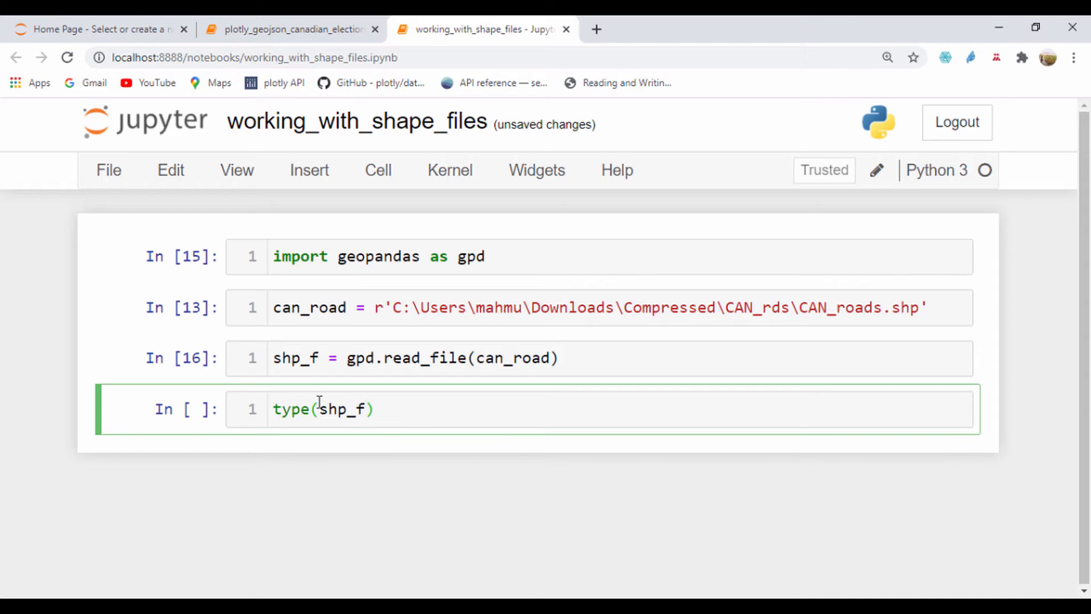
key(shift+enter)
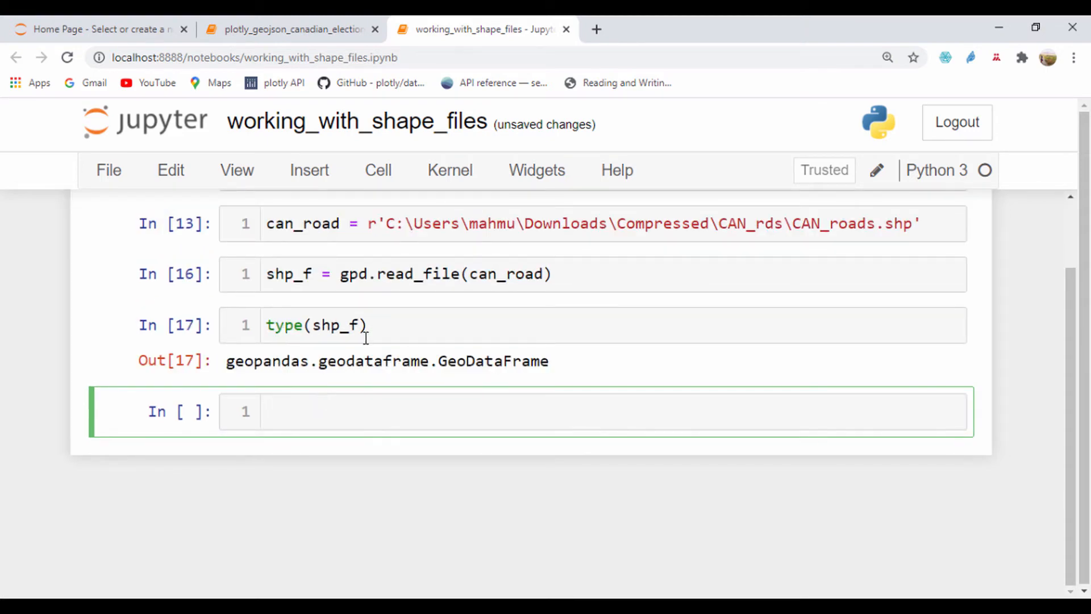
click(315, 324)
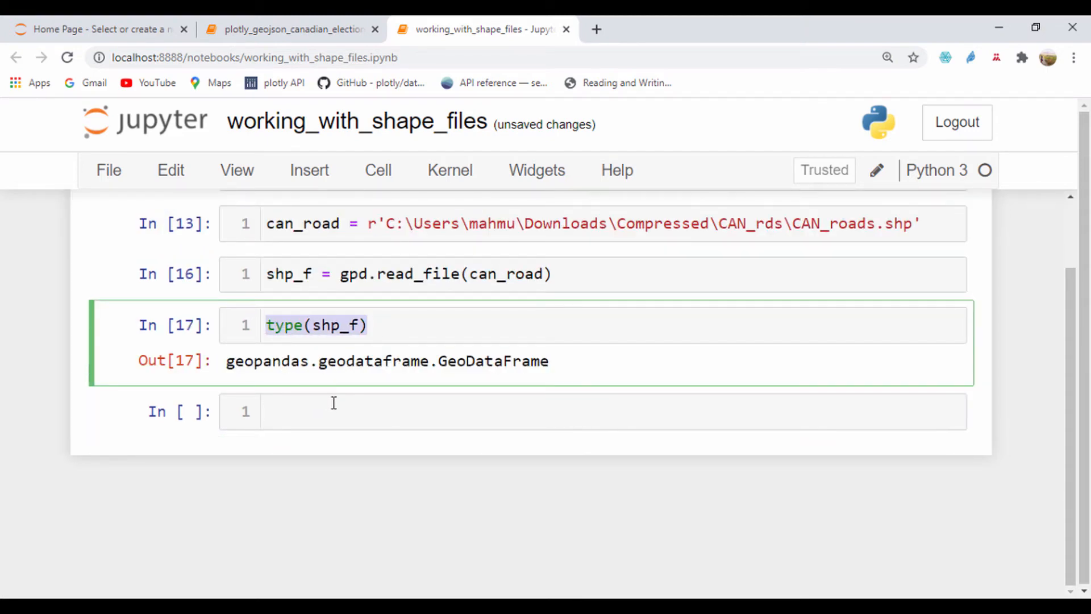
Run shp_f.tail() to show the last rows up to 16914 with LINESTRING geometries, then begin a new shp_f. cell
text(sh)
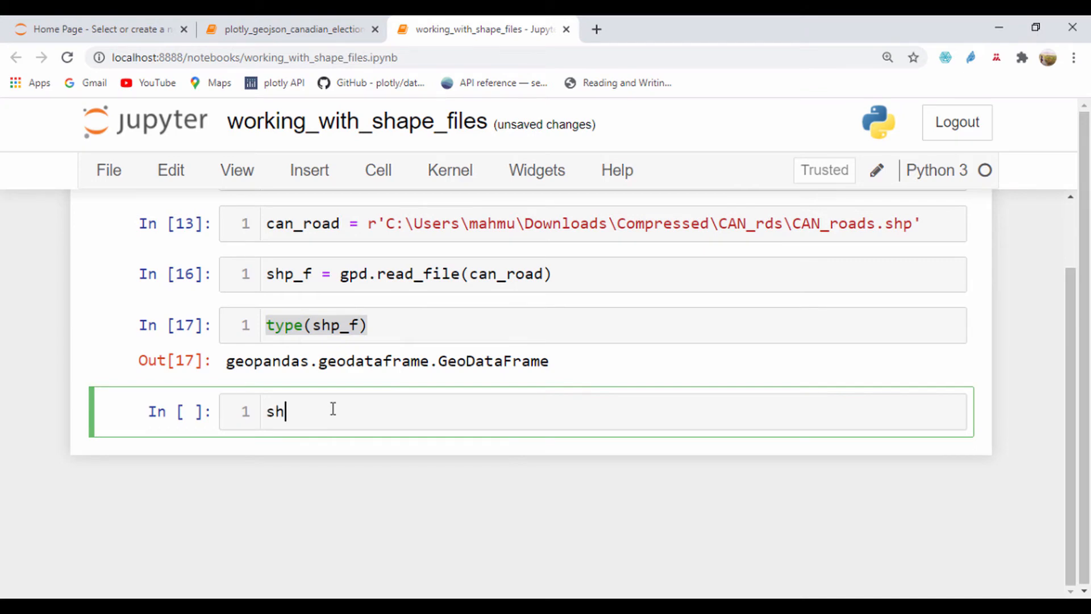
text(p_f)
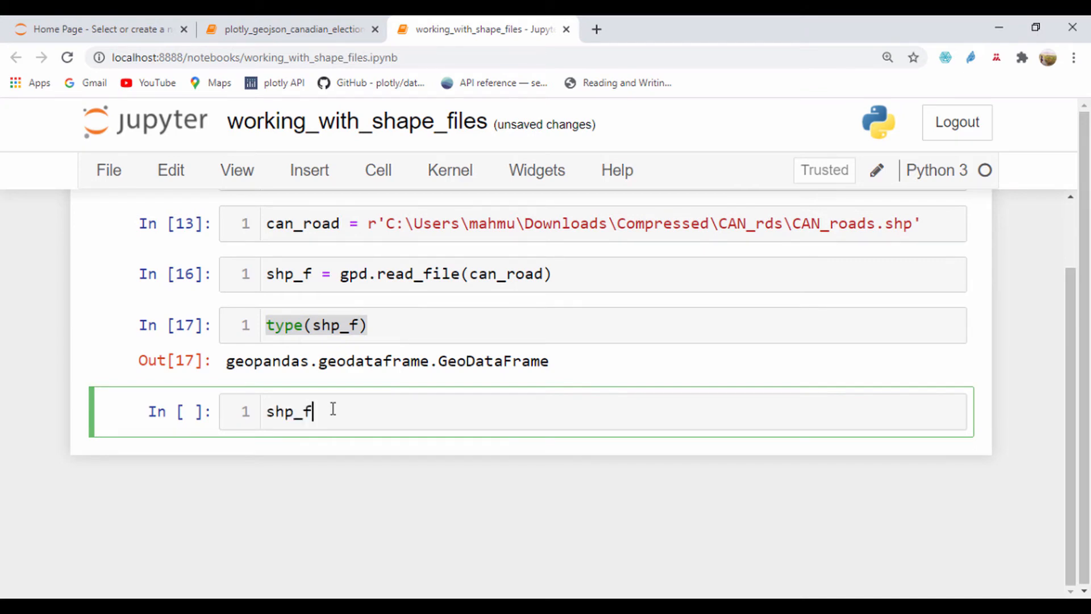
text(.tail)
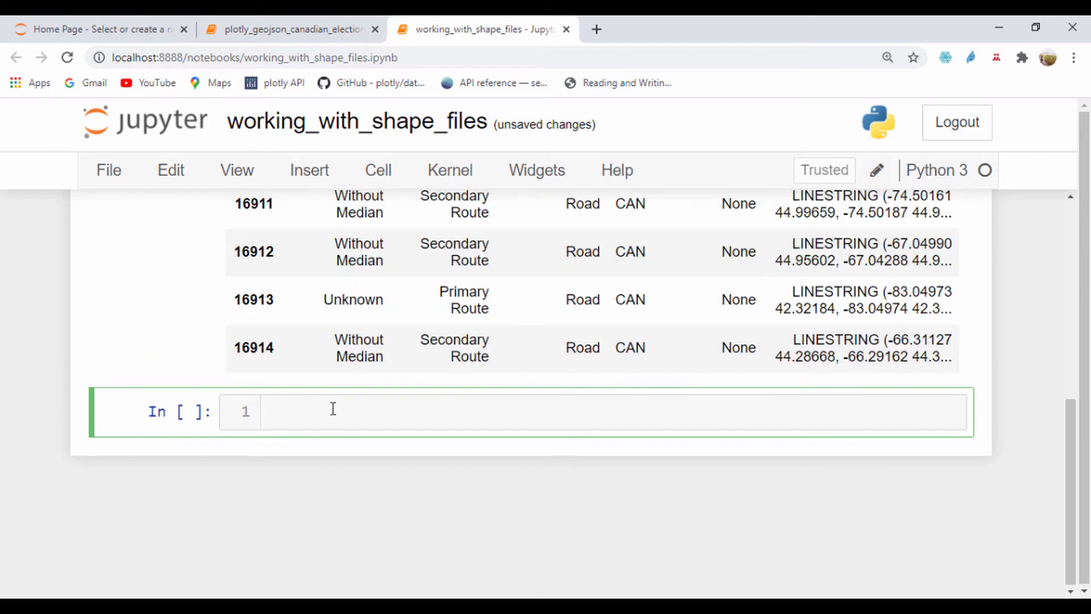
scroll(up, 3)
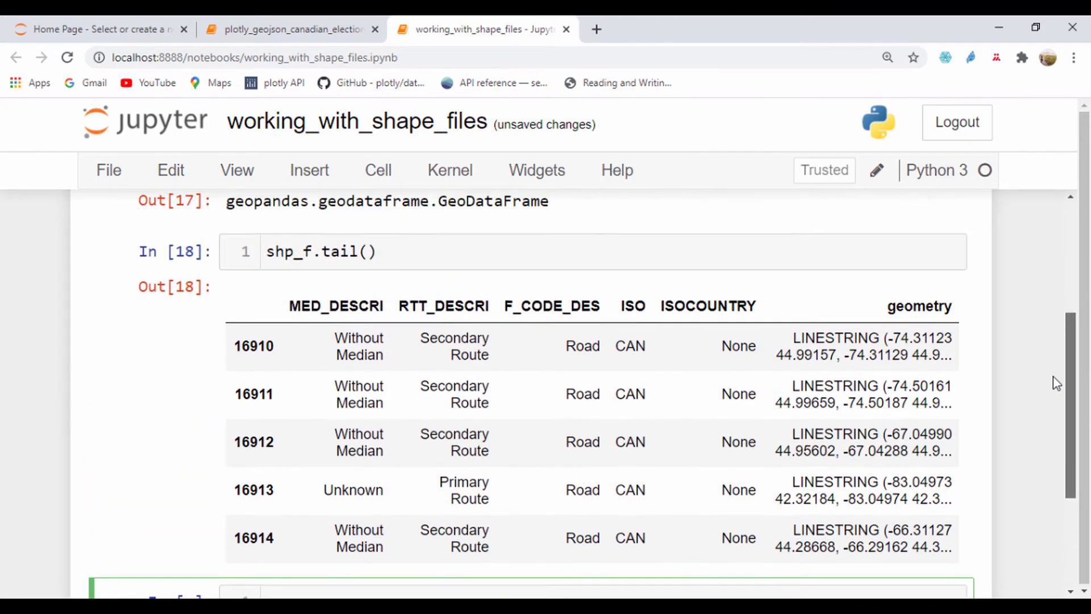
scroll(down, 3)
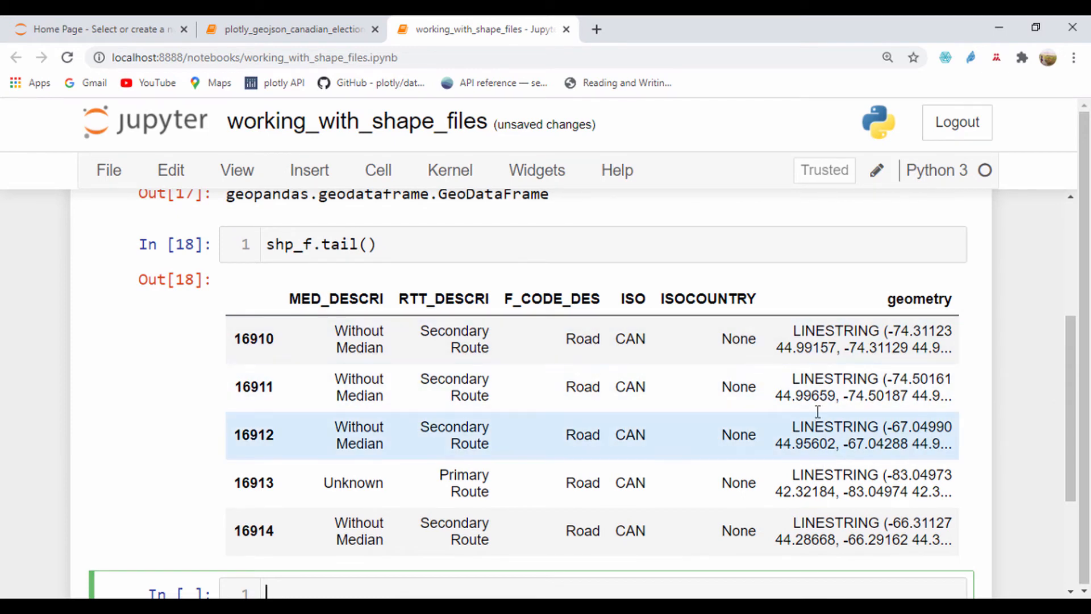
mouse_move(604, 396)
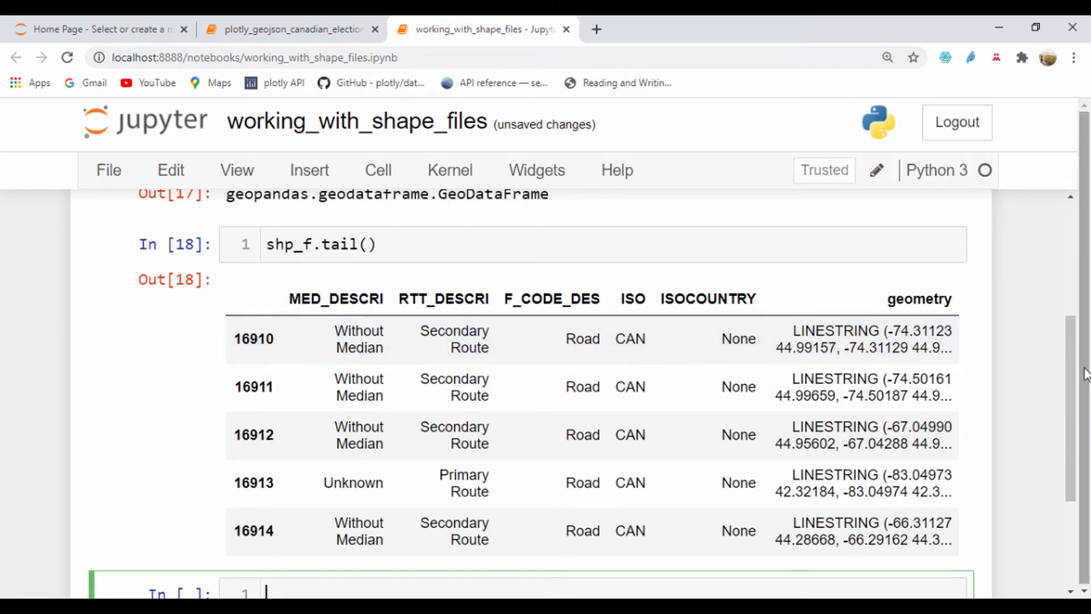
scroll(up, 3)
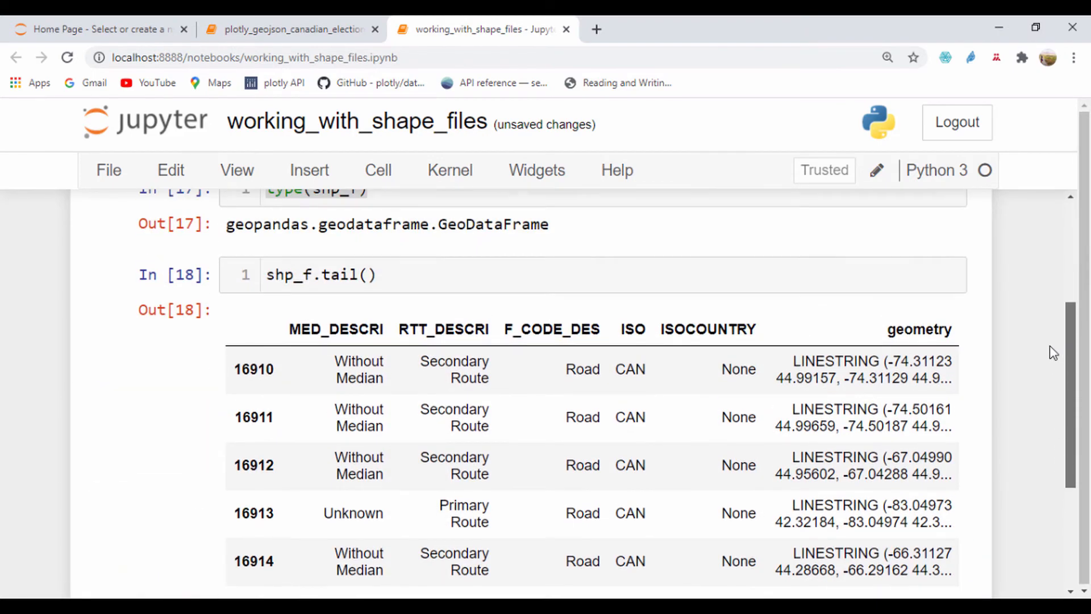
scroll(up, 3)
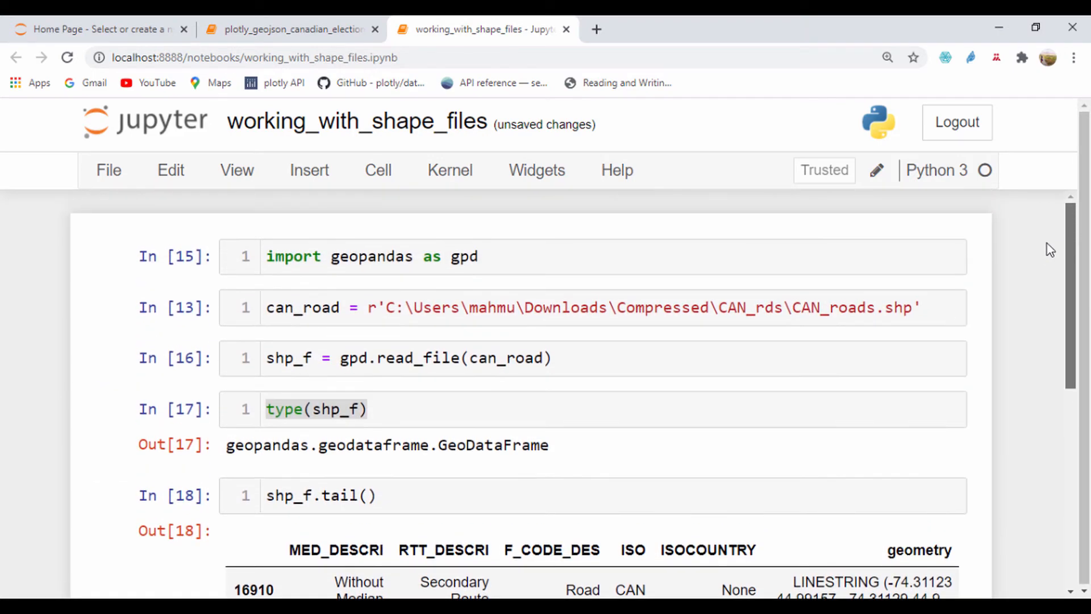
scroll(down, 3)
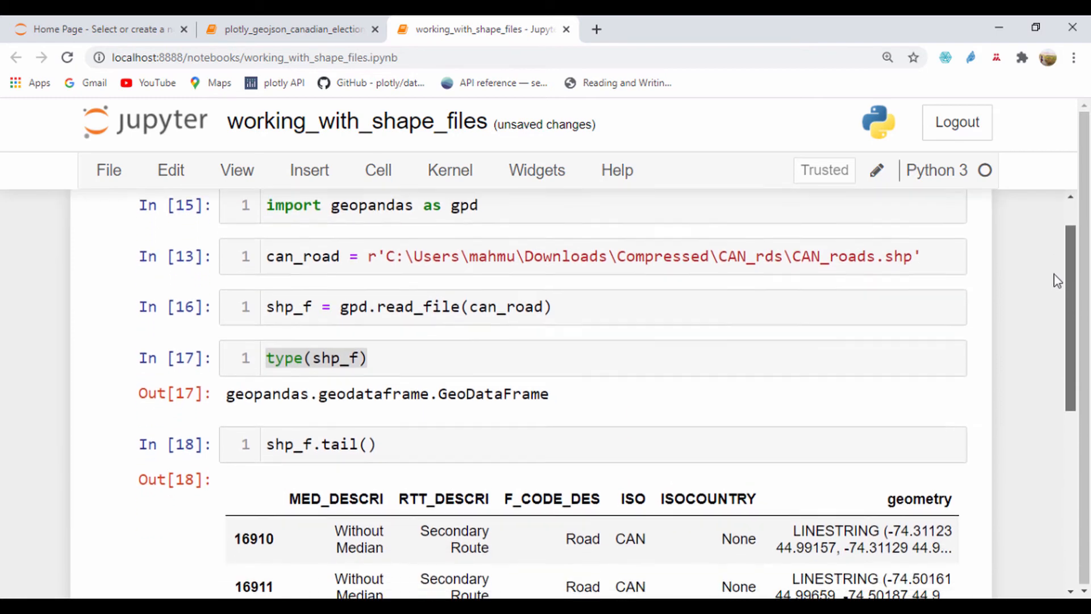
scroll(down, 3)
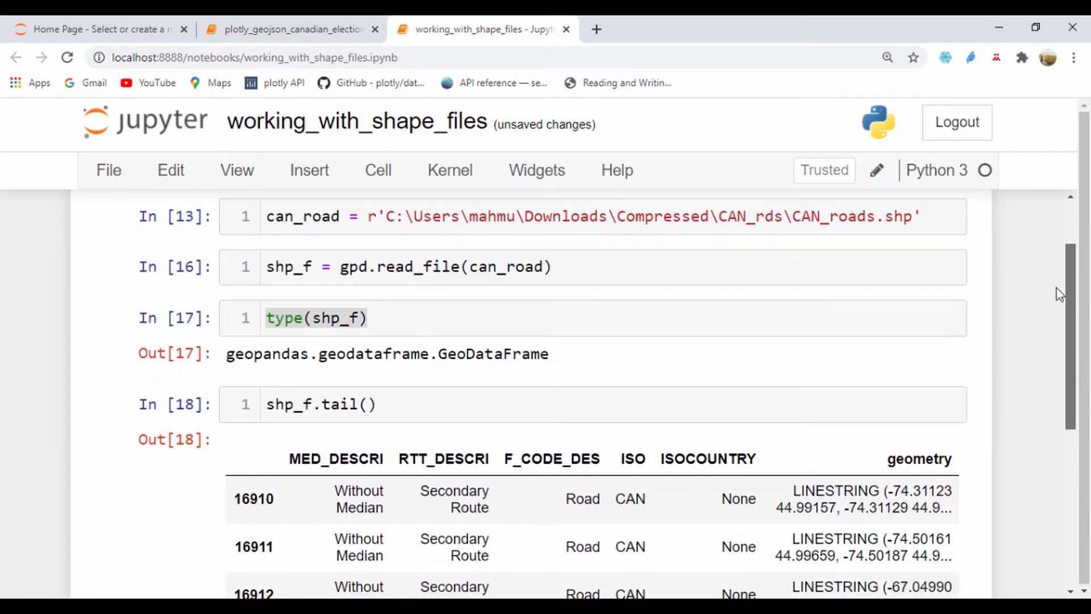
scroll(down, 3)
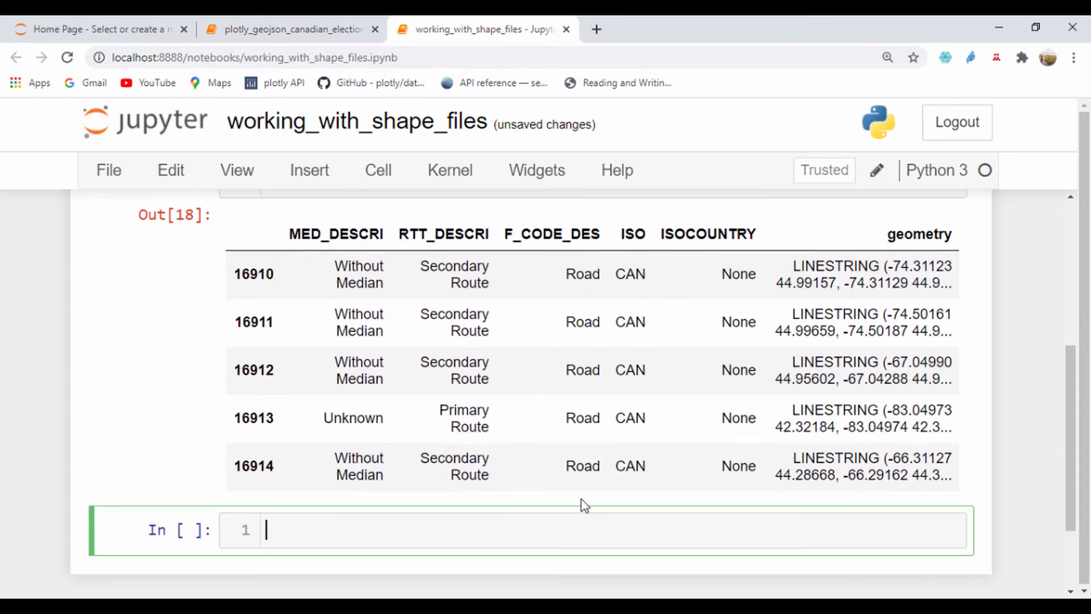
text(sh)
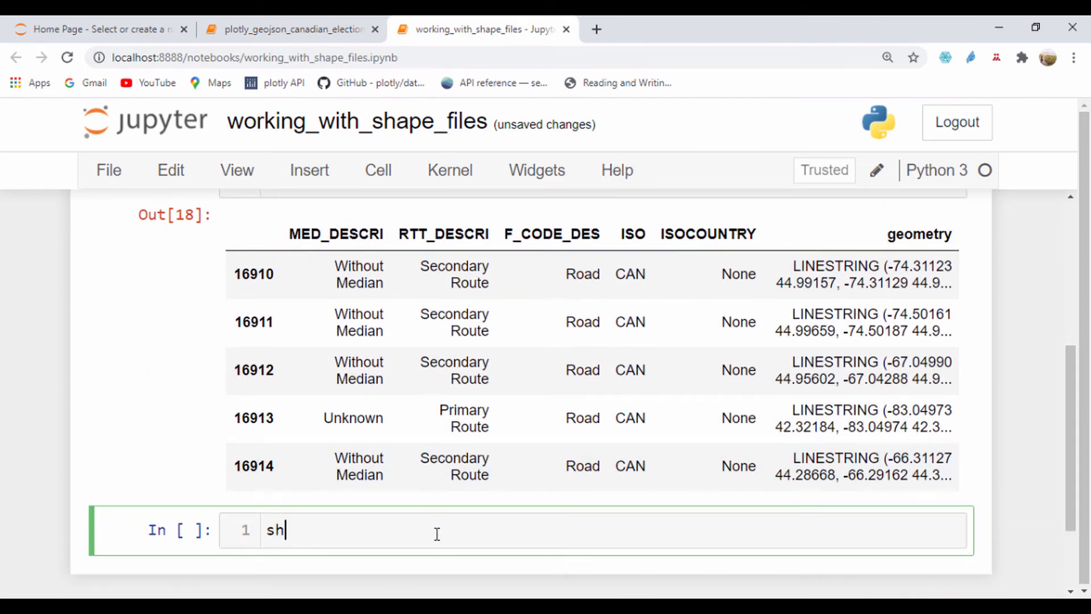
text(p_f.)
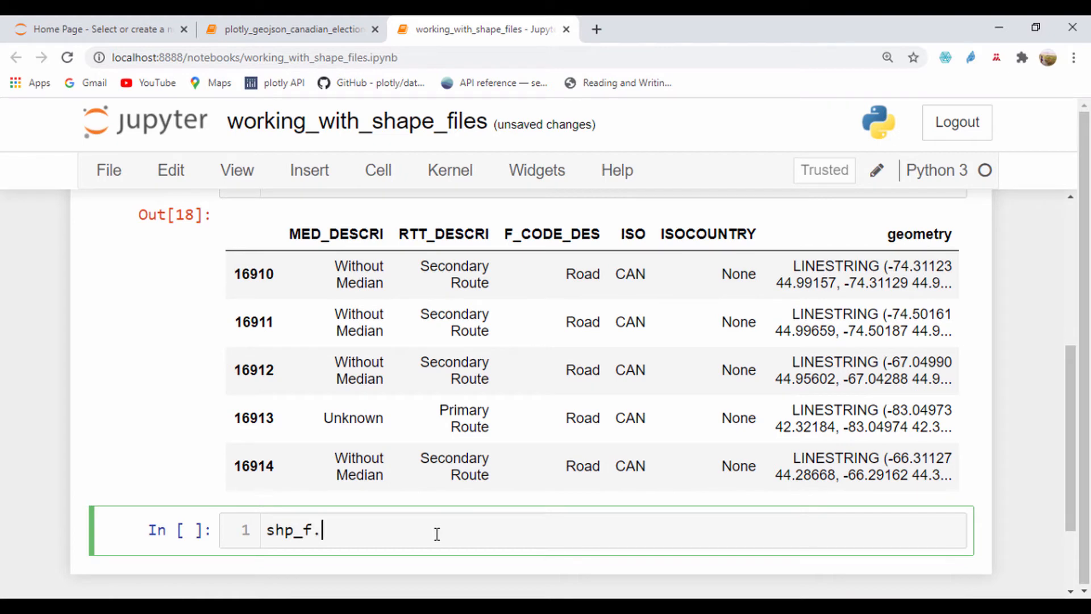
Run shp_f.plot() to render the Canada roads network as a blue map, then reopen the call for arguments
text(plot())
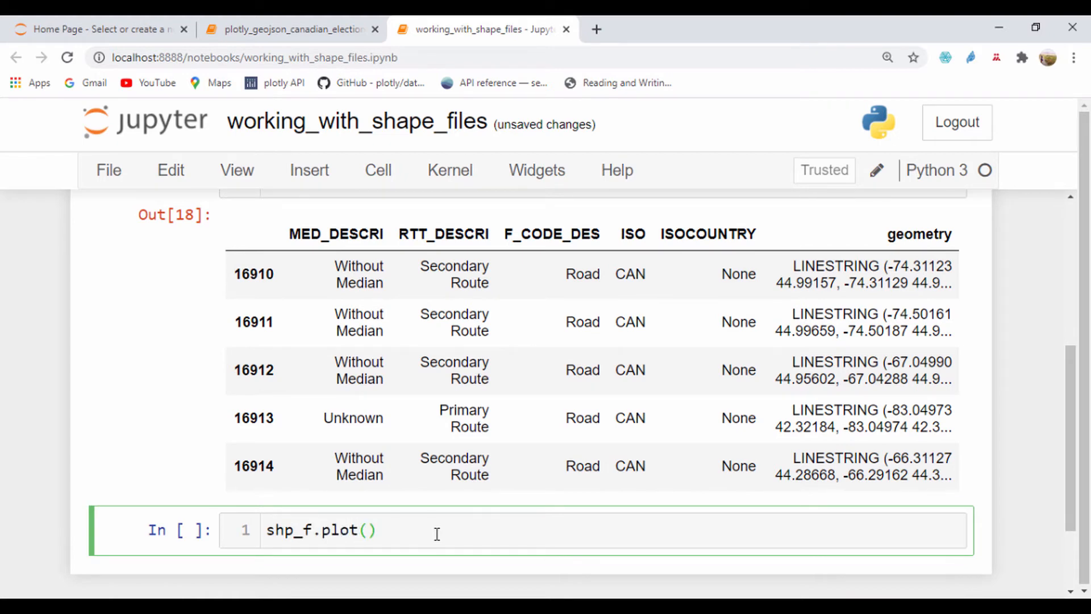
scroll(up, 3)
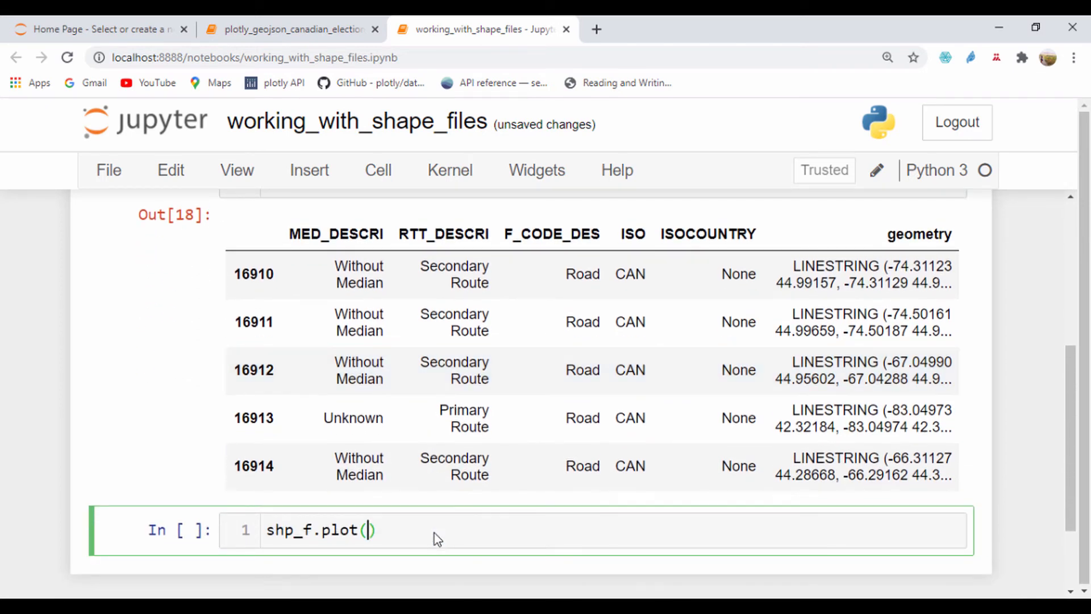
key(shift+enter)
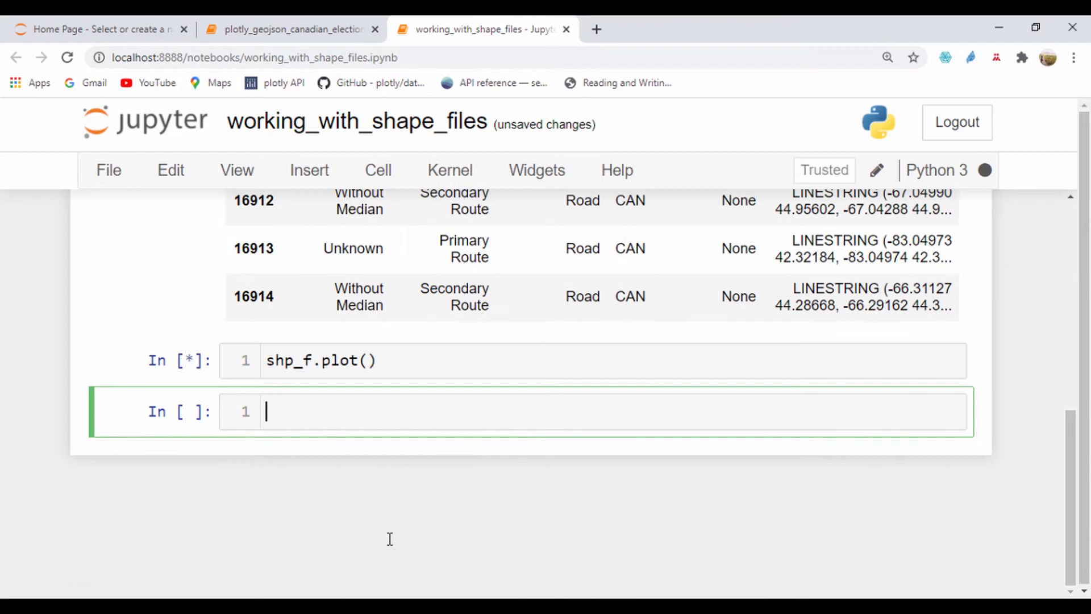
key(shift+Return)
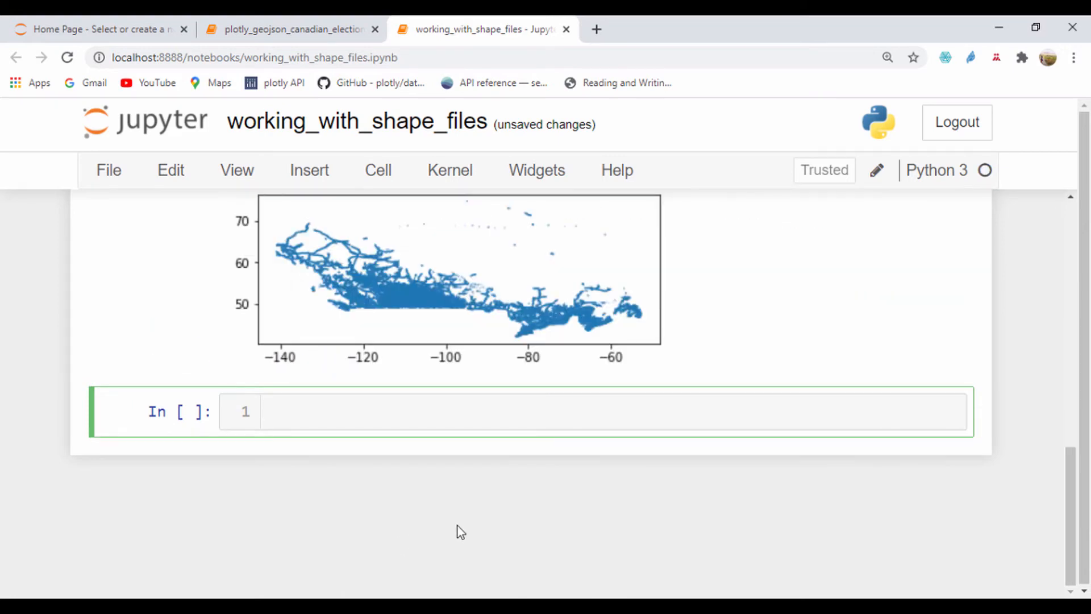
scroll(up, 3)
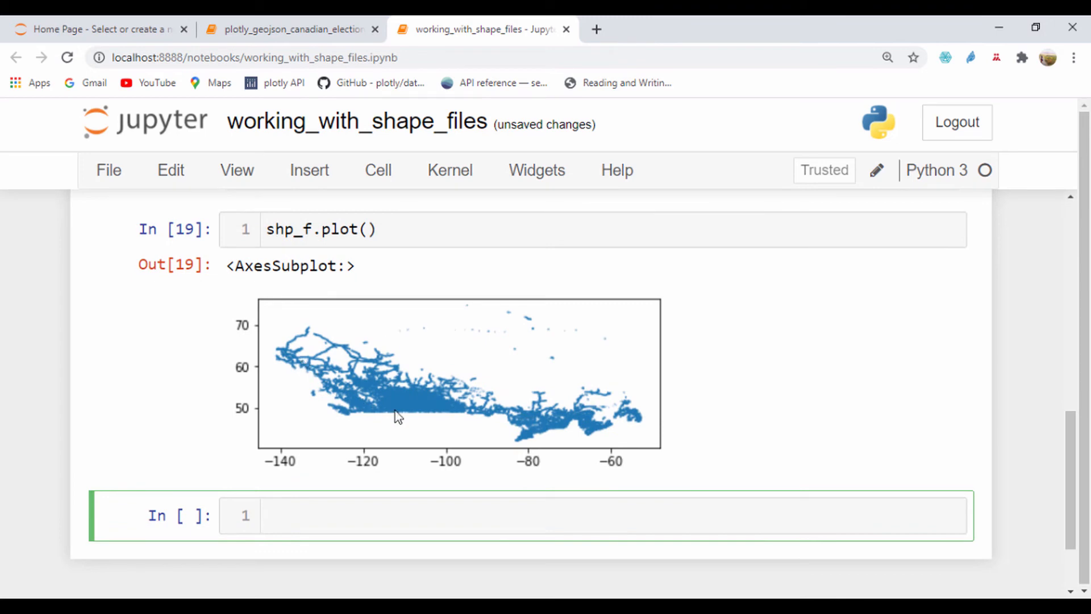
mouse_move(554, 409)
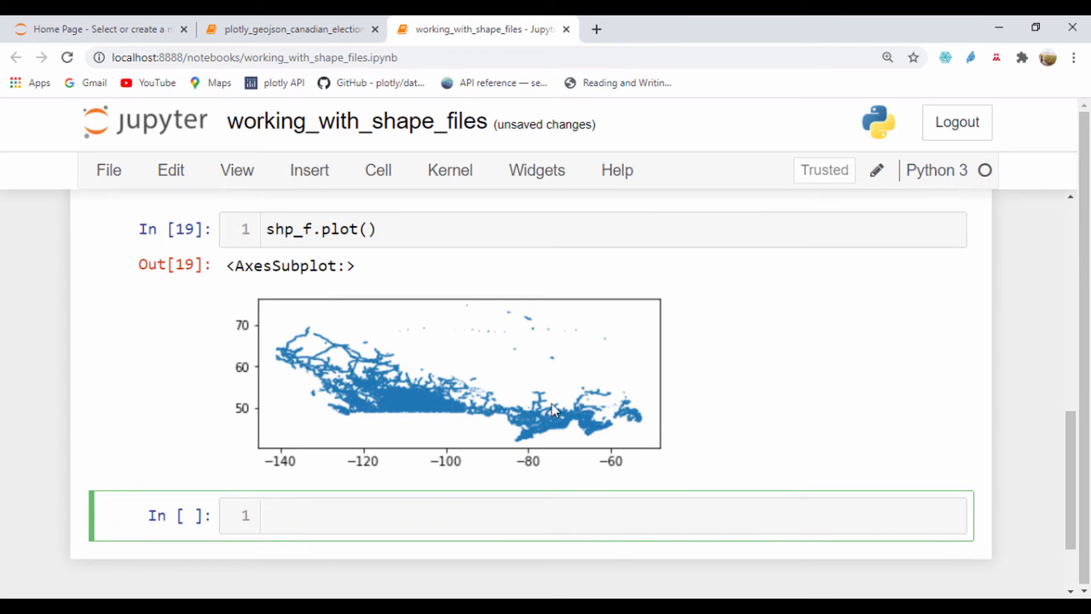
click(409, 231)
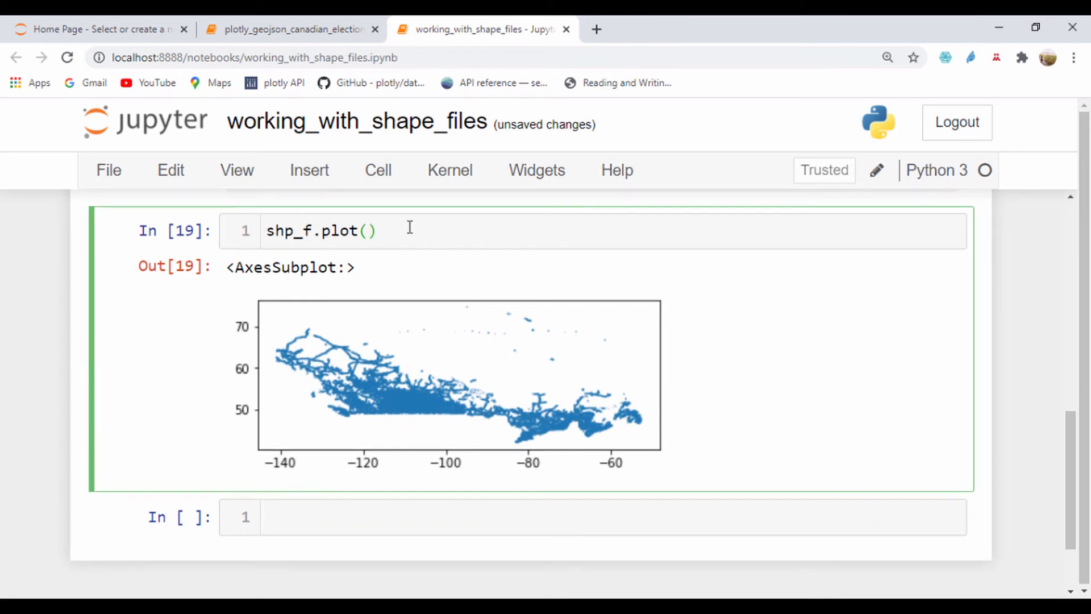
Add cmap='coolwarm' to shp_f.plot and rerun so the roads grade from blue to red
scroll(up, 3)
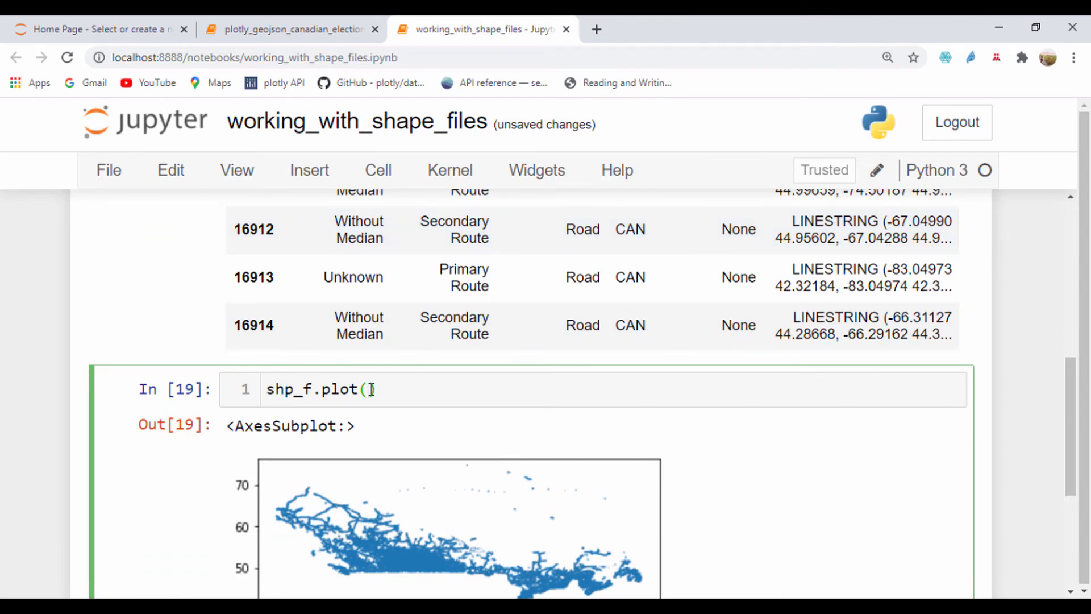
text())
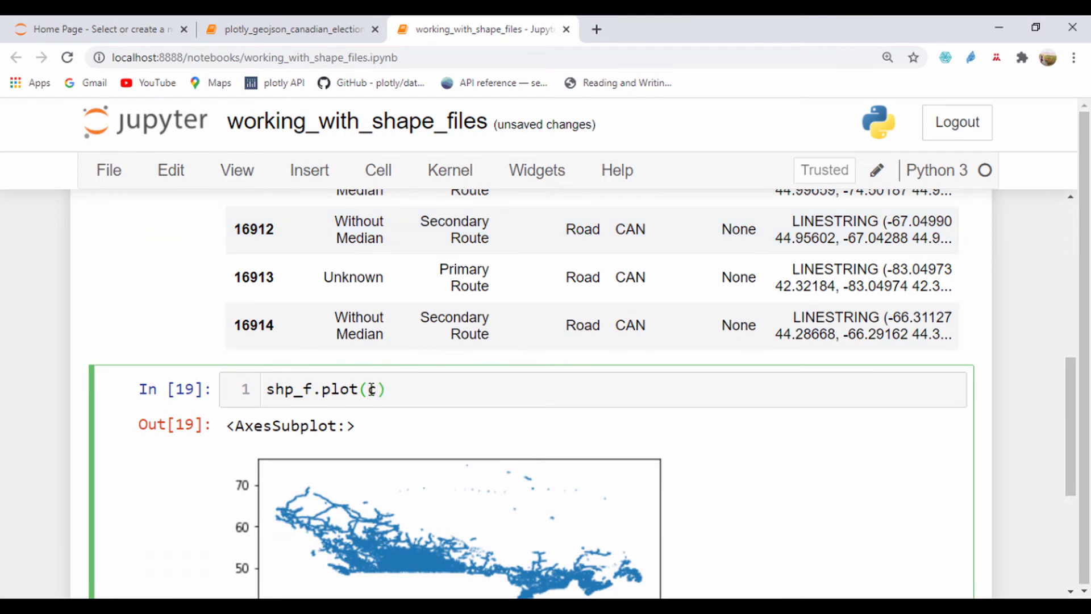
text(map =)
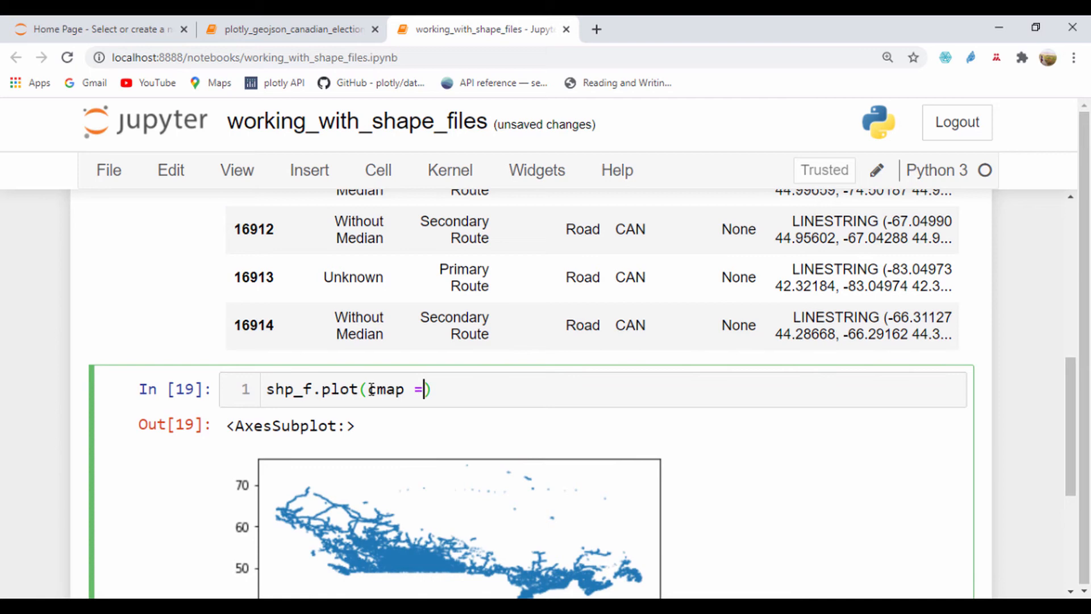
text('warm')
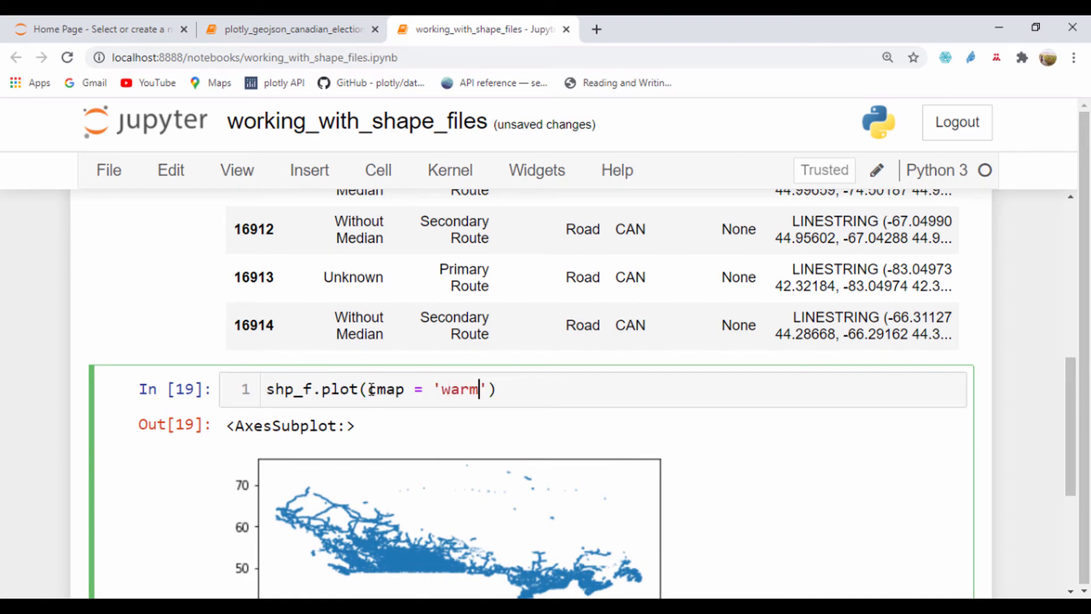
text(cool)
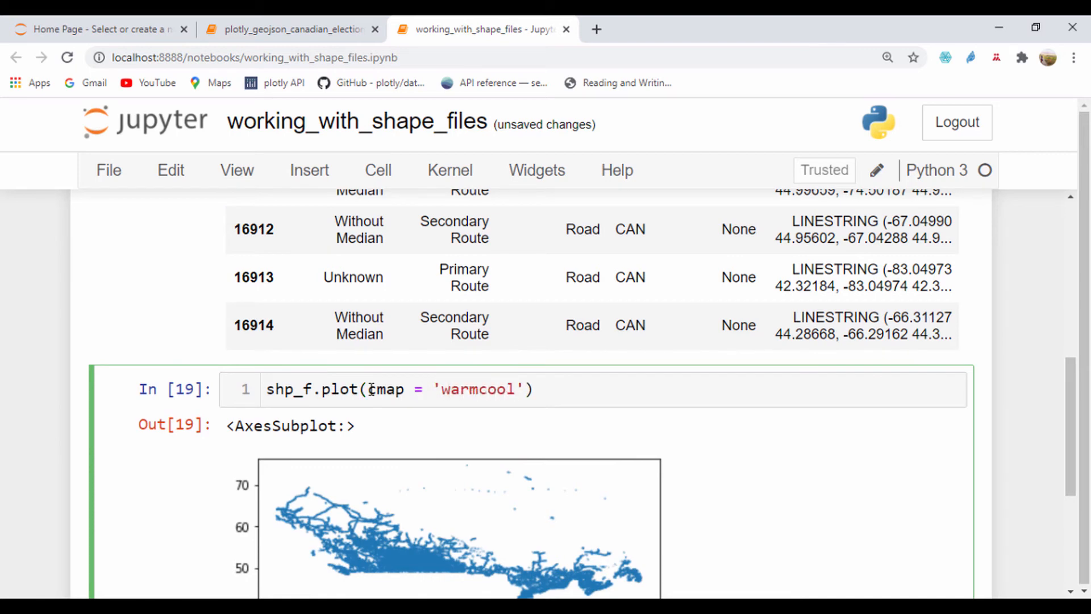
key(Backspace)
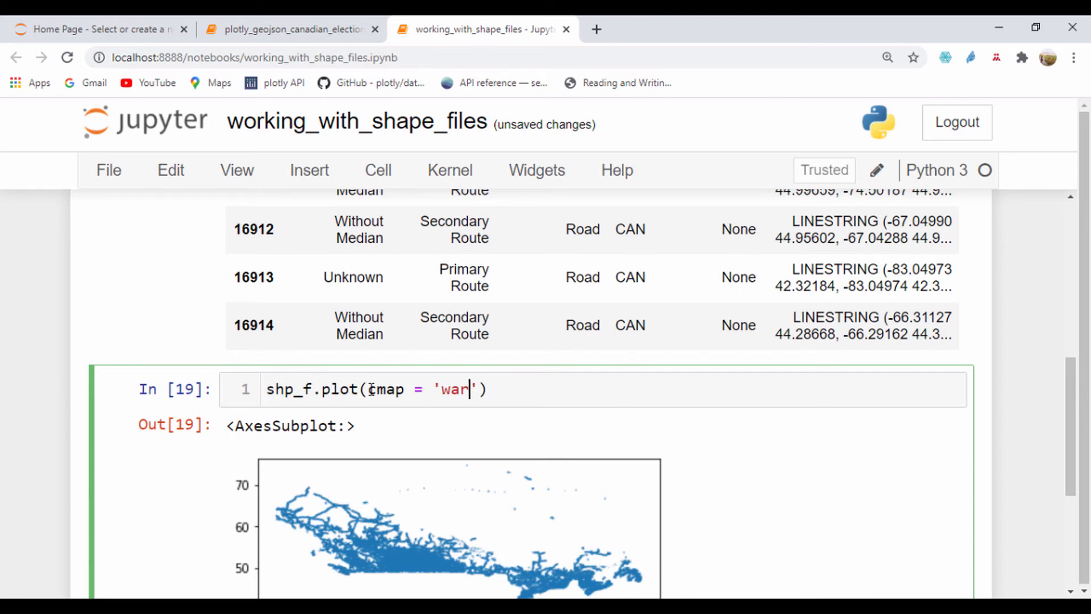
text(coolw)
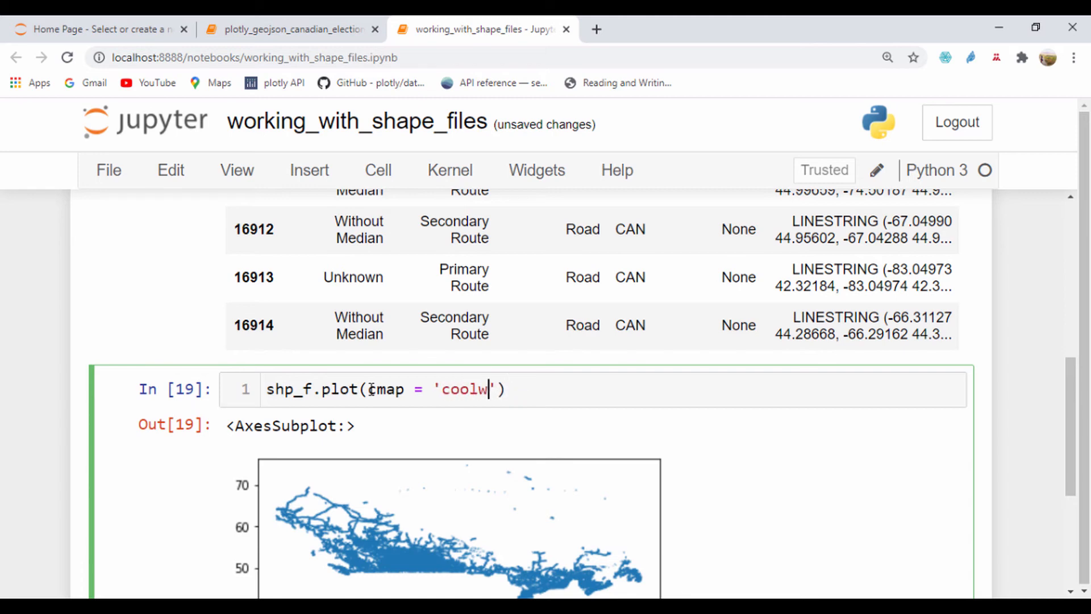
key(shift+enter)
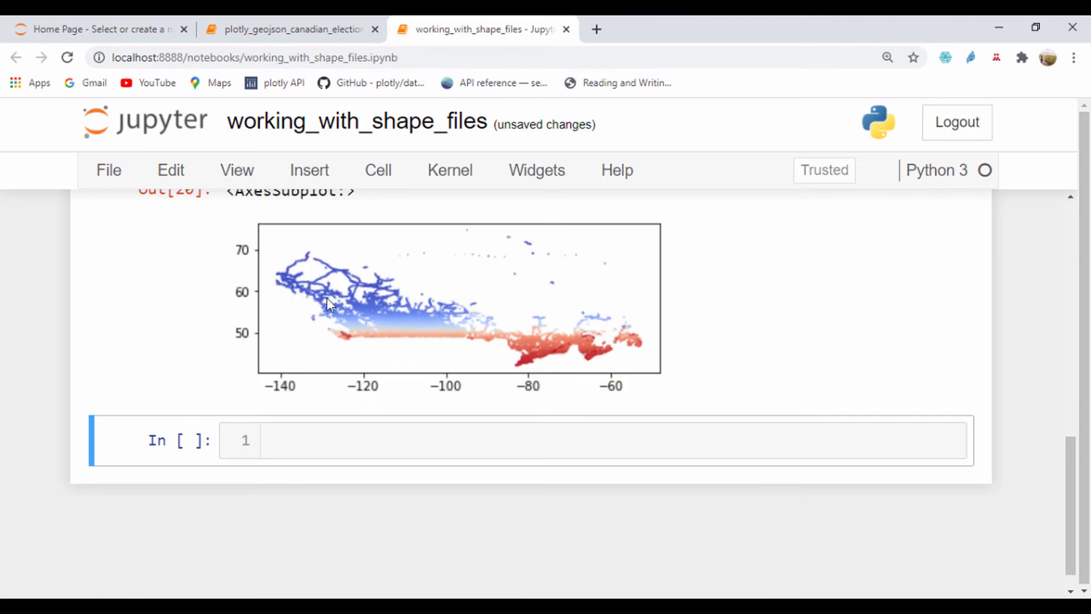
mouse_move(433, 348)
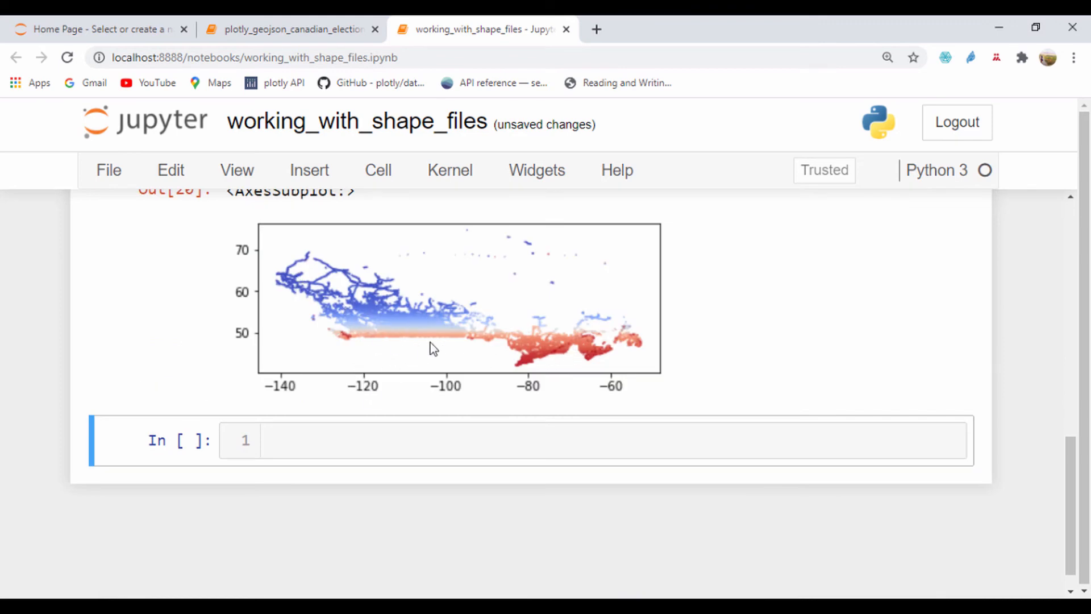
scroll(up, 3)
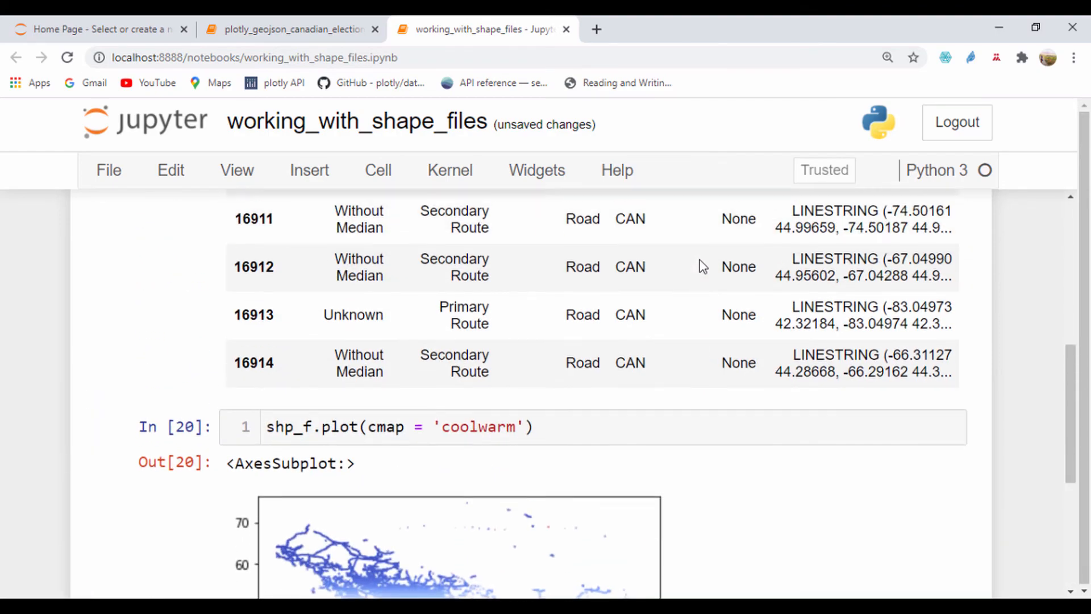
scroll(up, 3)
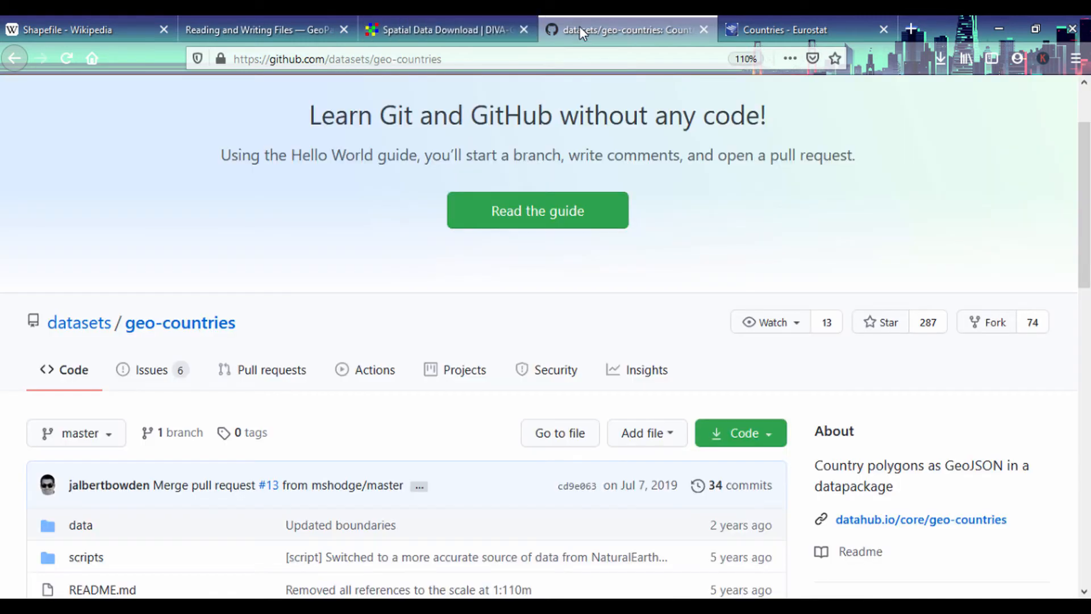
Browse Downloads > Compressed > ref-countries-2020-01m.shp to the CNTR_BN_01M_2020_3035 shapefile
click(786, 29)
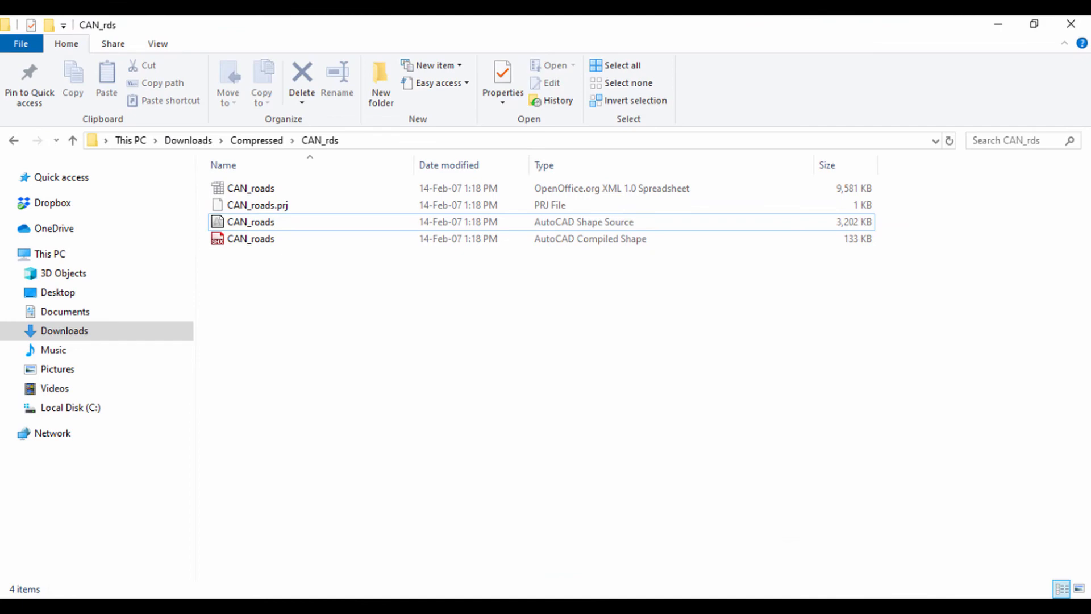
click(187, 140)
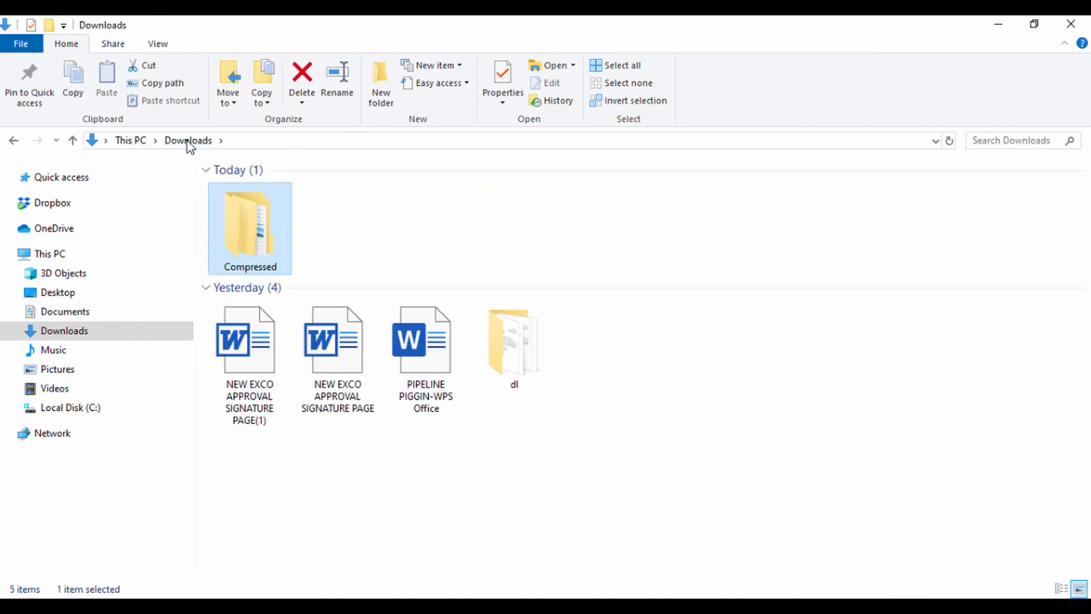
double_click(249, 227)
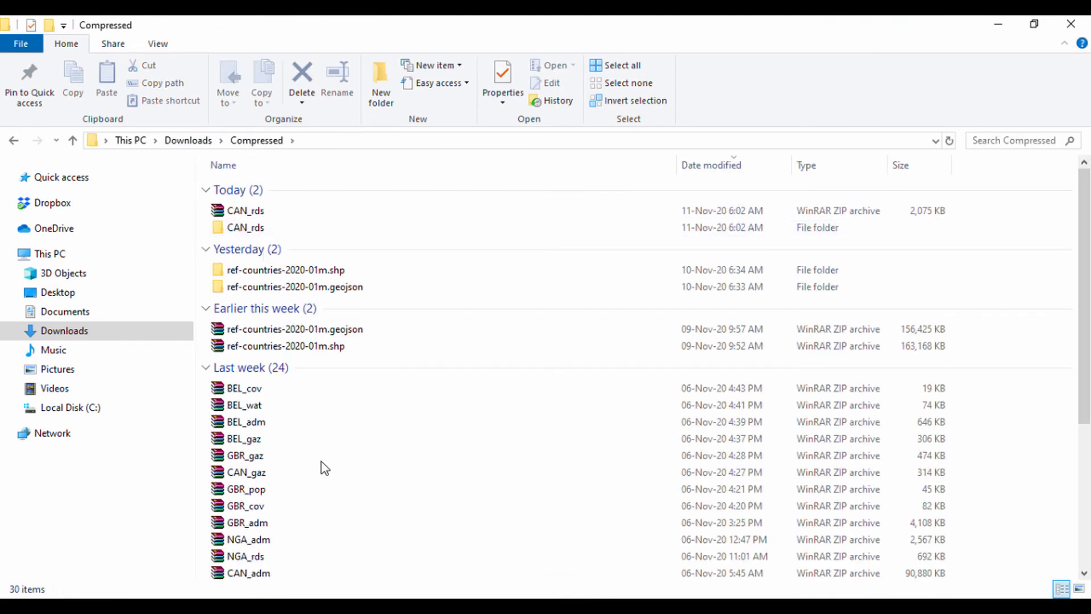
double_click(284, 269)
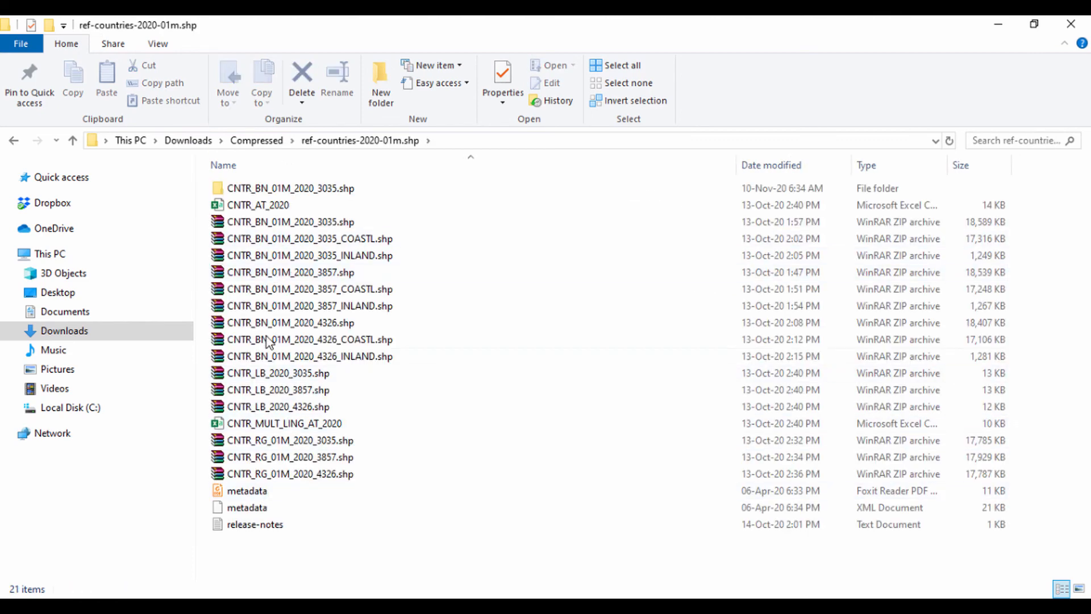
double_click(291, 187)
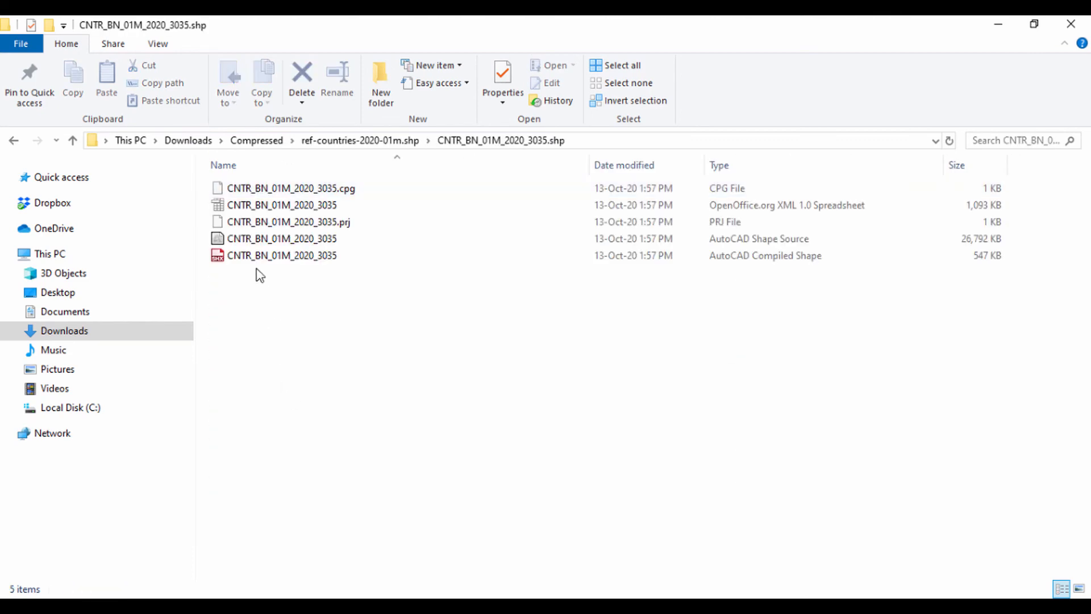
click(282, 238)
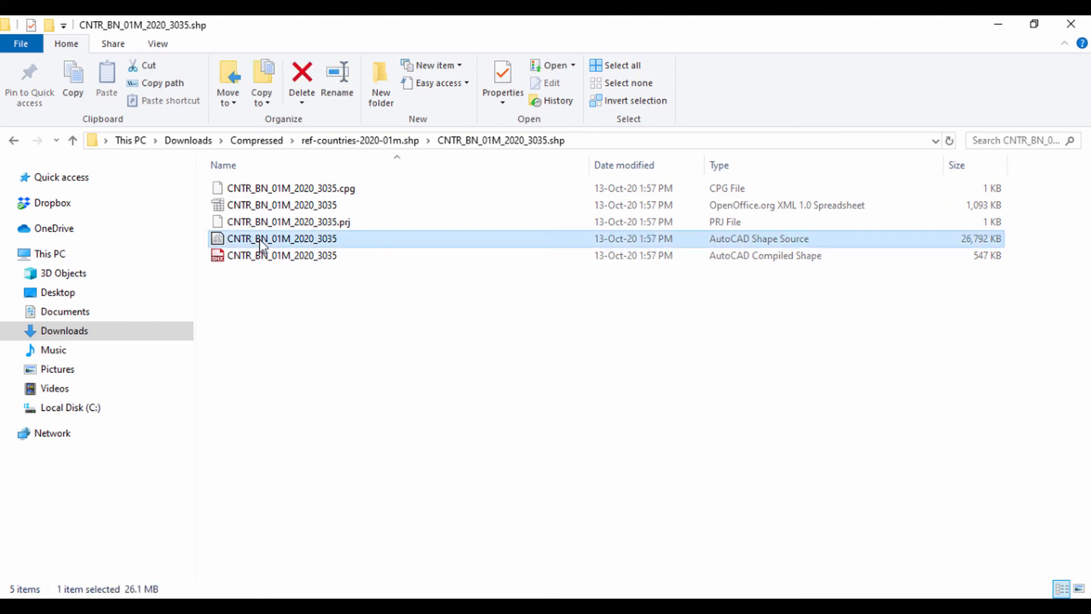
mouse_move(302, 247)
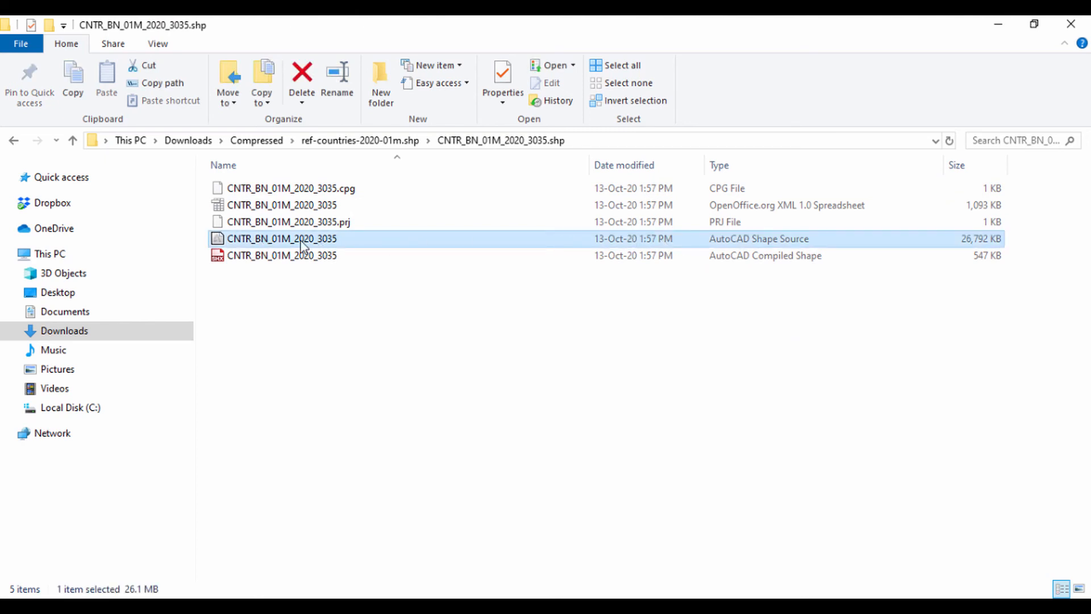
mouse_move(302, 240)
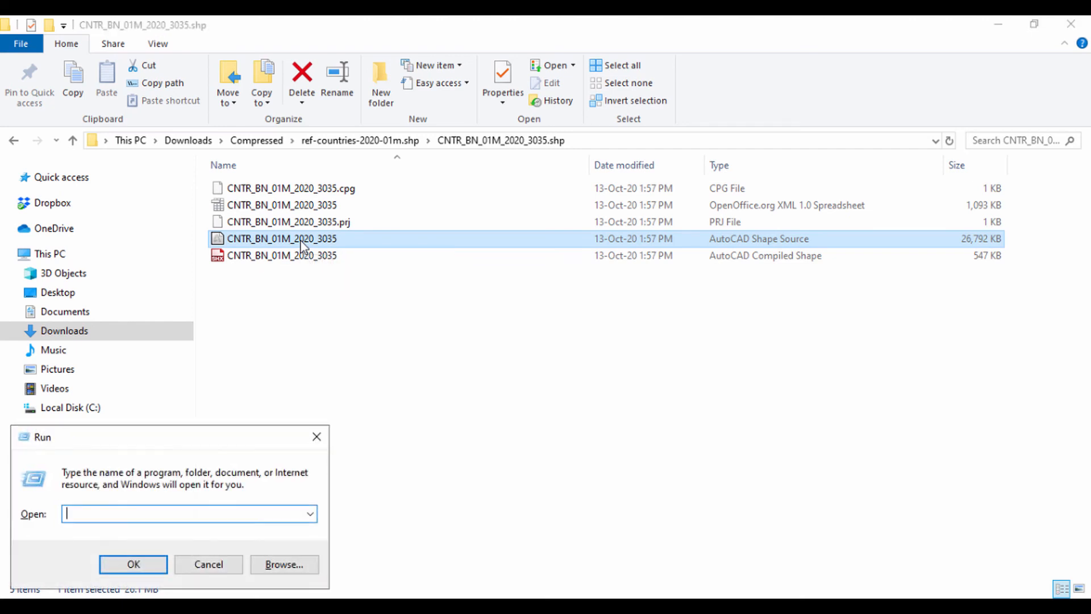
Enter the CNTR_BN_01M_2020_3035 shapefile path into the notebook's file-path cell
text(C:\Users\mahmu\Downloads\Compressed\ref-countries-2020-01m.shp\CNTR_BN_0)
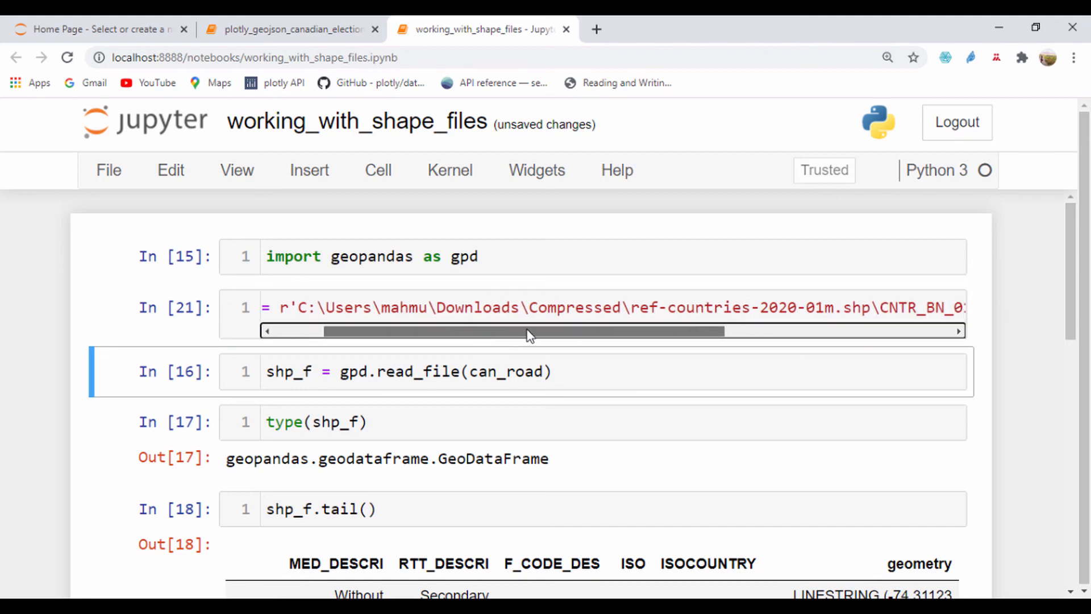
Rerun the read_file cell on the country boundaries shapefile and review the resulting rows
key(shift+Return)
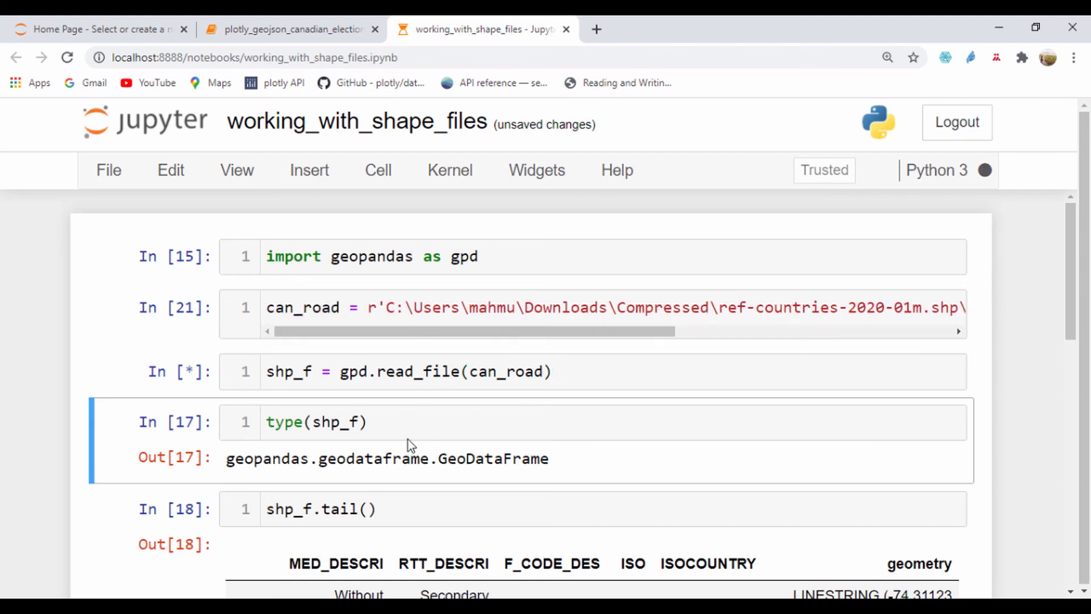
mouse_move(950, 222)
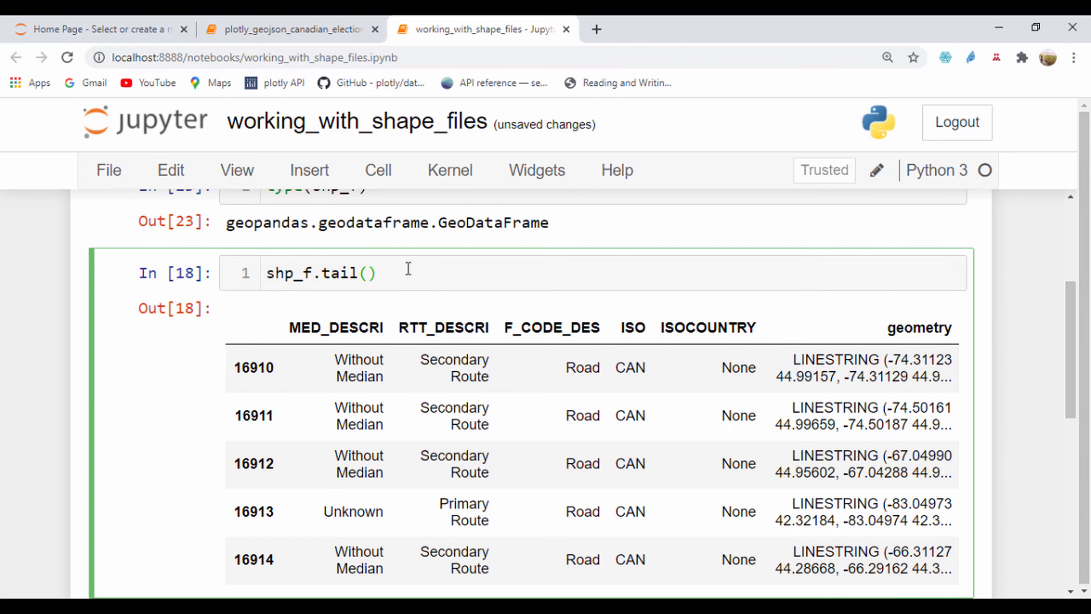
scroll(down, 3)
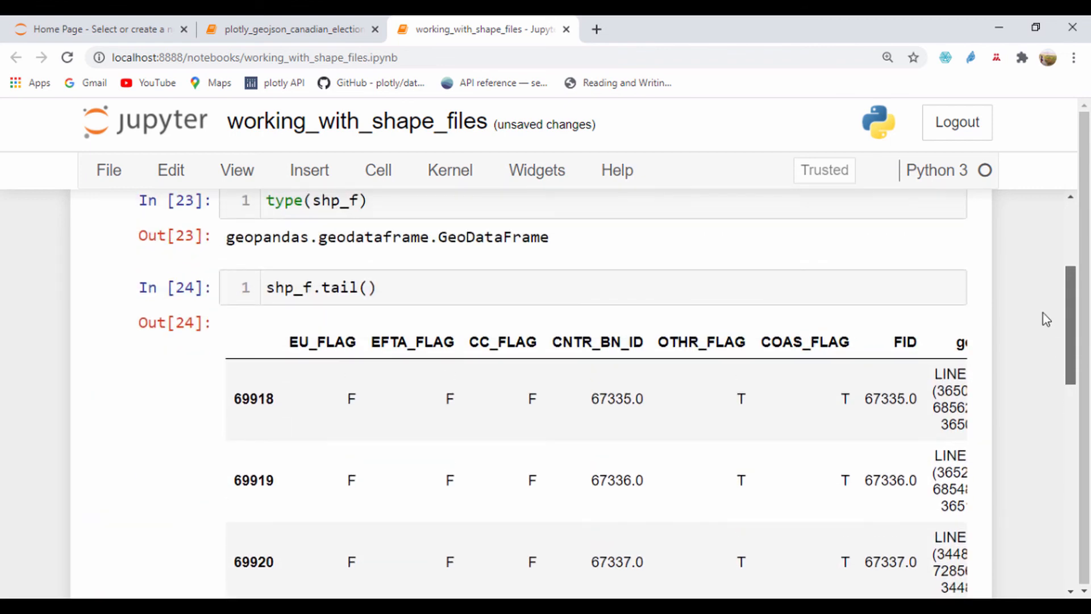
scroll(down, 3)
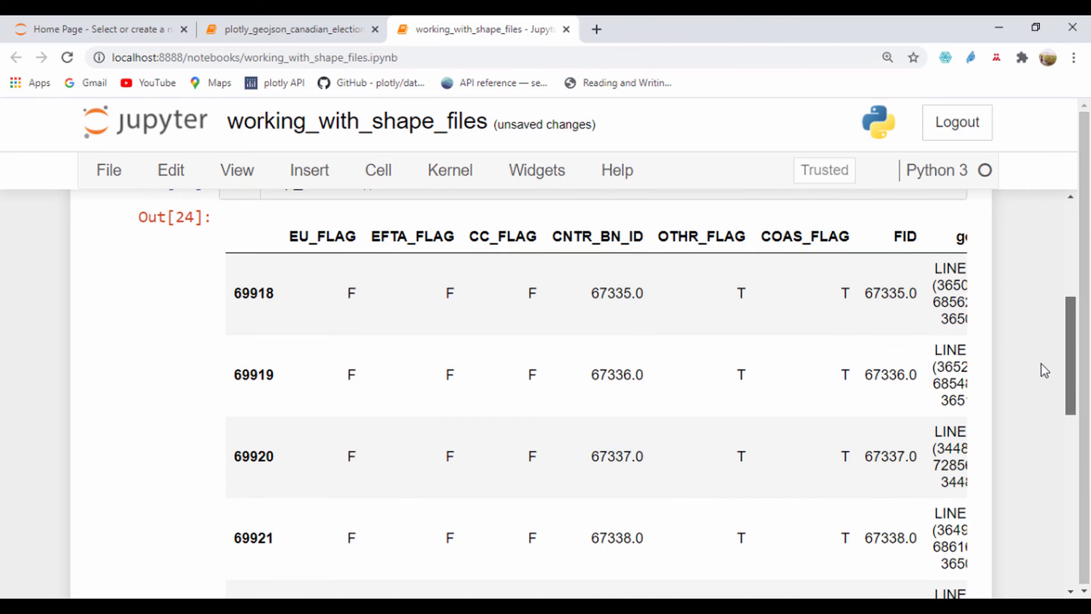
scroll(down, 3)
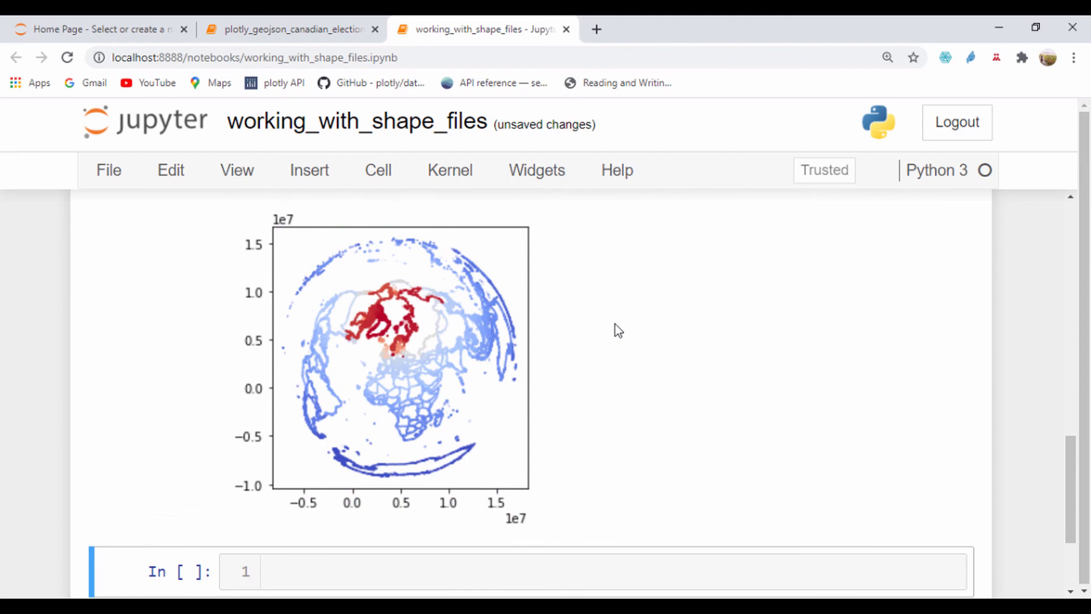
mouse_move(395, 315)
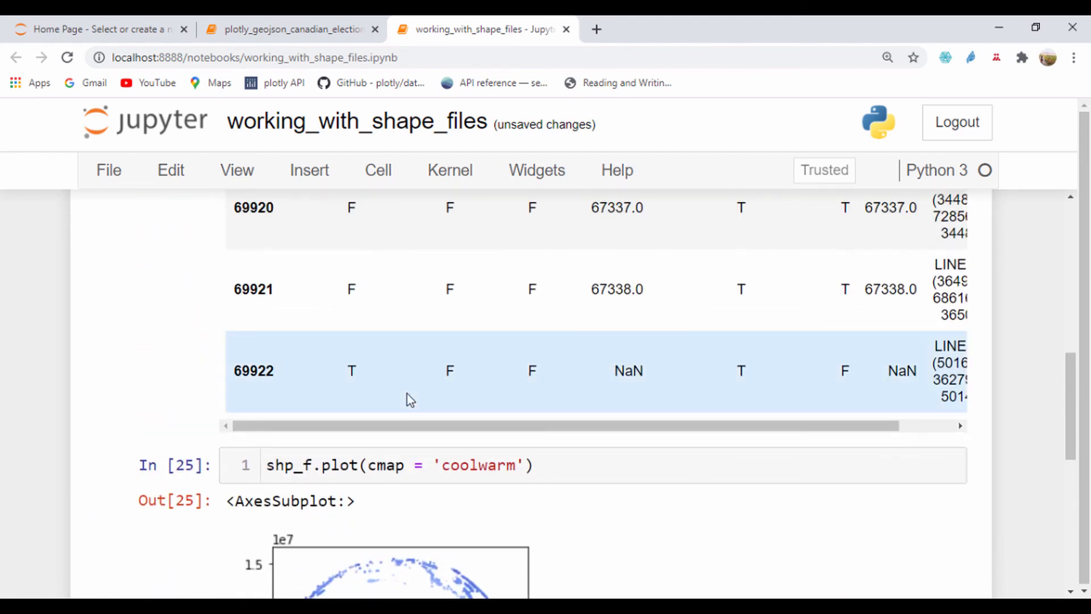
Review the coolwarm world boundaries plot, briefly visiting the Canadian election notebook and returning
scroll(down, 3)
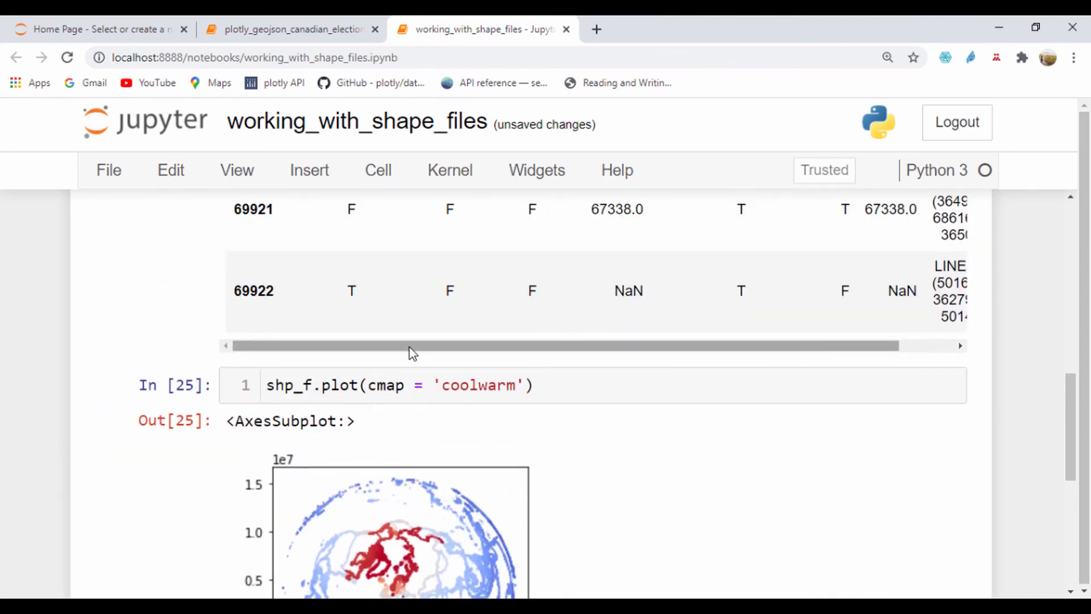
scroll(up, 3)
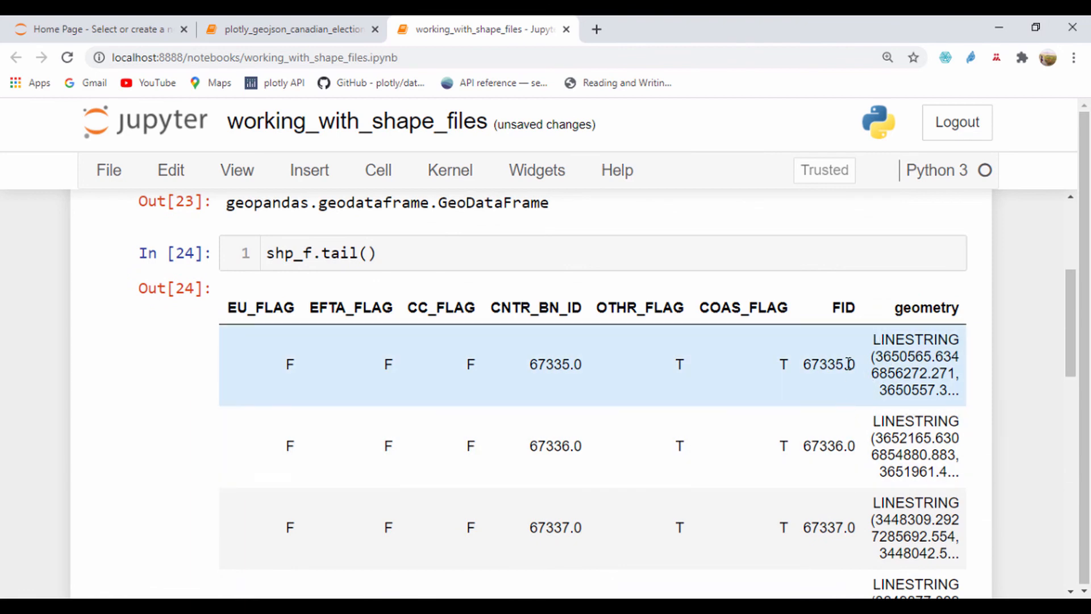
click(285, 29)
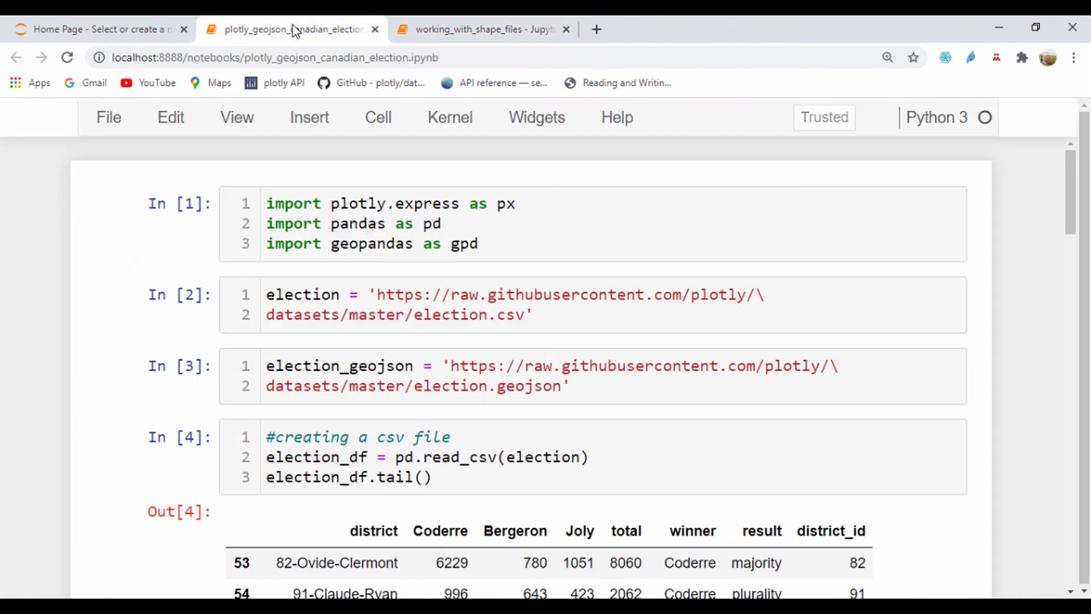
click(480, 30)
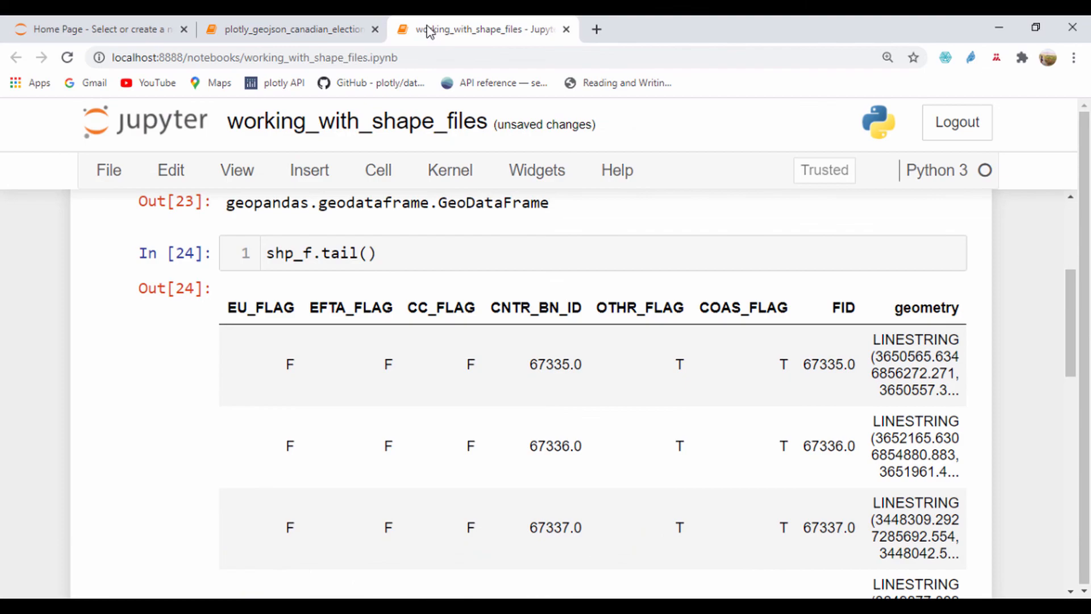